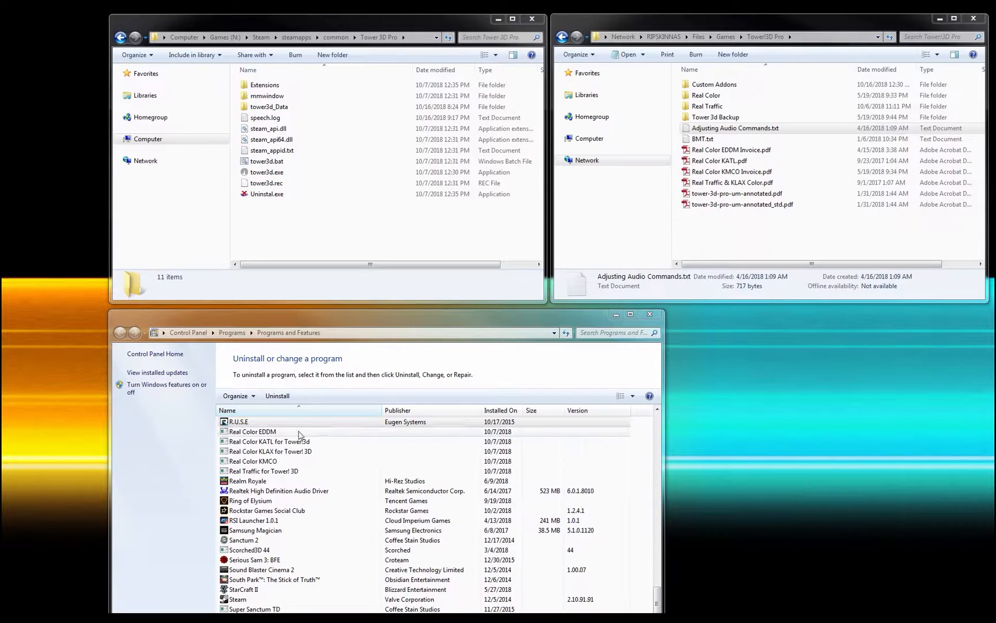
Browse the Real Color EDDM and KMCO entries and the Real Traffic for Tower! 3D entry.
{"action": "left_click", "coordinate": [252, 431]}
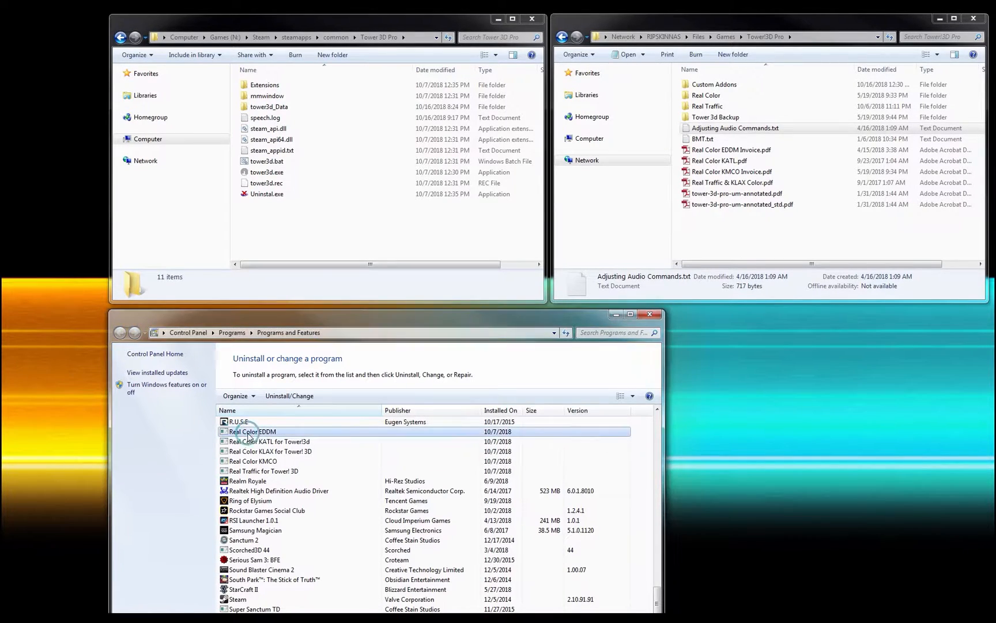
{"action": "left_click", "coordinate": [253, 460]}
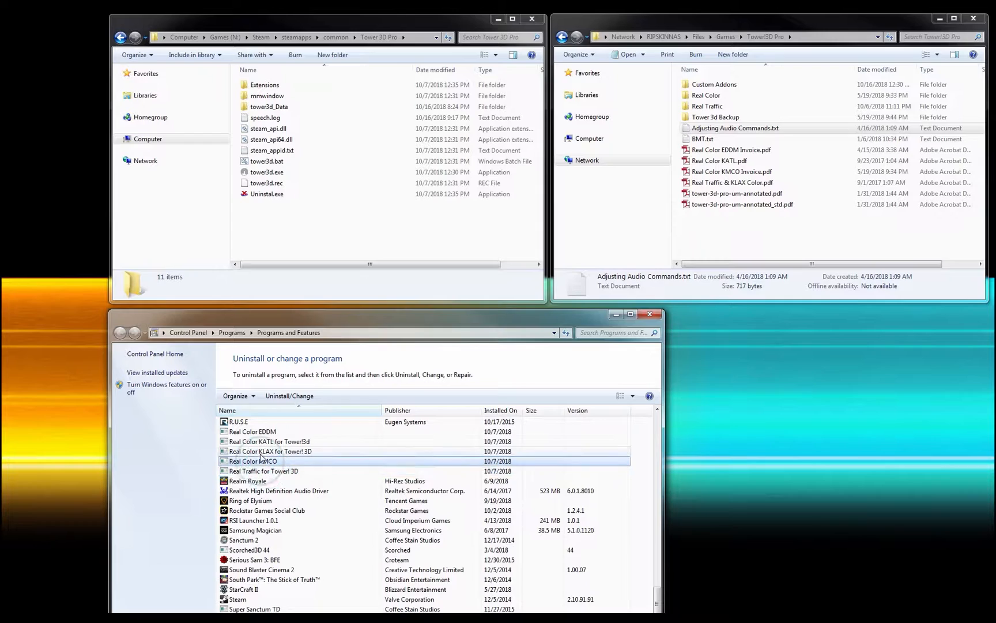
{"action": "left_click", "coordinate": [251, 431]}
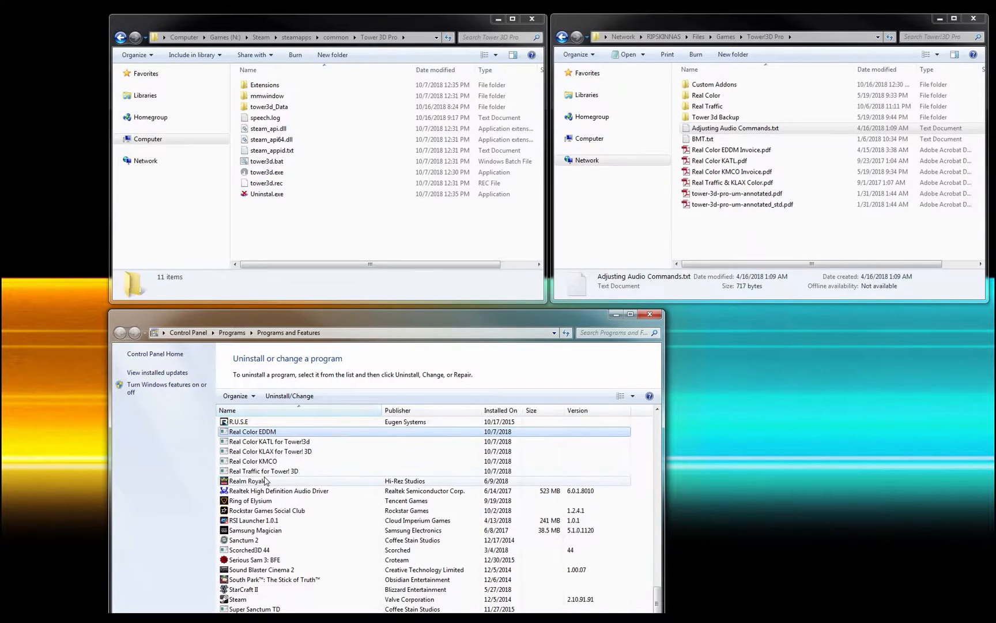
{"action": "left_click", "coordinate": [263, 471]}
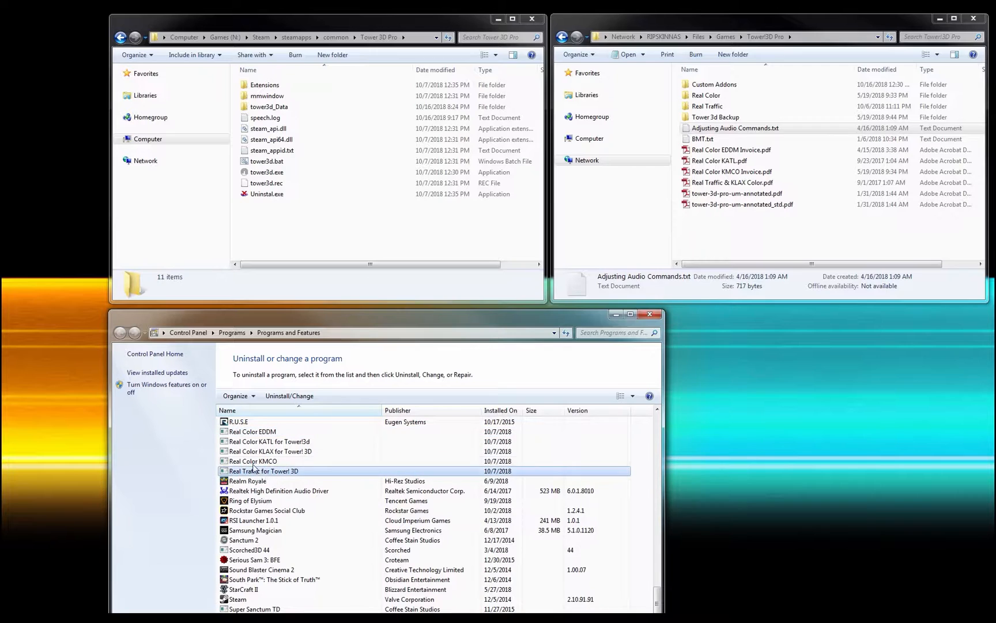
{"action": "left_click", "coordinate": [253, 431]}
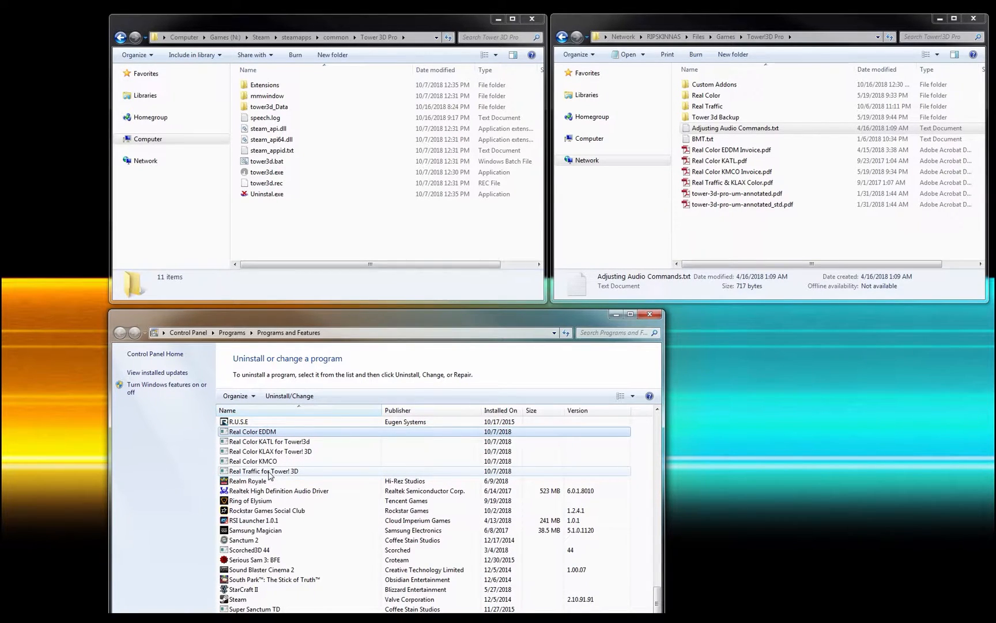
{"action": "mouse_move", "coordinate": [444, 510]}
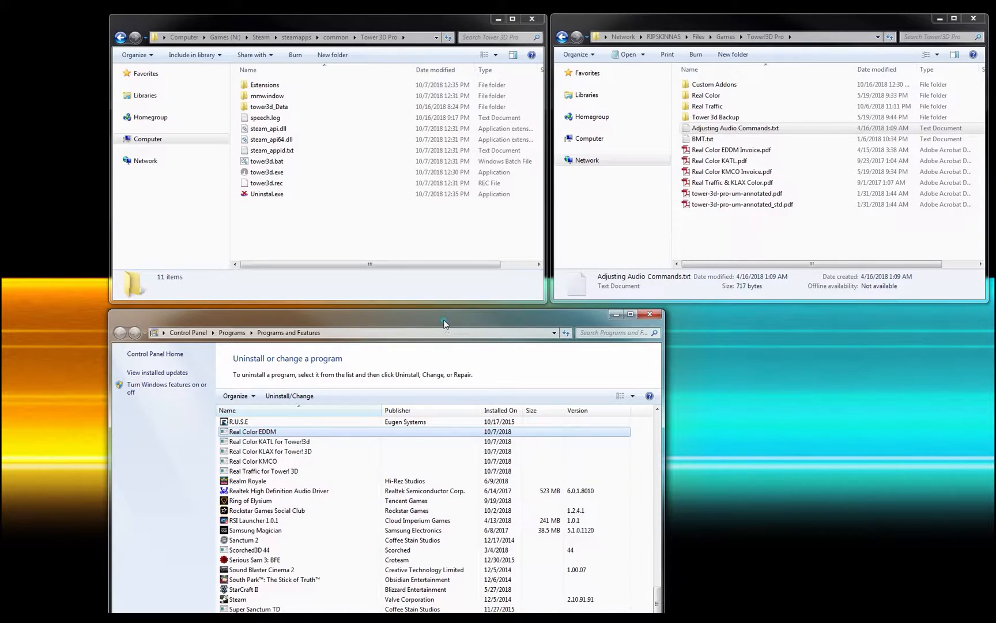
{"action": "mouse_move", "coordinate": [443, 323]}
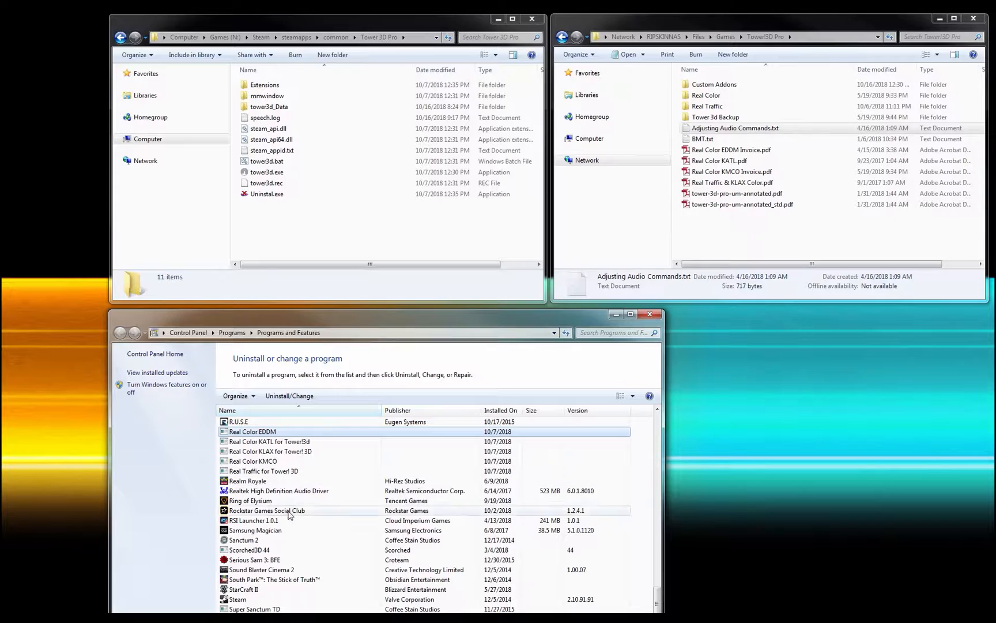
{"action": "mouse_move", "coordinate": [325, 450]}
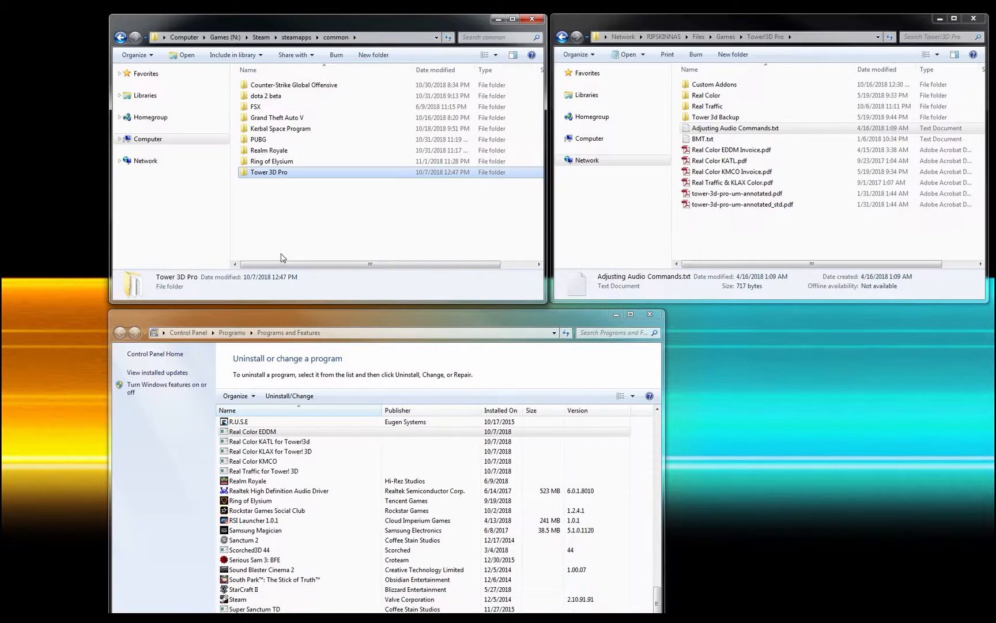
Open the Tower 3D Pro game folder and select the RT_Tower3D_PRO_sp6v10.exe installer in Real Traffic.
{"action": "double_click", "coordinate": [268, 172]}
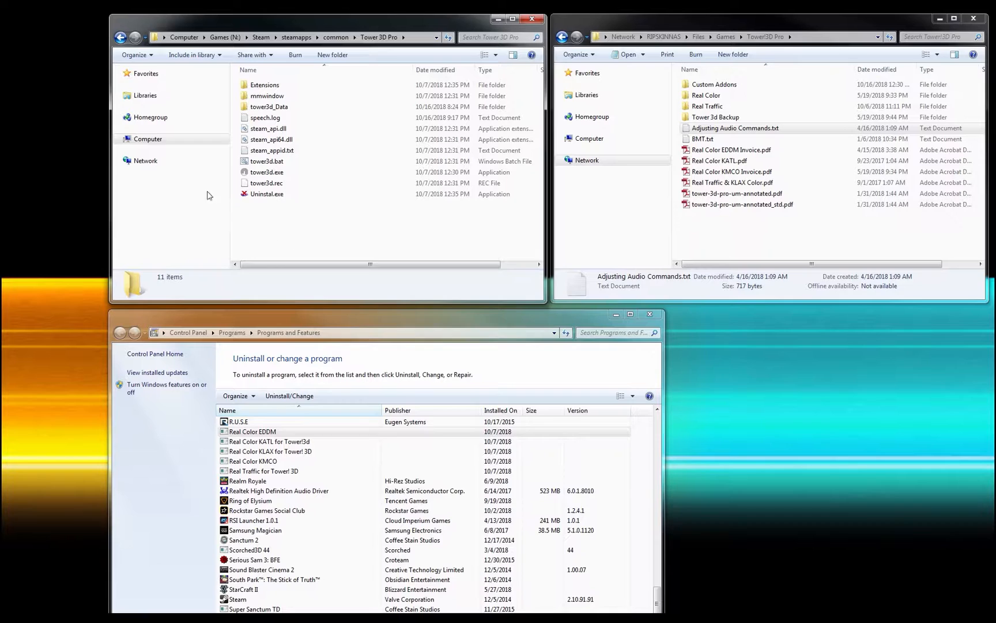
{"action": "key", "text": "ctrl+a"}
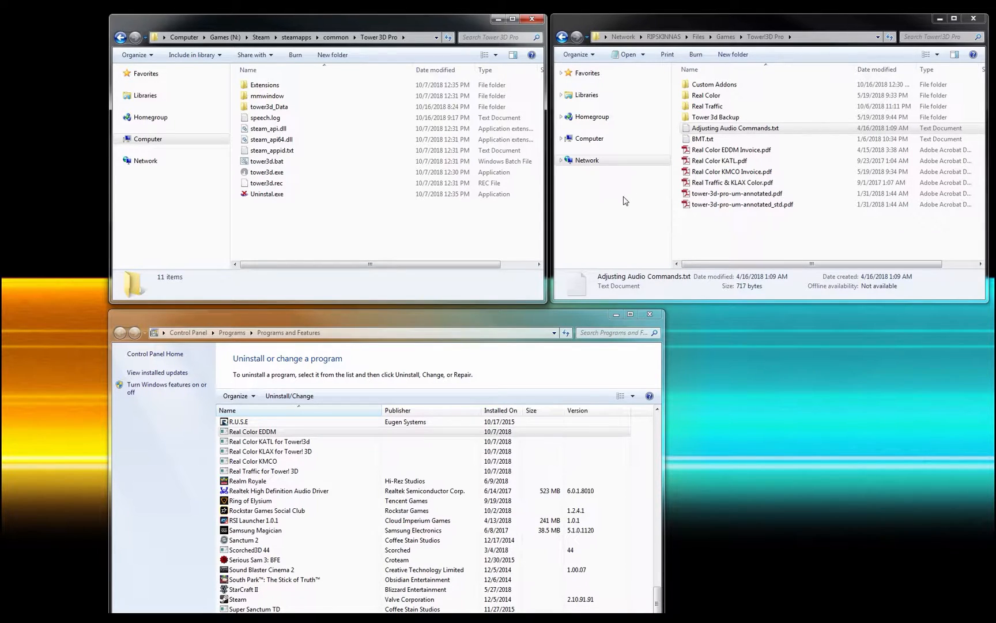
{"action": "mouse_move", "coordinate": [634, 179]}
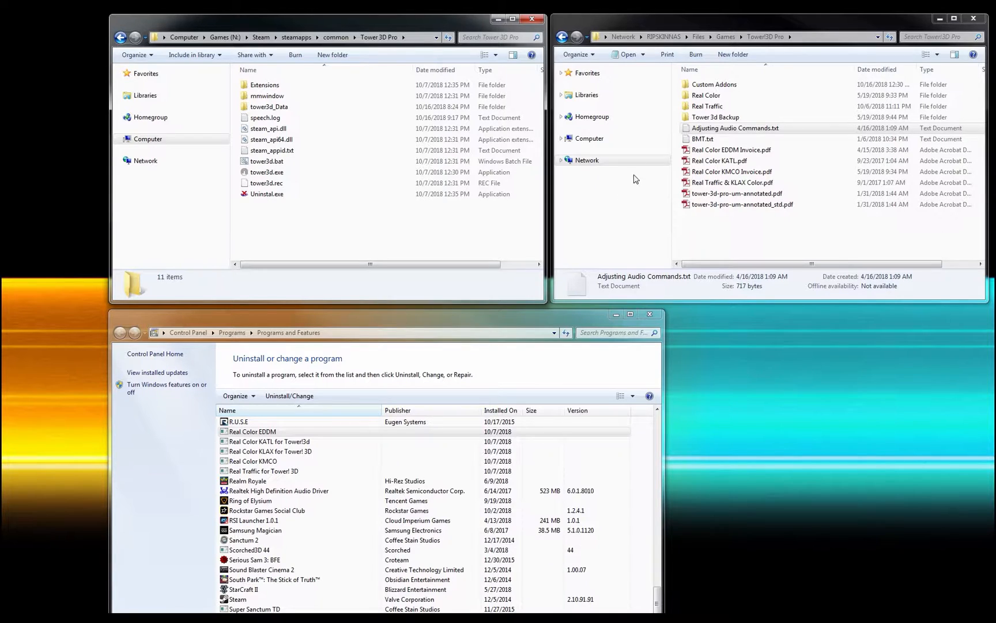
{"action": "double_click", "coordinate": [707, 106]}
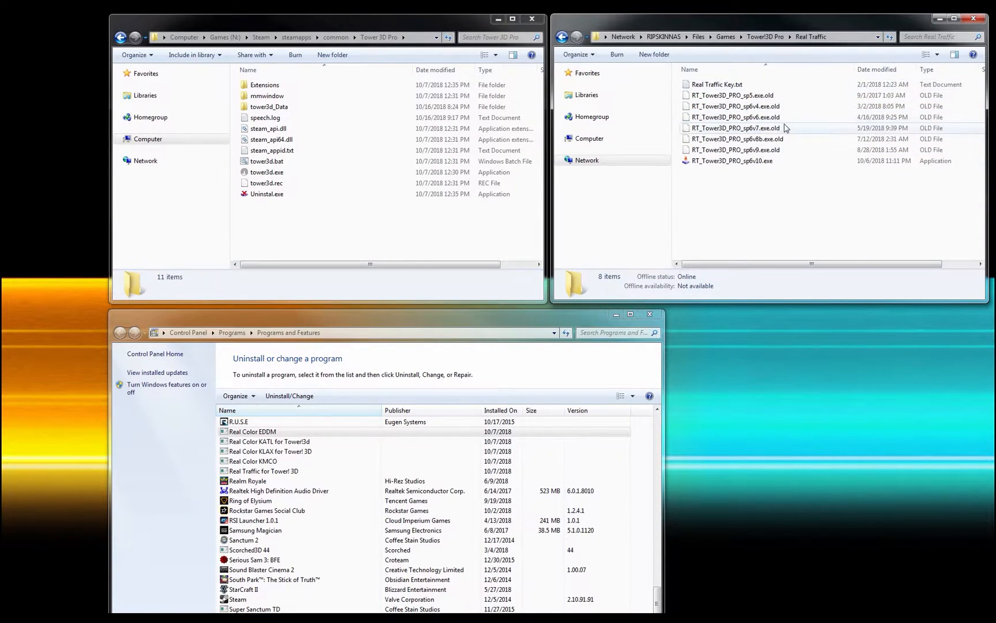
{"action": "left_click", "coordinate": [717, 84]}
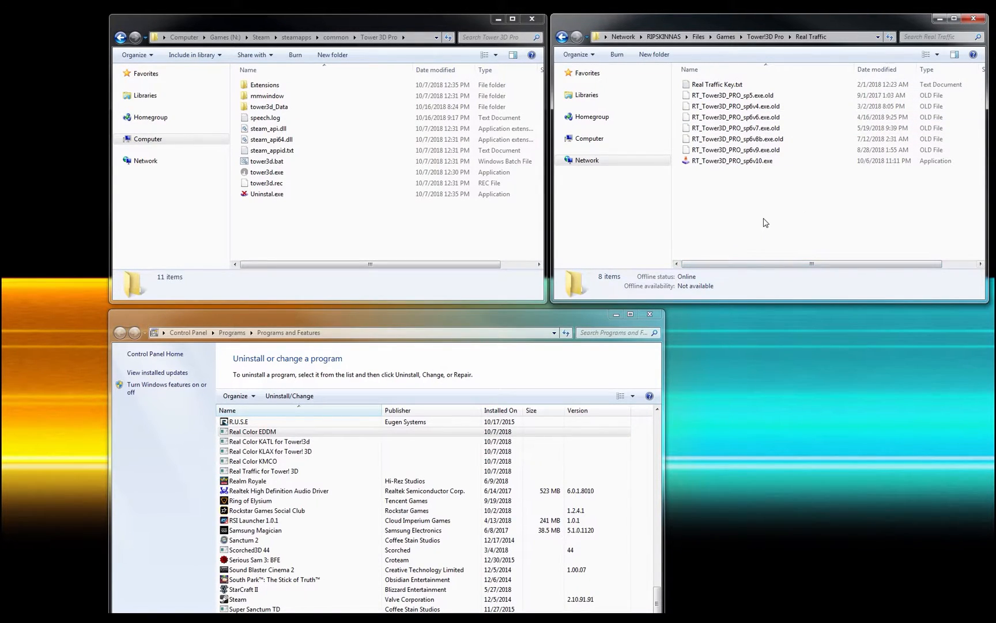
{"action": "left_click", "coordinate": [731, 160]}
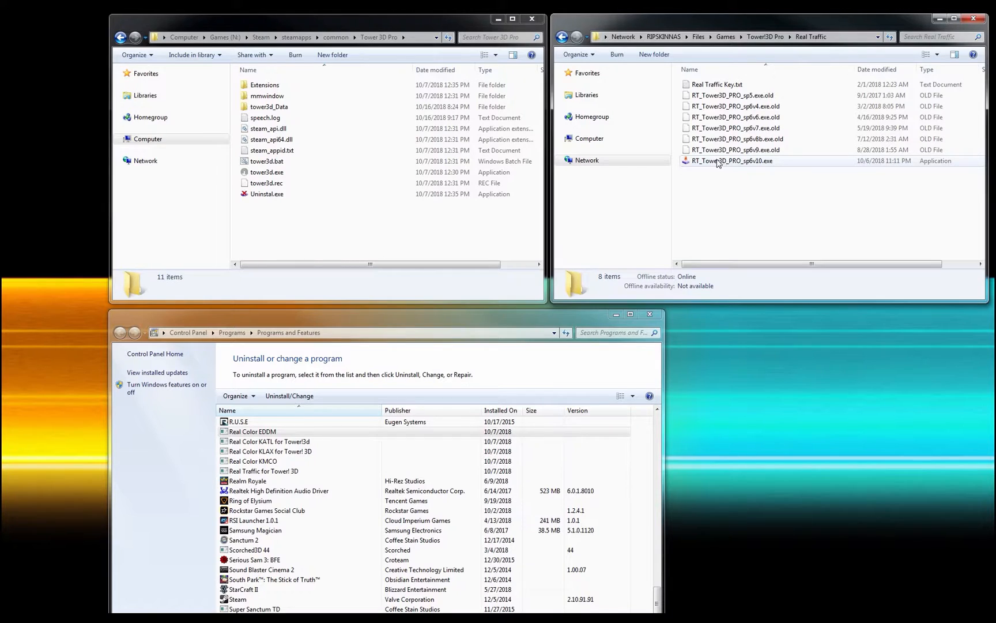
{"action": "left_click", "coordinate": [730, 160]}
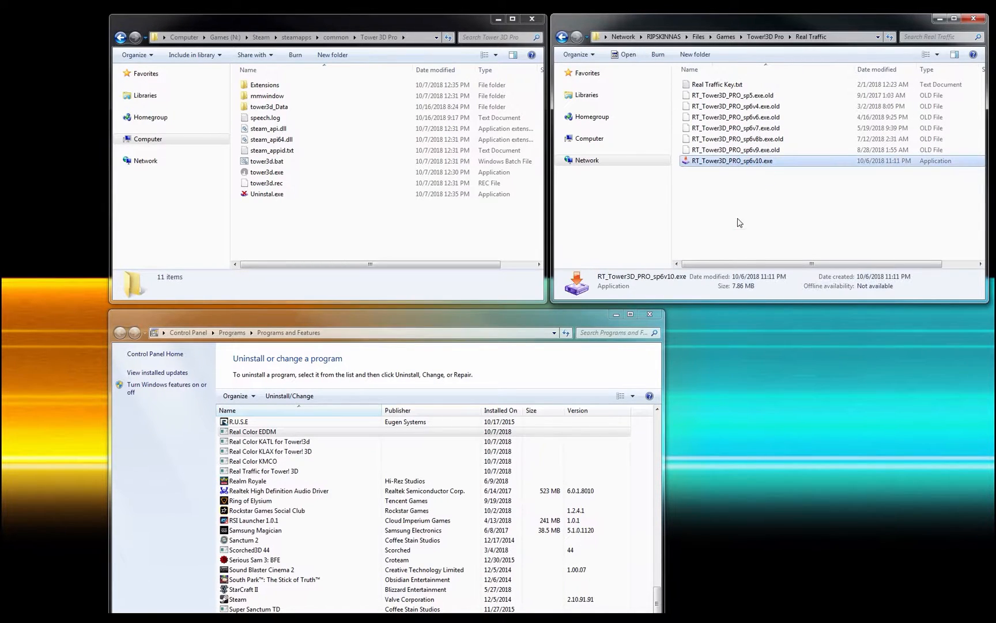
{"action": "mouse_move", "coordinate": [729, 291]}
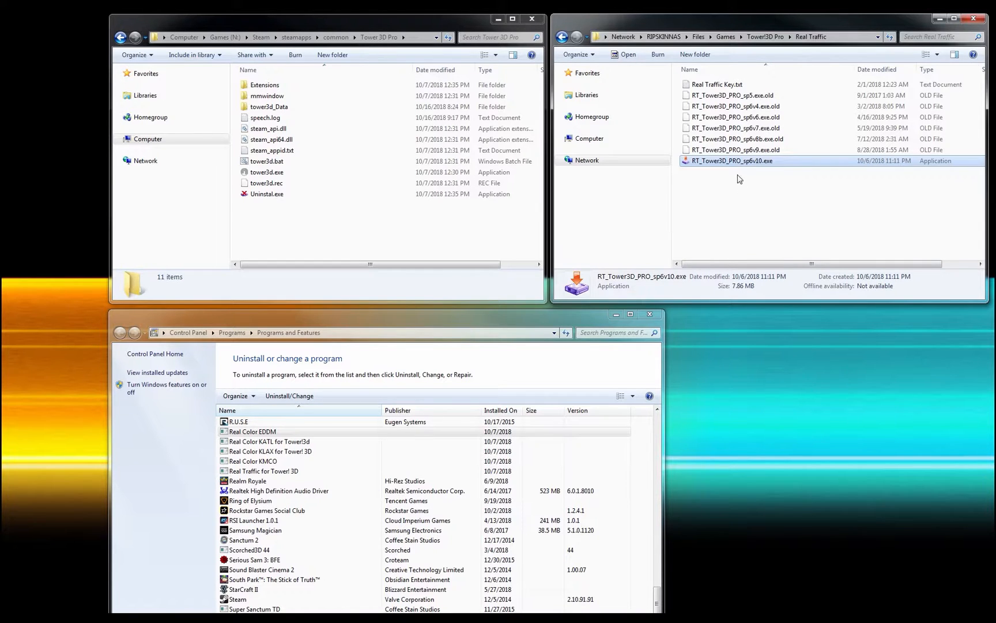
Run the sp6v10 installer, select the Tower3D PRO Steam version and accept the license.
{"action": "double_click", "coordinate": [731, 160]}
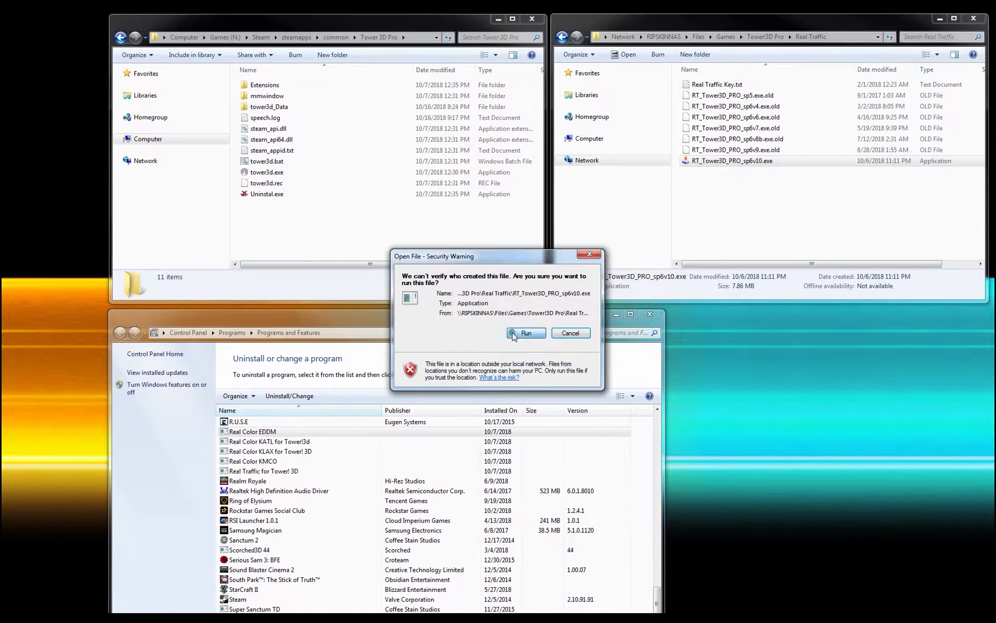
{"action": "left_click", "coordinate": [525, 332]}
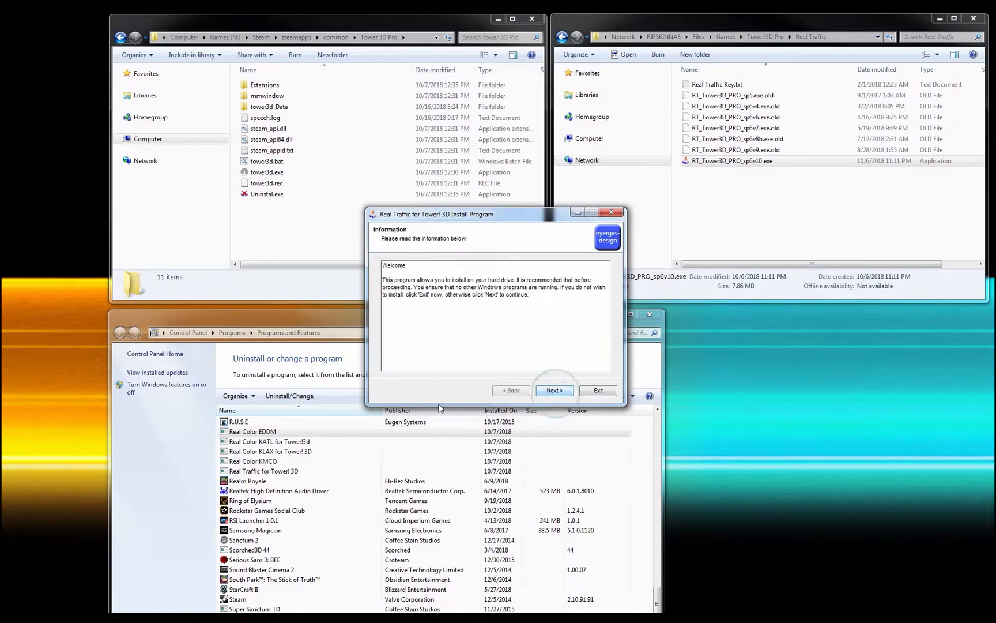
{"action": "left_click", "coordinate": [553, 390]}
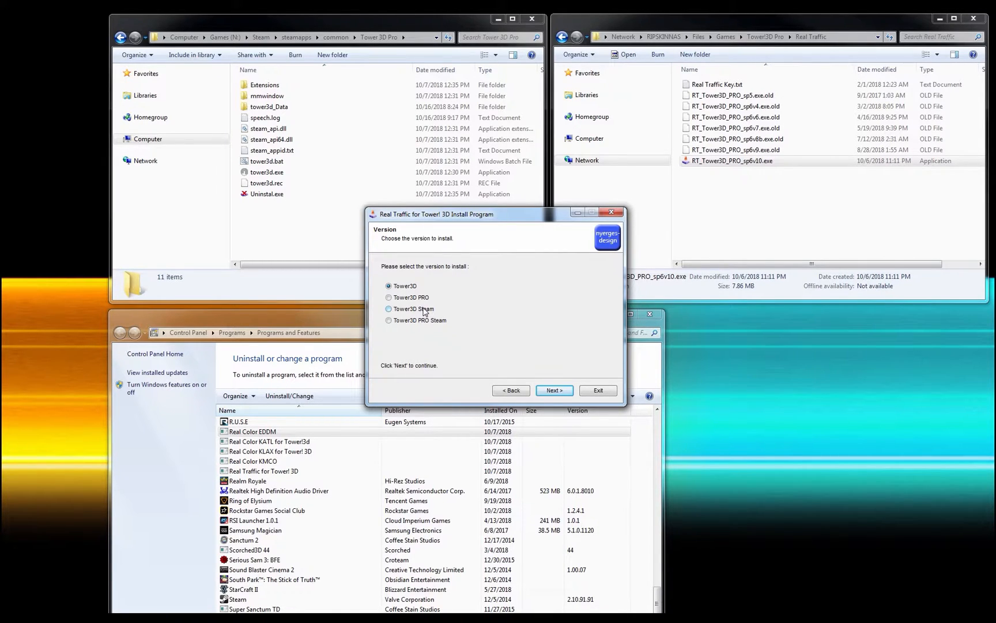
{"action": "mouse_move", "coordinate": [424, 311]}
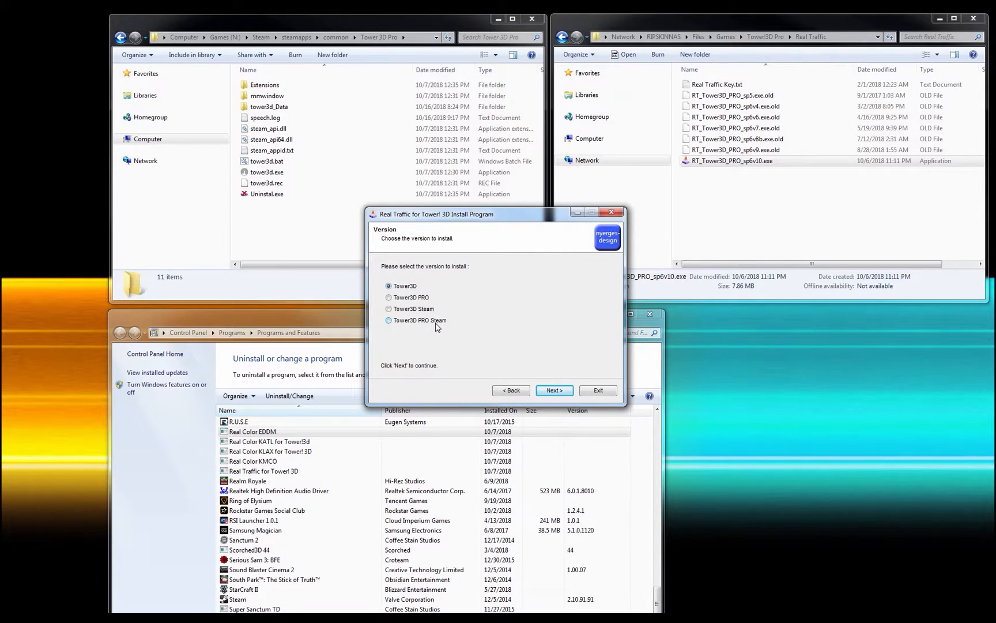
{"action": "left_click", "coordinate": [388, 319]}
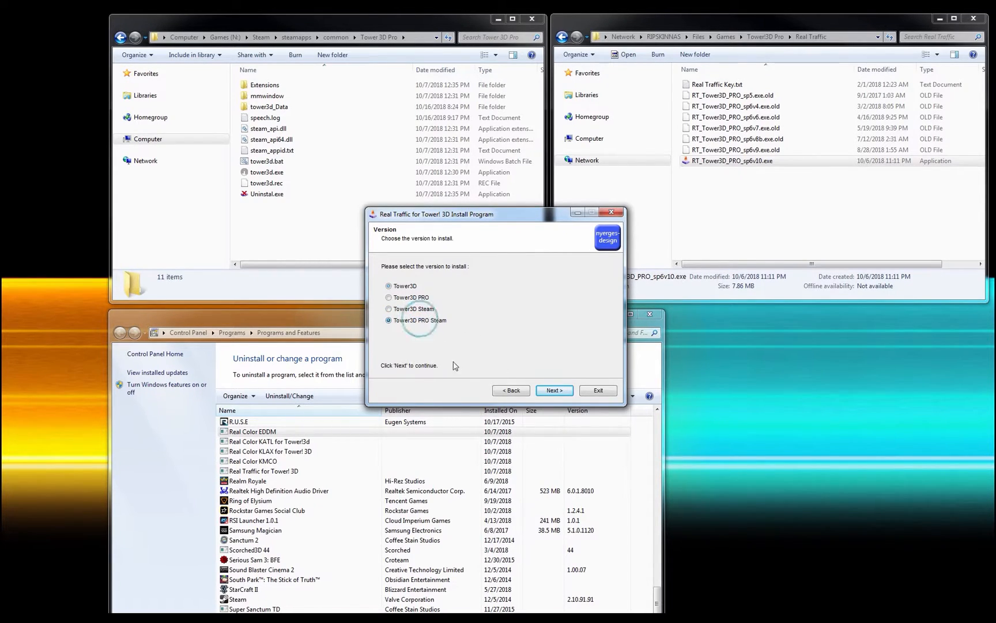
{"action": "left_click", "coordinate": [553, 390]}
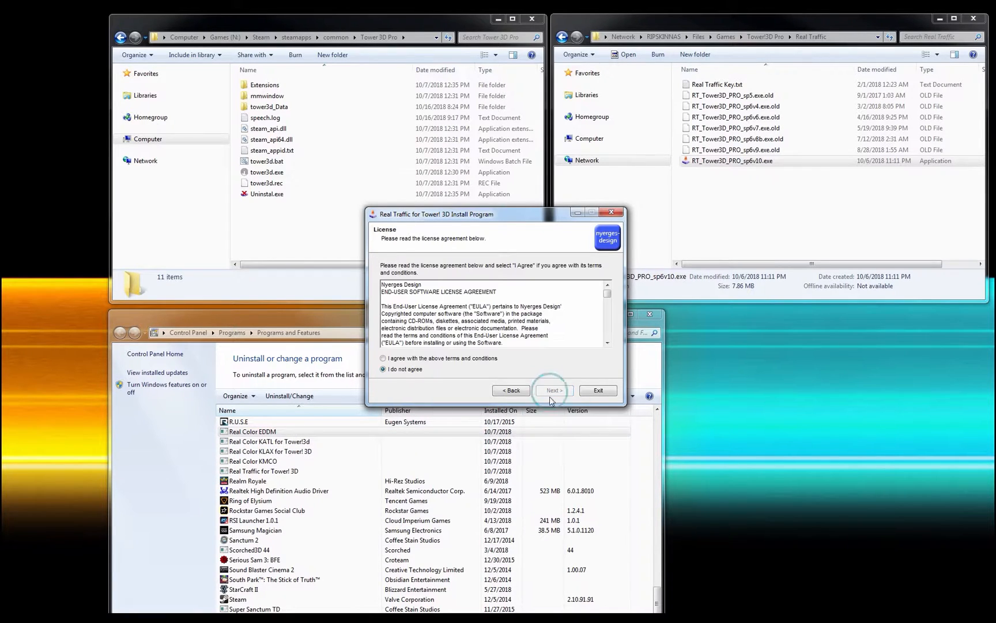
{"action": "left_click", "coordinate": [552, 390]}
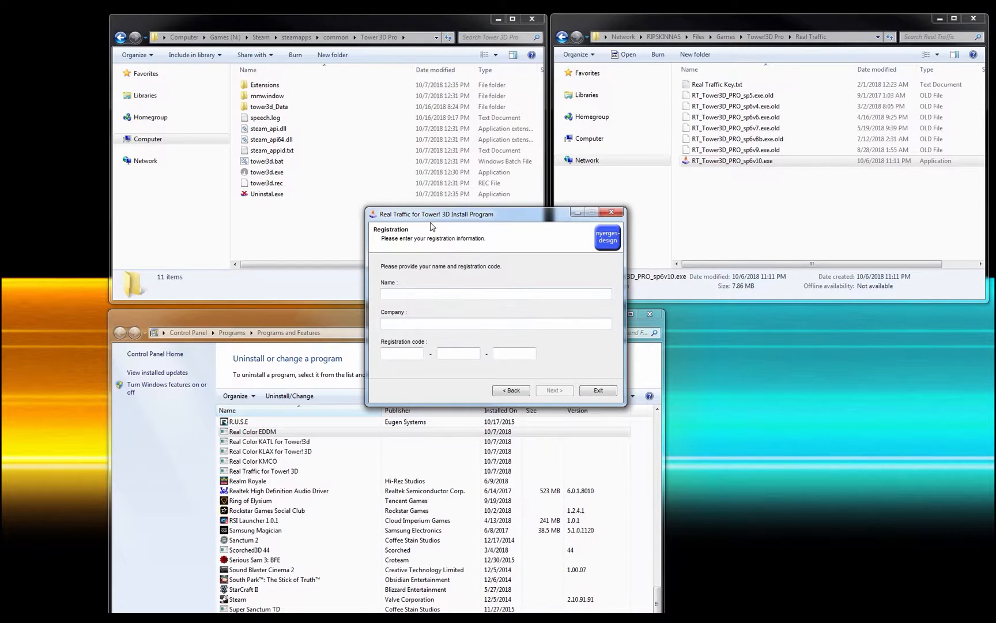
Enter the Name and Registration code from the key file and submit them.
{"action": "left_click", "coordinate": [718, 84]}
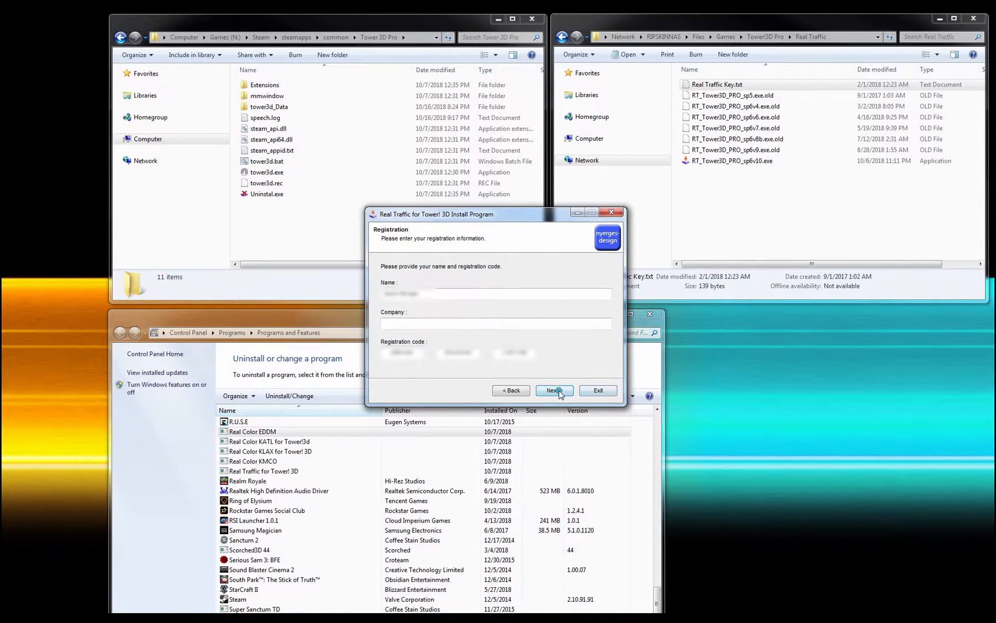
{"action": "left_click", "coordinate": [553, 390]}
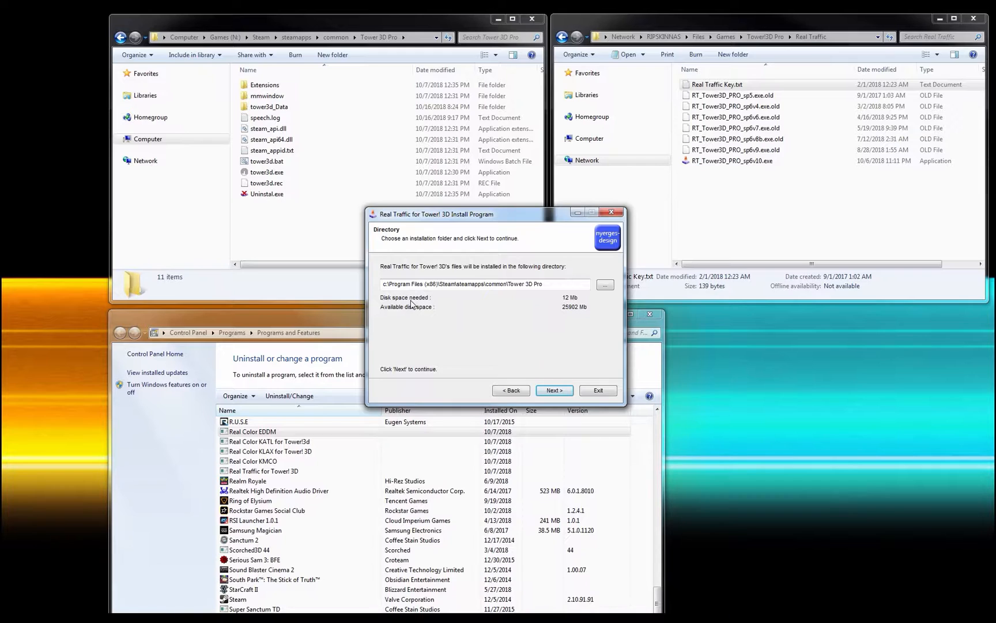
{"action": "mouse_move", "coordinate": [556, 295]}
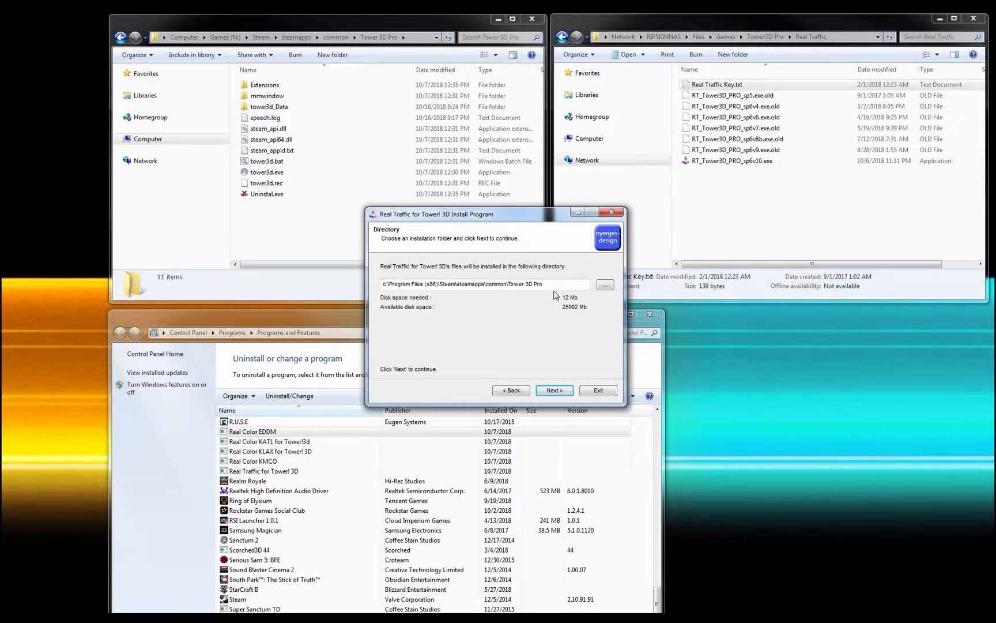
Change the install path to N:\Steam\steamapps\common\Tower 3D Pro, then quit the wizard.
{"action": "double_click", "coordinate": [526, 284]}
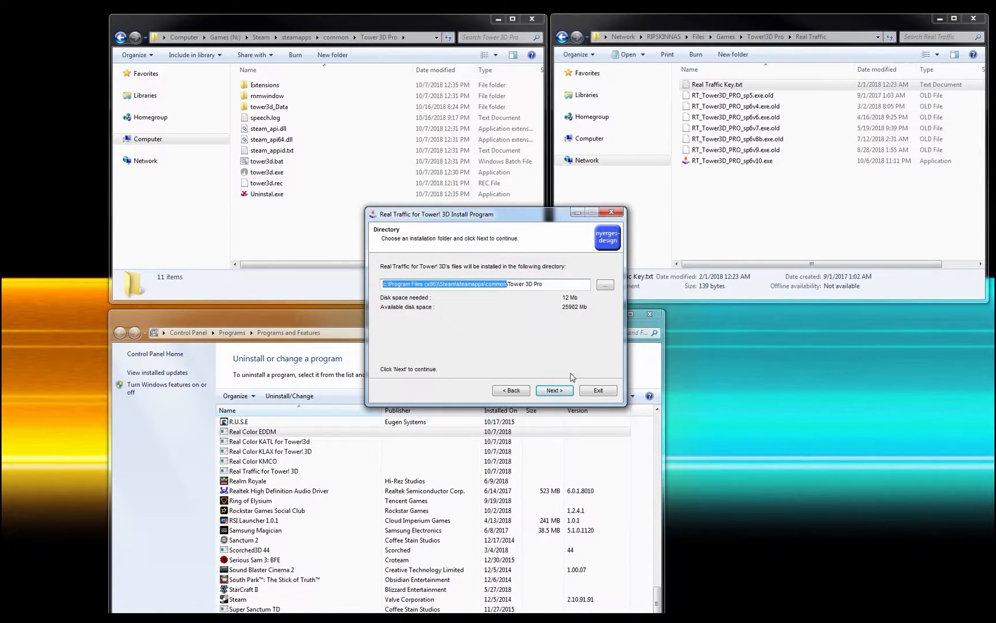
{"action": "mouse_move", "coordinate": [508, 301]}
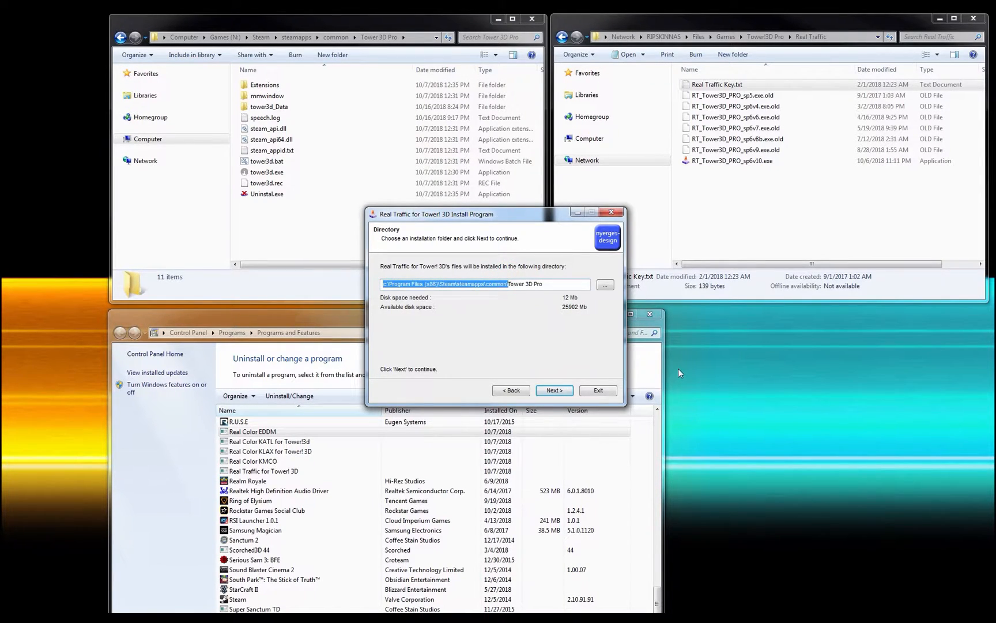
{"action": "left_click", "coordinate": [717, 84]}
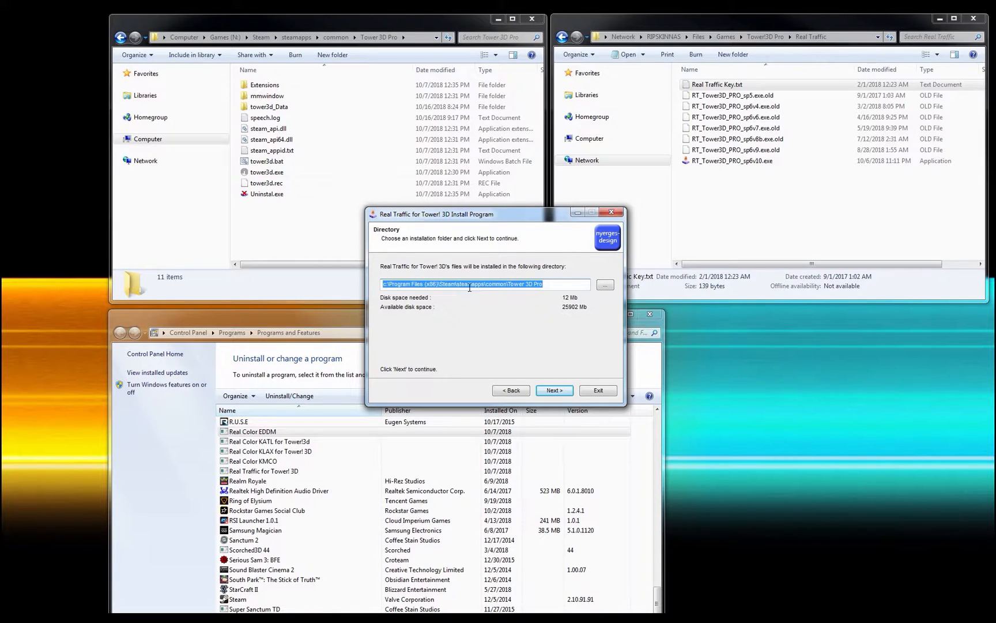
{"action": "mouse_move", "coordinate": [494, 327]}
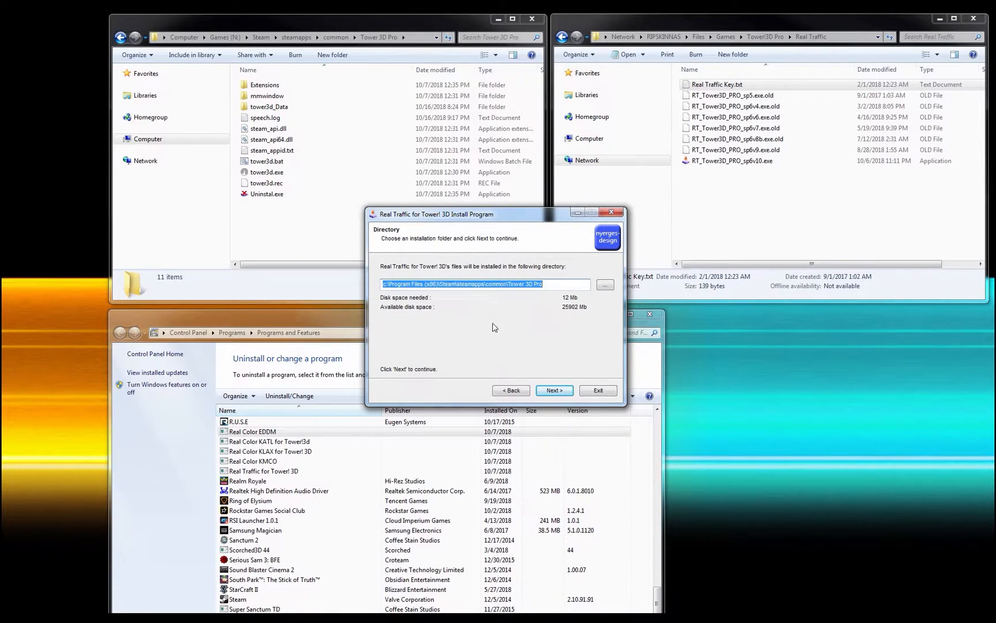
{"action": "type", "text": "N:\\Steam\\steamapps\\common\\Tower 3D Pro"}
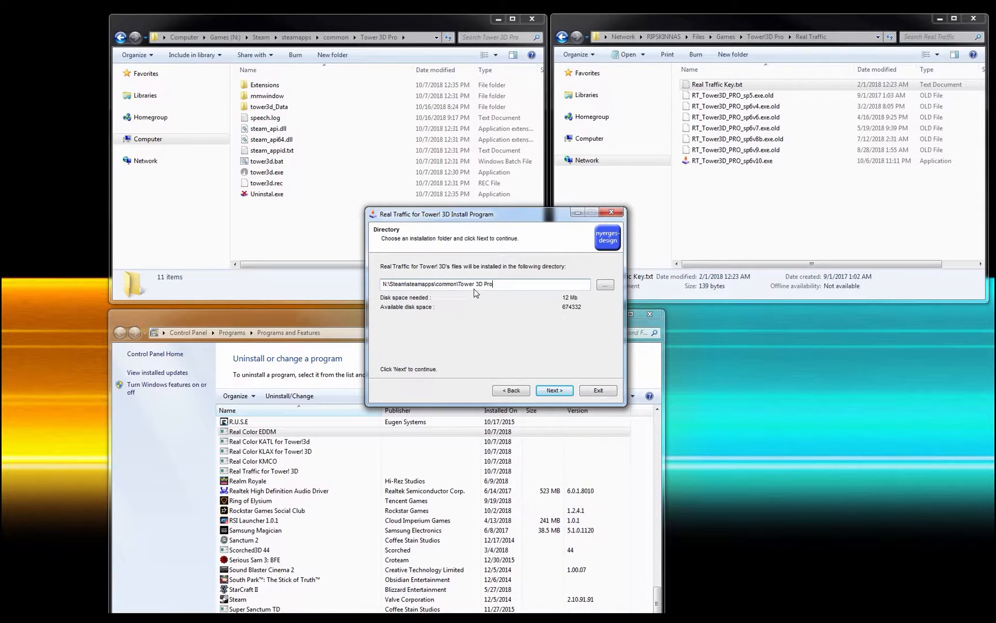
{"action": "left_click", "coordinate": [384, 284]}
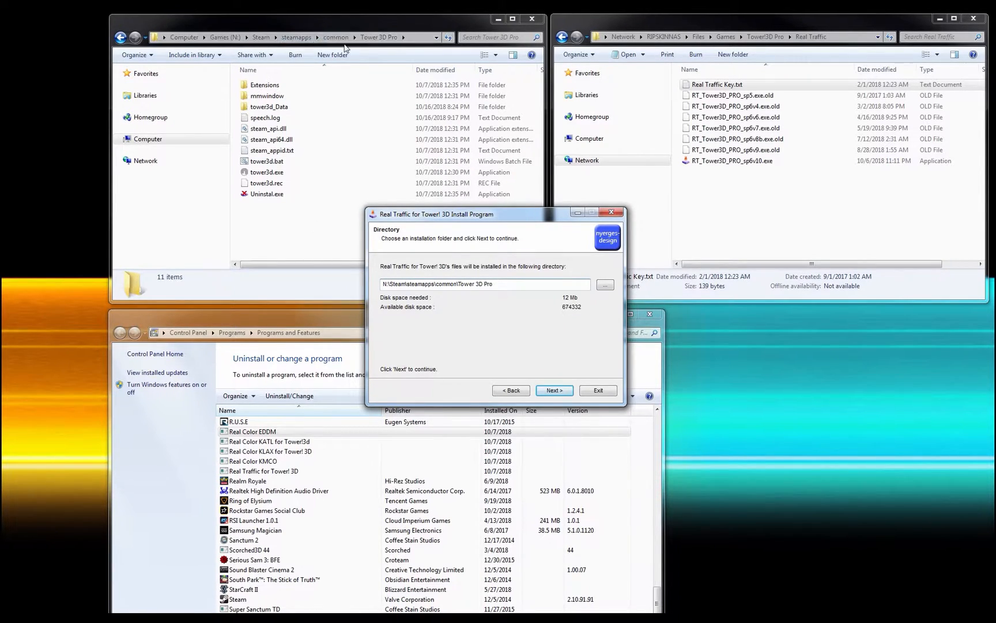
{"action": "mouse_move", "coordinate": [508, 323]}
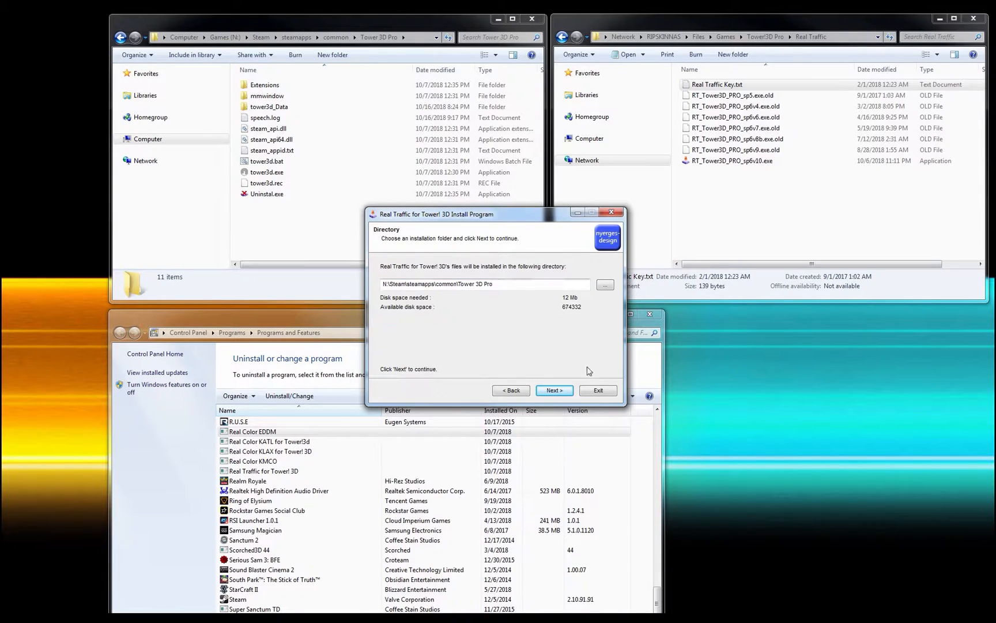
{"action": "left_click", "coordinate": [553, 390]}
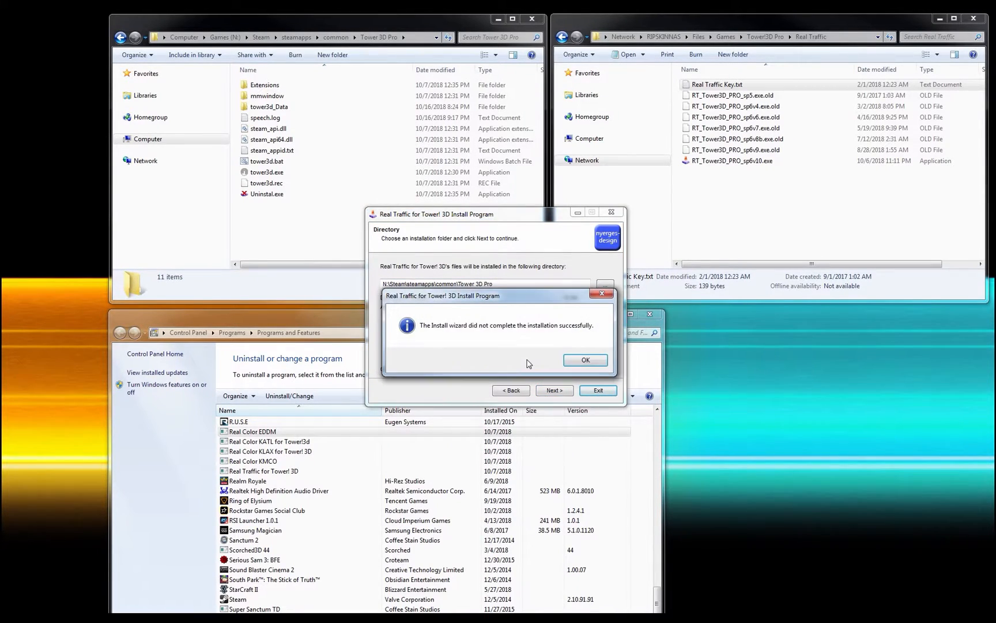
Dismiss the incomplete-install notice, go back, open Real Color and select the EDDM folder.
{"action": "left_click", "coordinate": [584, 359]}
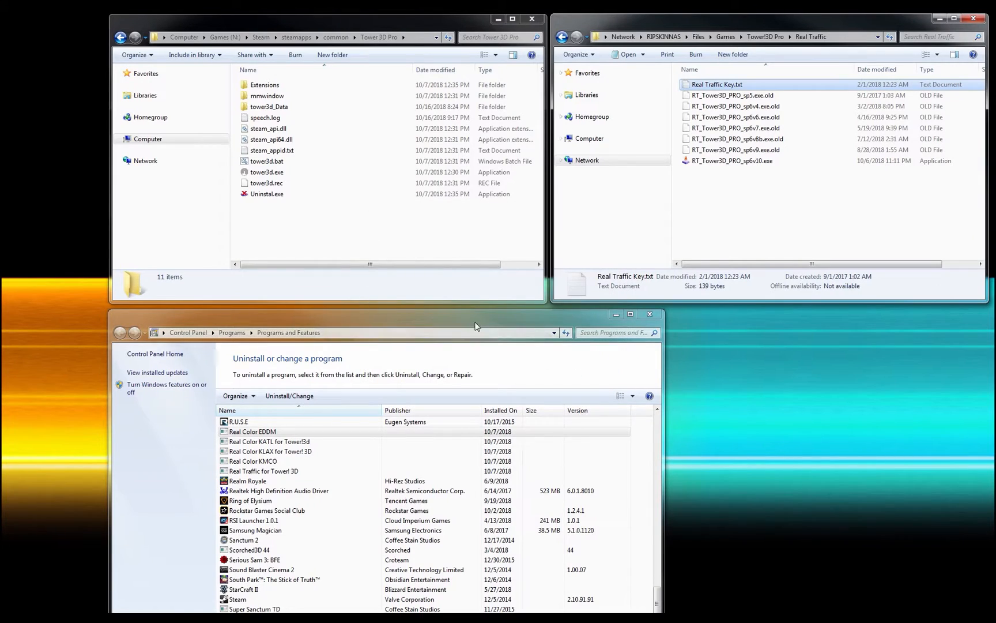
{"action": "left_click", "coordinate": [573, 37]}
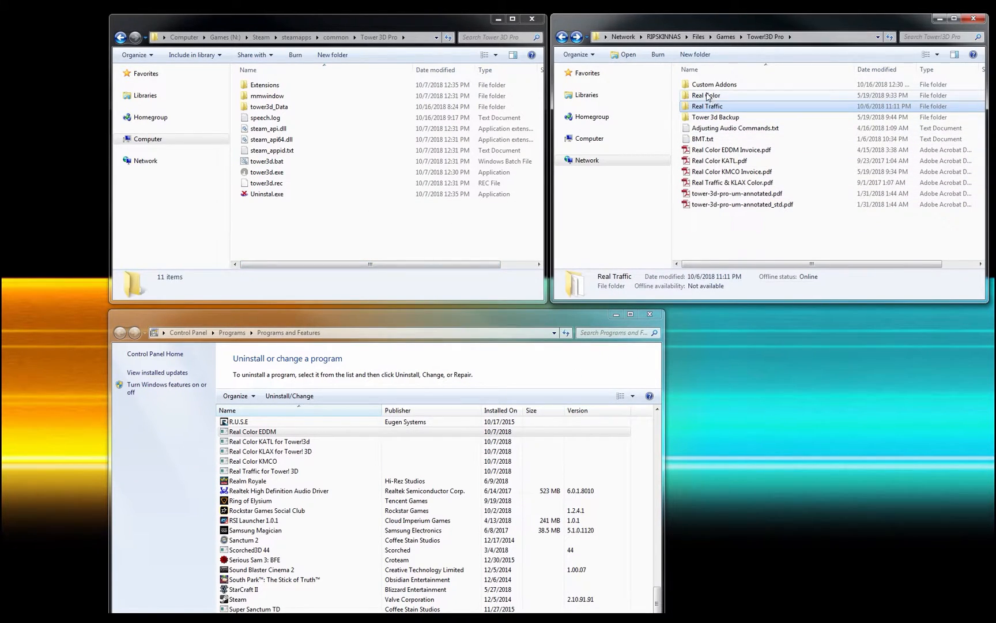
{"action": "double_click", "coordinate": [705, 95]}
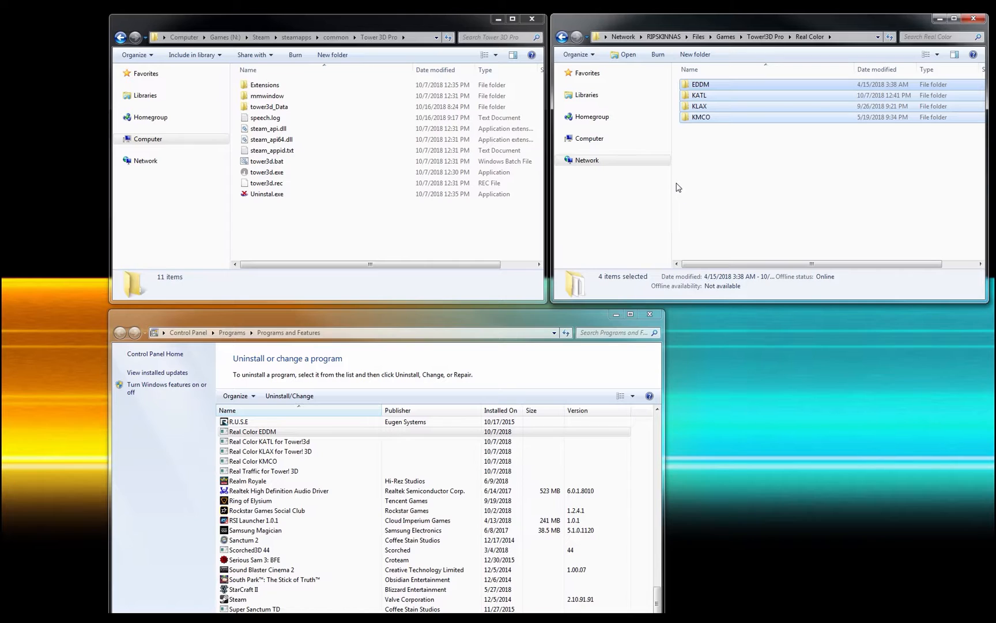
{"action": "left_click", "coordinate": [724, 162]}
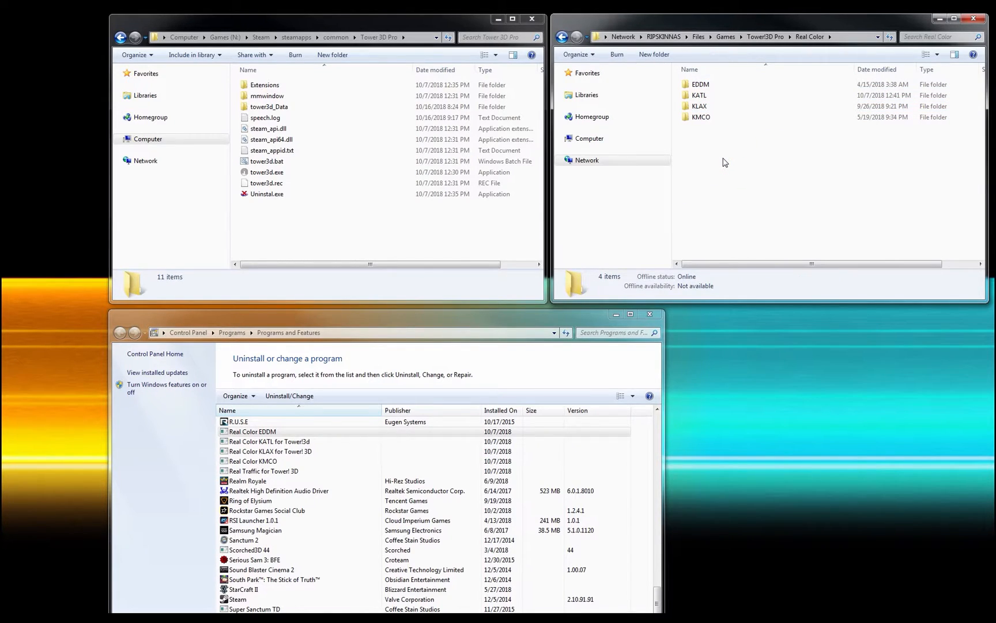
{"action": "mouse_move", "coordinate": [723, 161]}
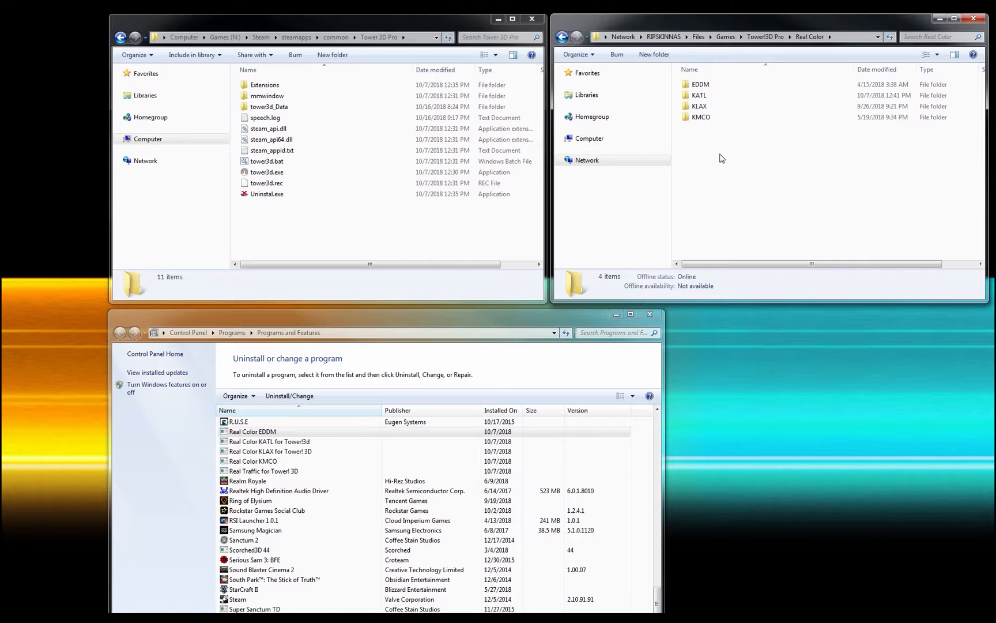
{"action": "mouse_move", "coordinate": [702, 182]}
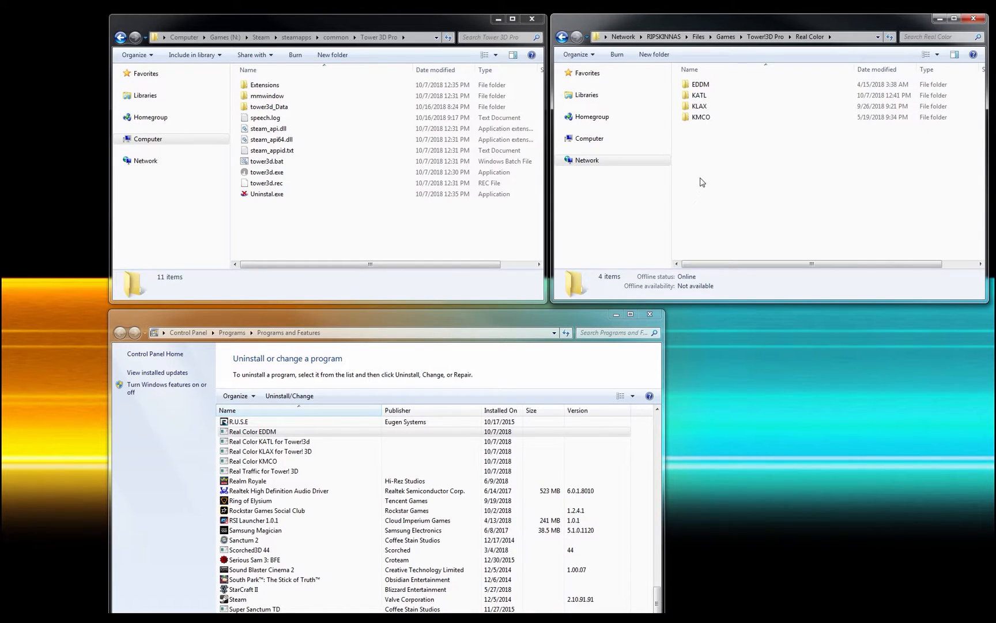
{"action": "left_click", "coordinate": [699, 84]}
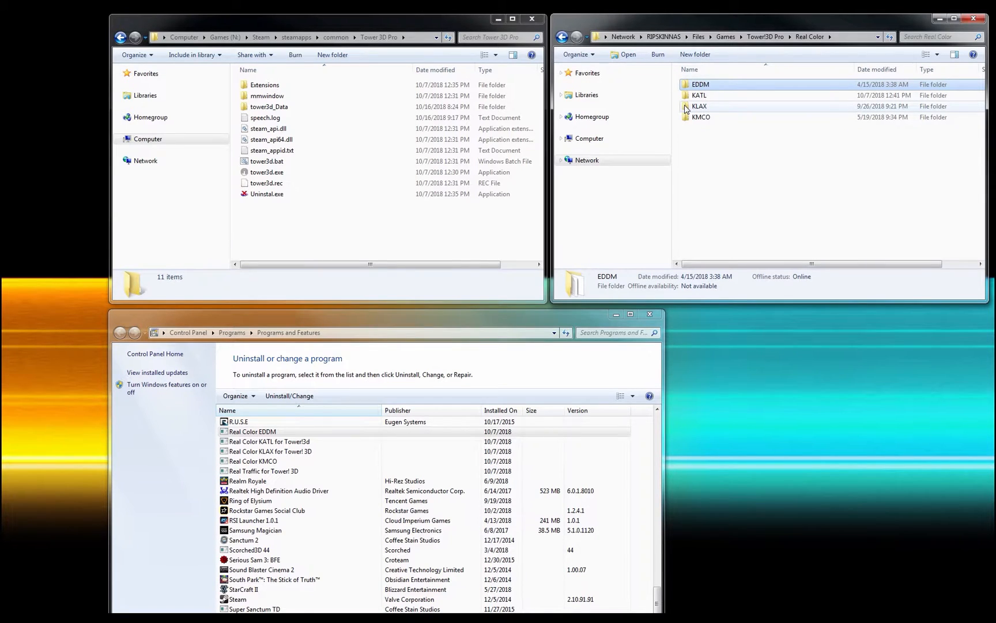
{"action": "mouse_move", "coordinate": [699, 106]}
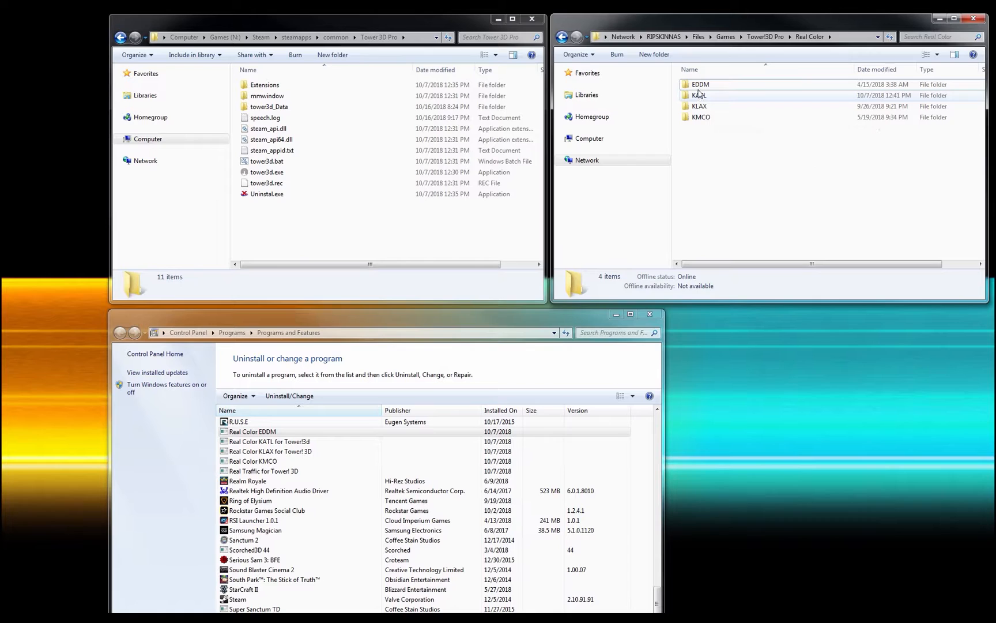
Run RC_Tower3D_EDDM.exe, continue with the Tower 3D Pro Steam version and accept the license.
{"action": "double_click", "coordinate": [700, 83]}
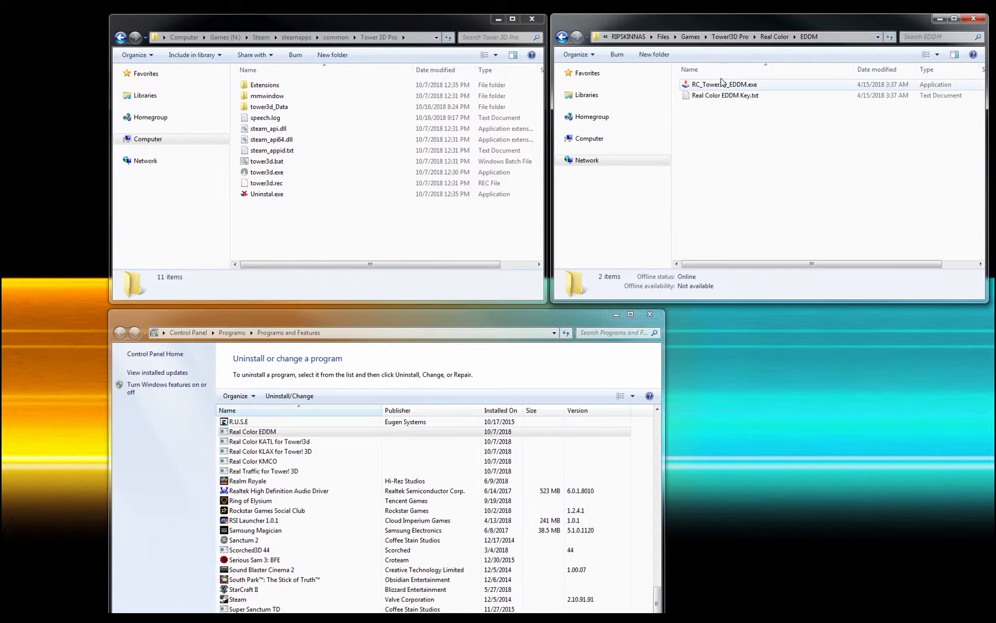
{"action": "double_click", "coordinate": [723, 83]}
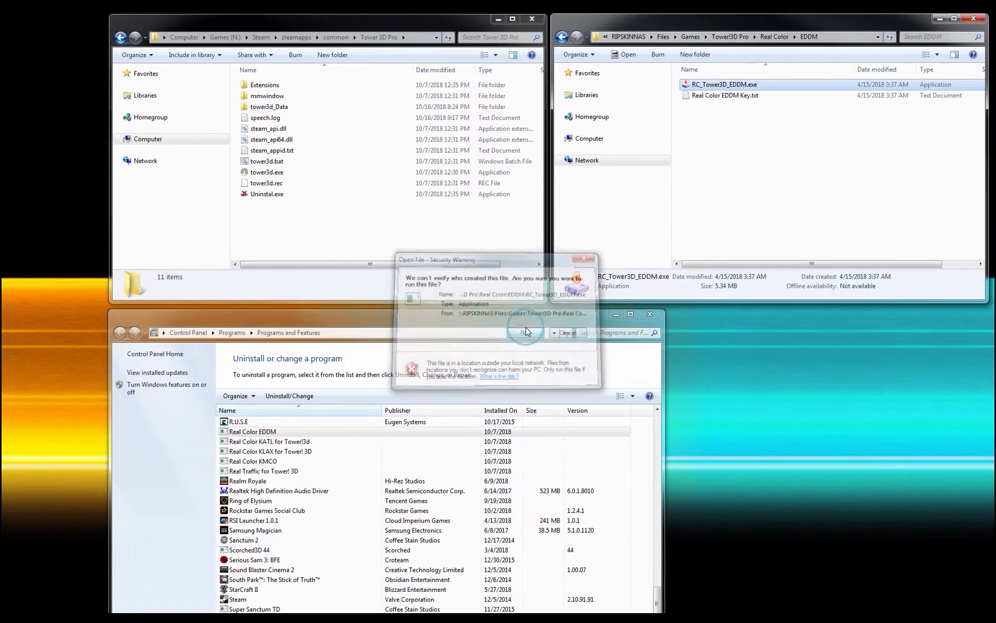
{"action": "left_click", "coordinate": [525, 332]}
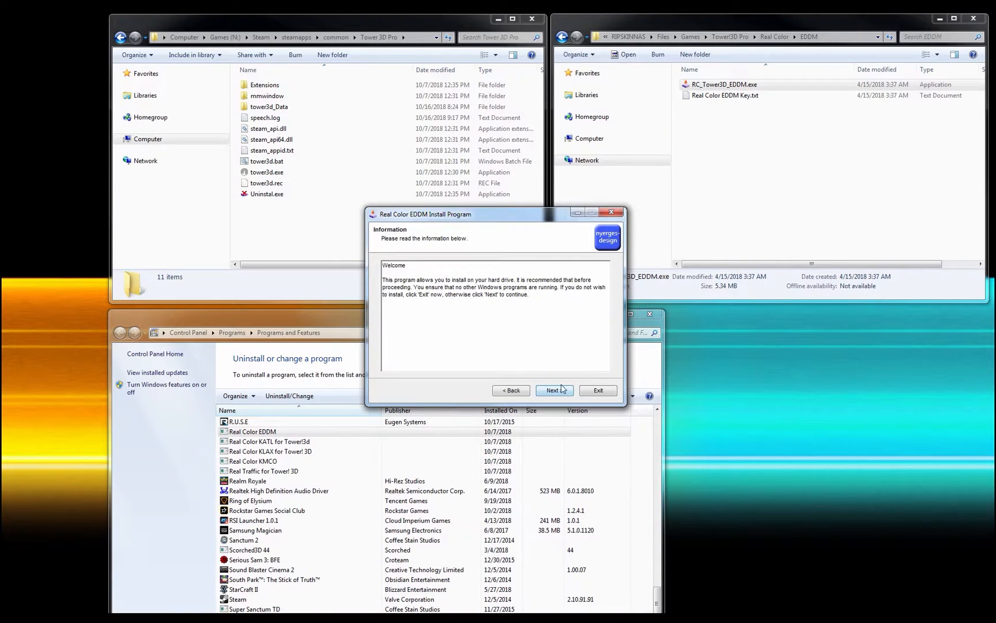
{"action": "left_click", "coordinate": [553, 390]}
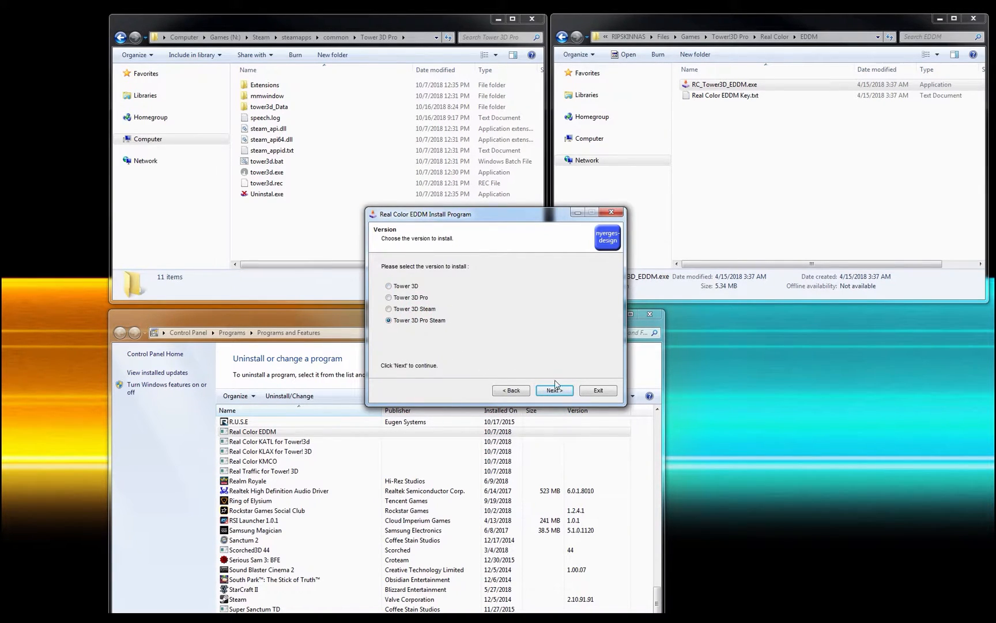
{"action": "left_click", "coordinate": [554, 390]}
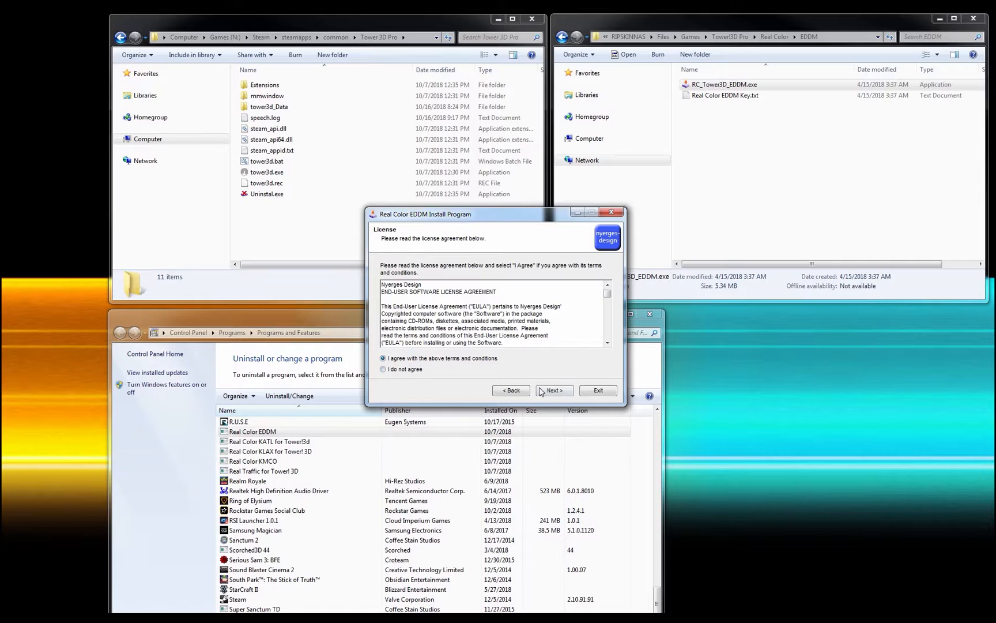
{"action": "left_click", "coordinate": [553, 390]}
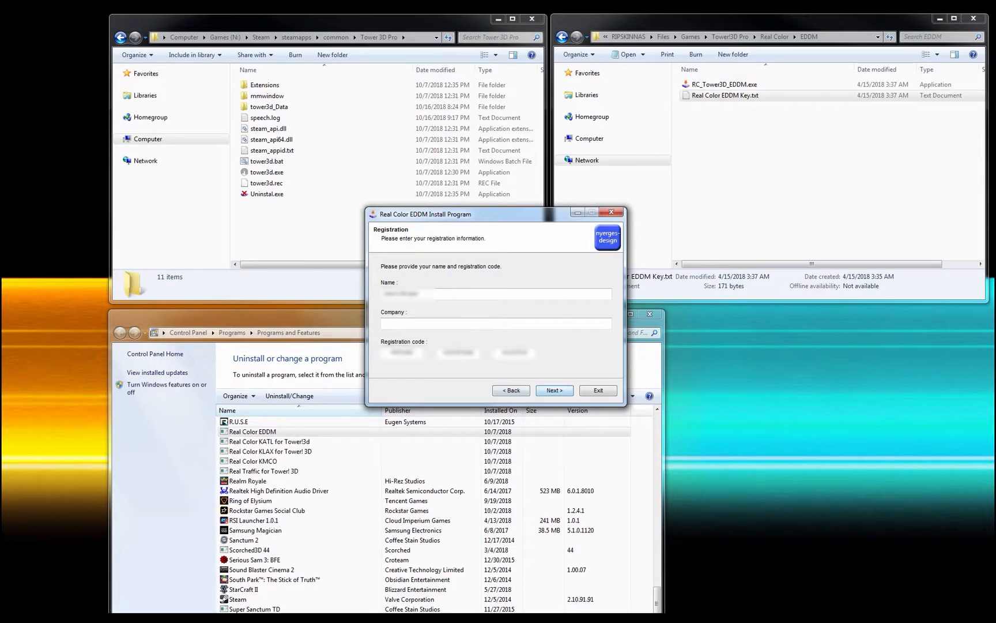
Pass registration, point the install path at the N: drive Airplanes Texturepacks folder, then exit and confirm.
{"action": "left_click", "coordinate": [553, 390]}
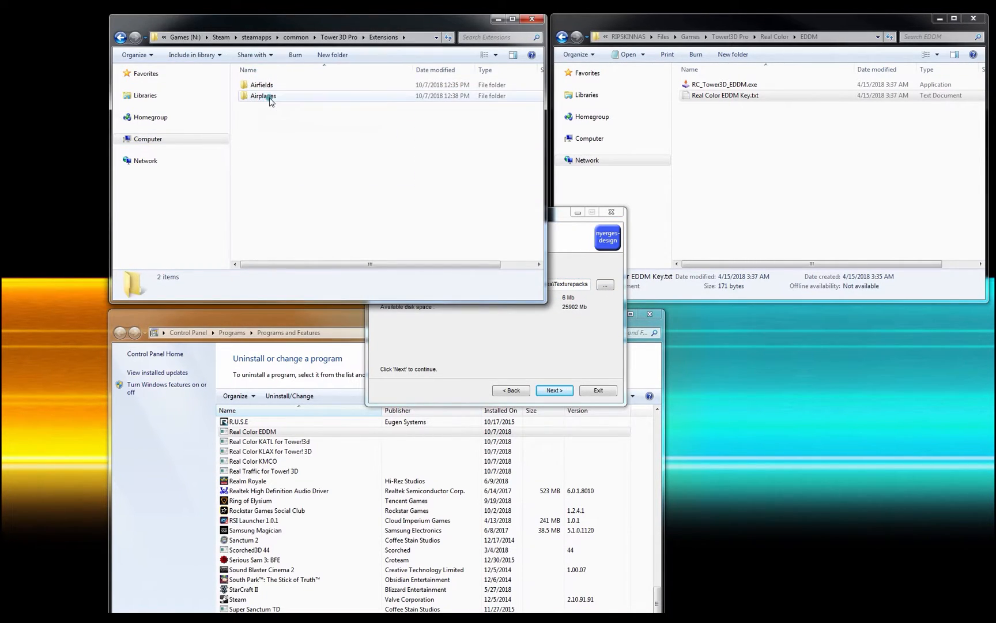
{"action": "double_click", "coordinate": [262, 95]}
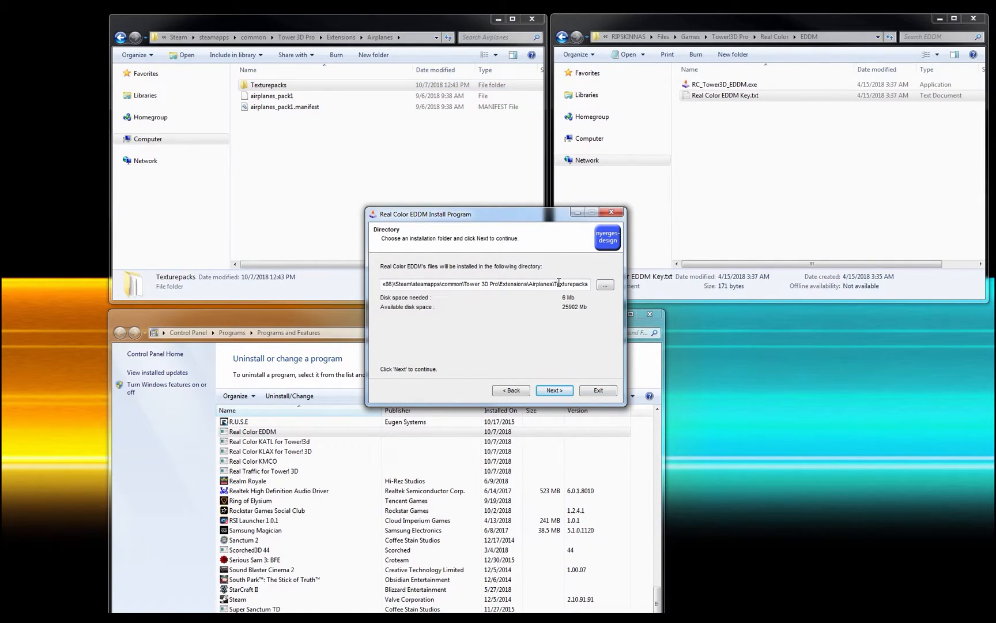
{"action": "double_click", "coordinate": [572, 284]}
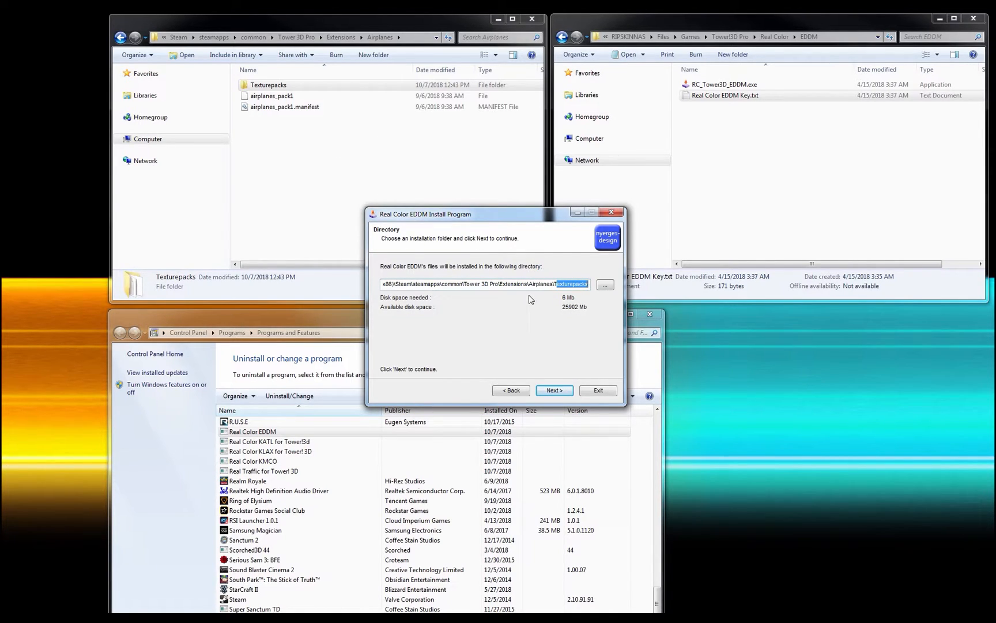
{"action": "mouse_move", "coordinate": [531, 263]}
{"action": "type", "text": "N:"}
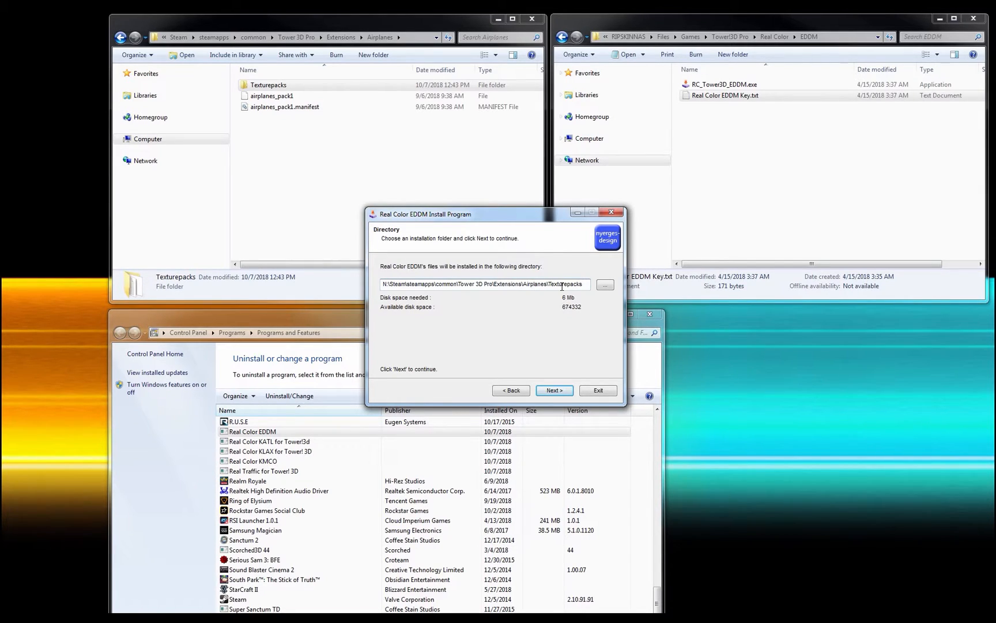
{"action": "left_click", "coordinate": [559, 284]}
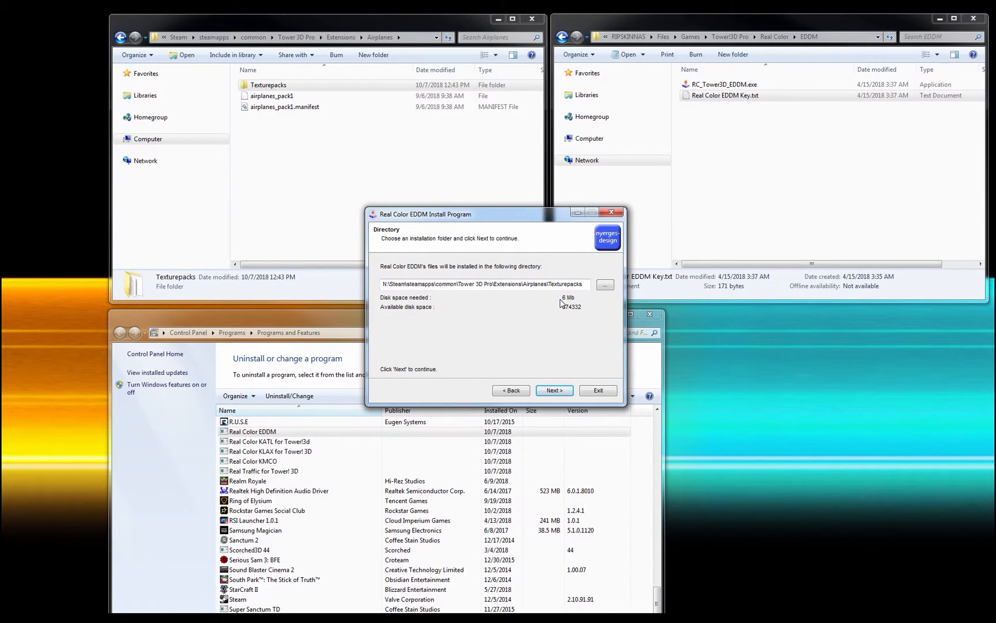
{"action": "mouse_move", "coordinate": [562, 350]}
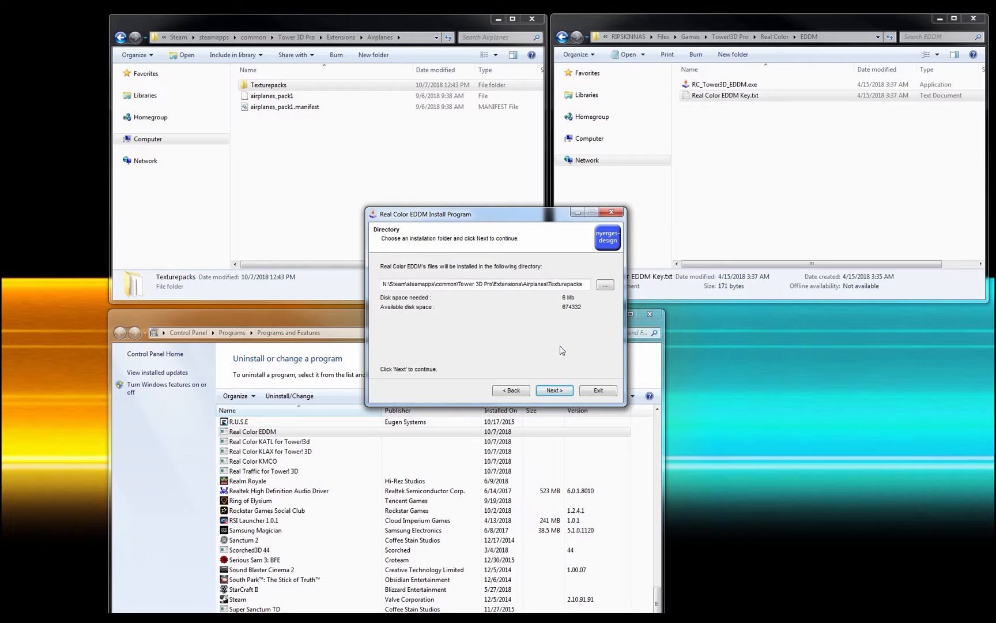
{"action": "left_click", "coordinate": [597, 390]}
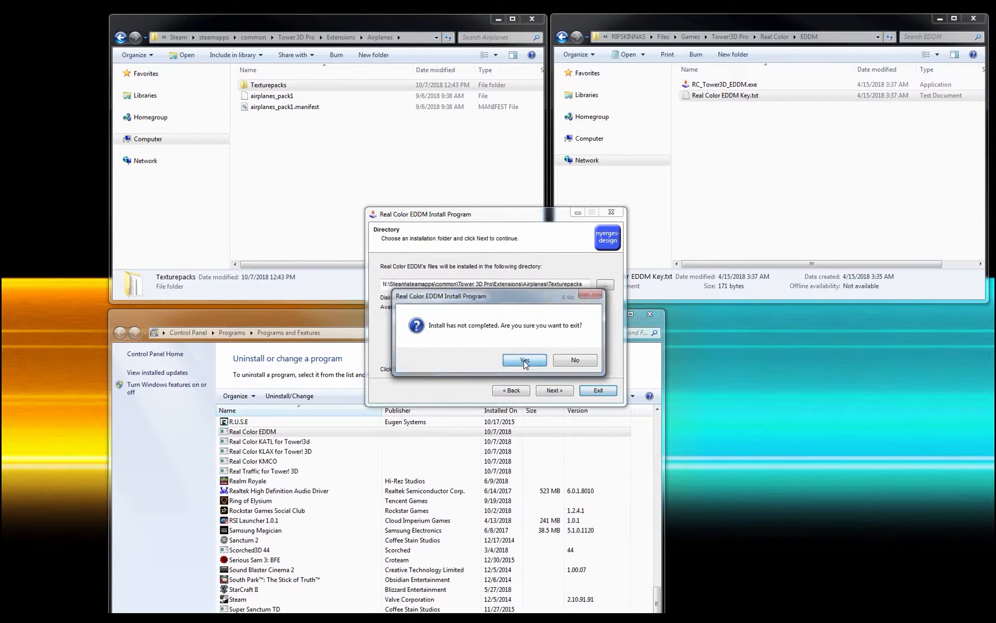
{"action": "left_click", "coordinate": [523, 360]}
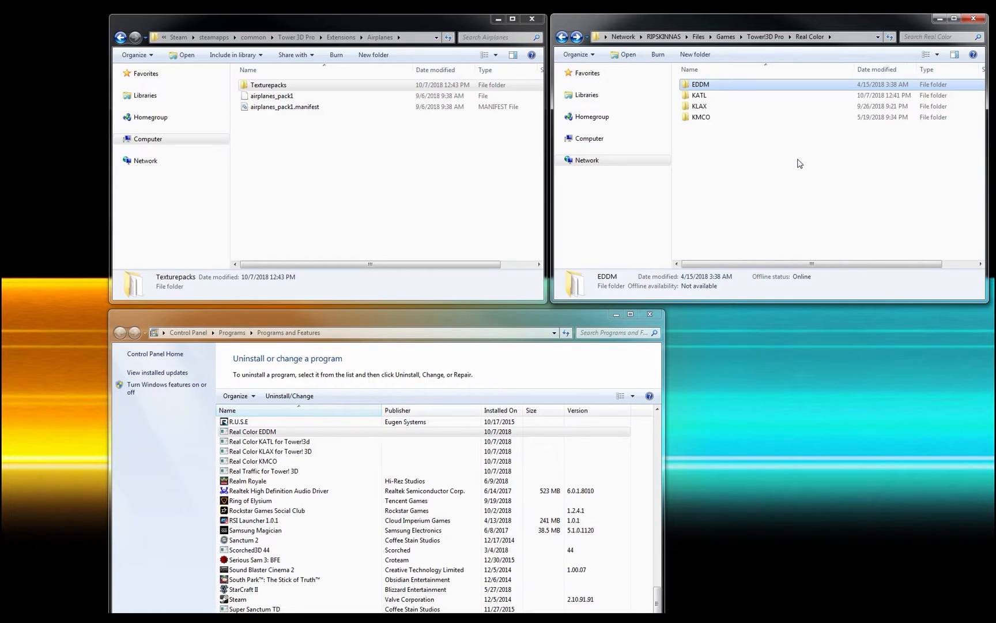
{"action": "mouse_move", "coordinate": [790, 170]}
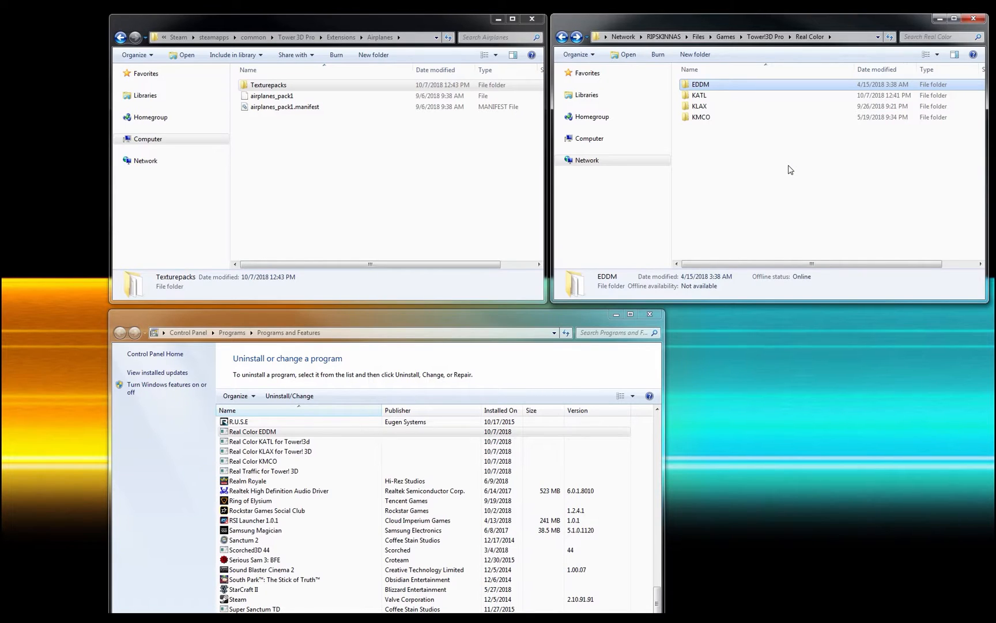
{"action": "mouse_move", "coordinate": [718, 178]}
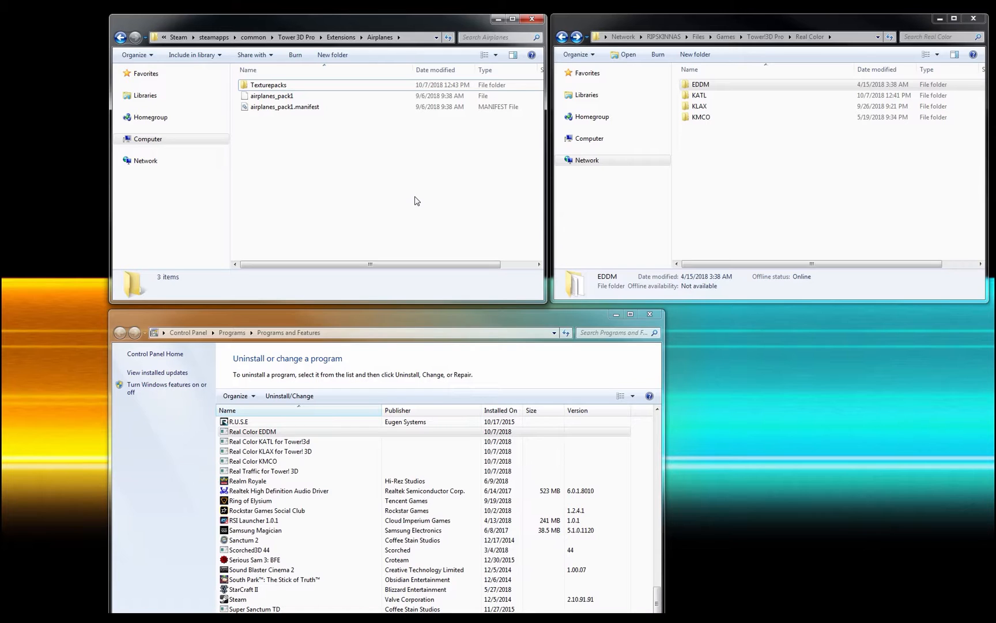
{"action": "mouse_move", "coordinate": [735, 204]}
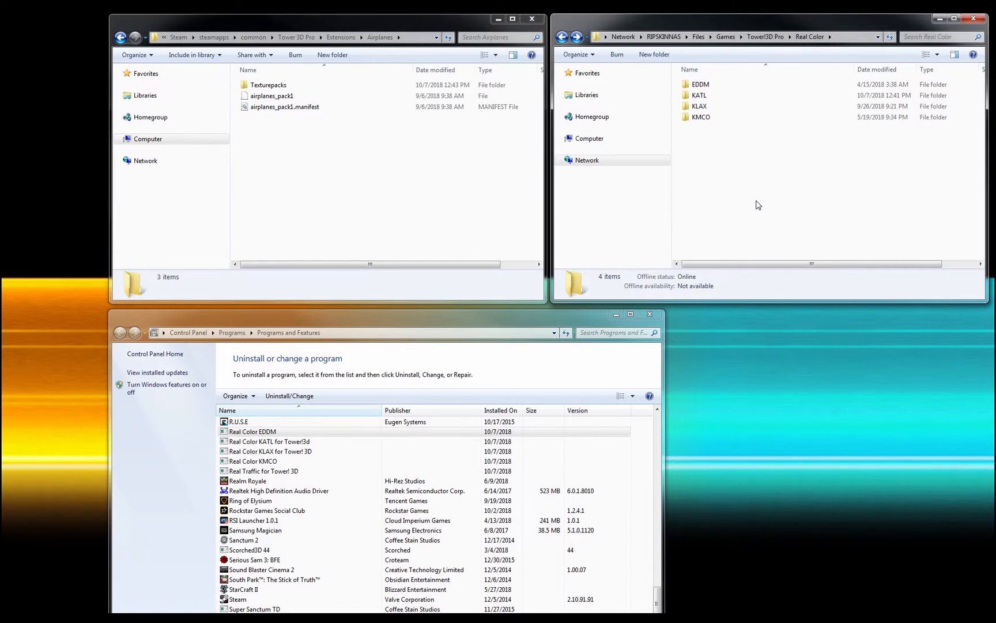
Go back up from Real Color to the Tower3D Pro Custom Addons folder.
{"action": "left_click", "coordinate": [765, 37]}
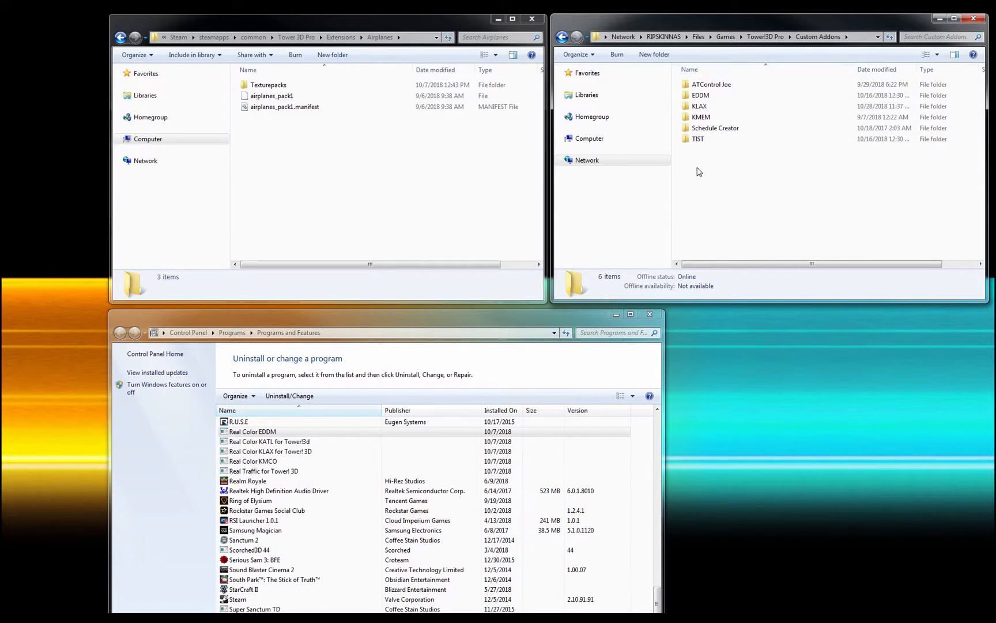
Open the game's Airfields KLAX folder and the network KLAX Christmas Day schedule folder.
{"action": "double_click", "coordinate": [698, 105]}
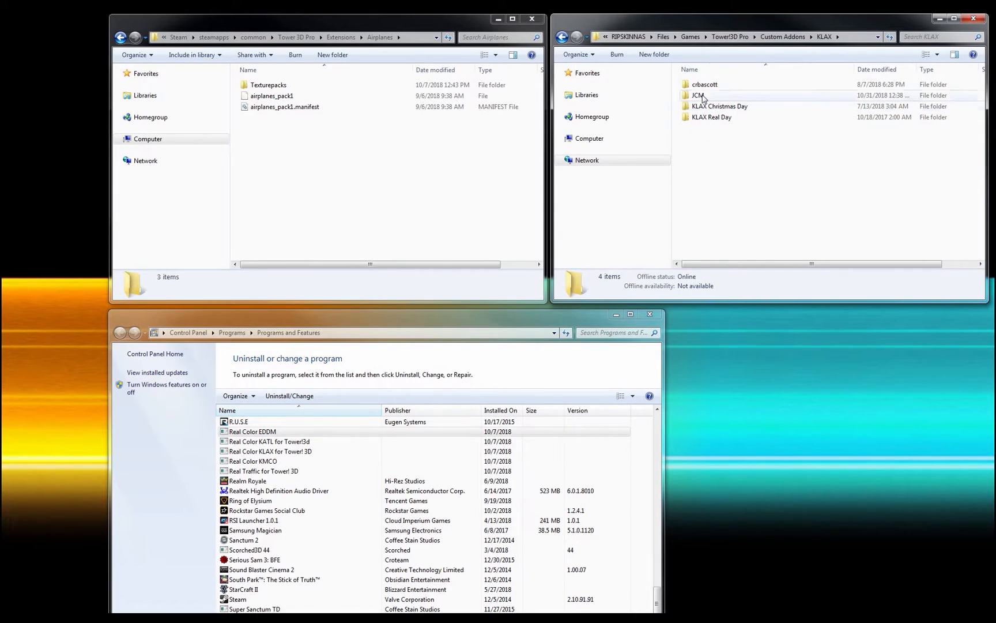
{"action": "left_click", "coordinate": [712, 117]}
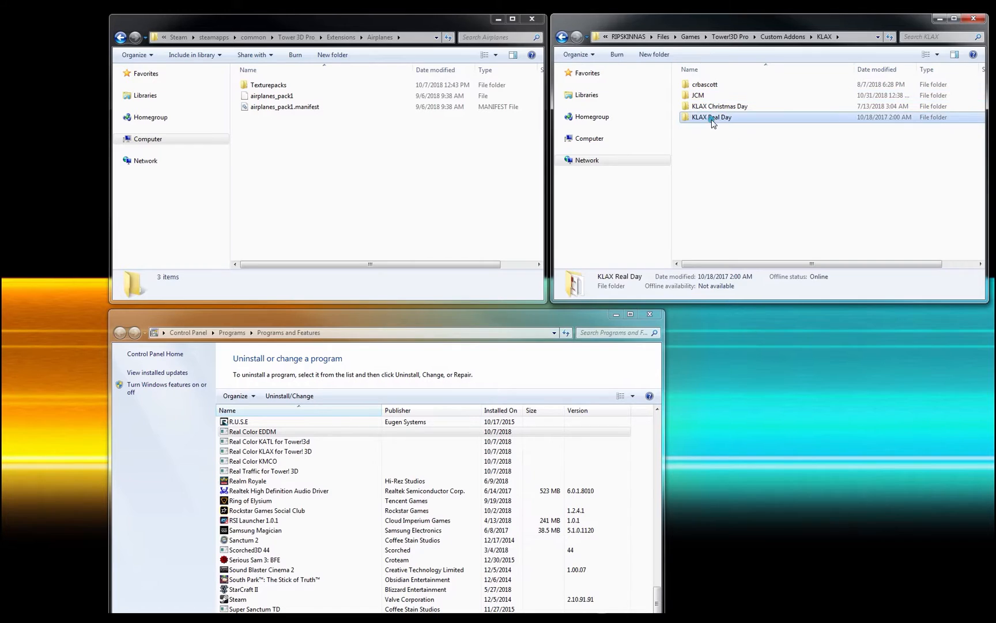
{"action": "double_click", "coordinate": [720, 106]}
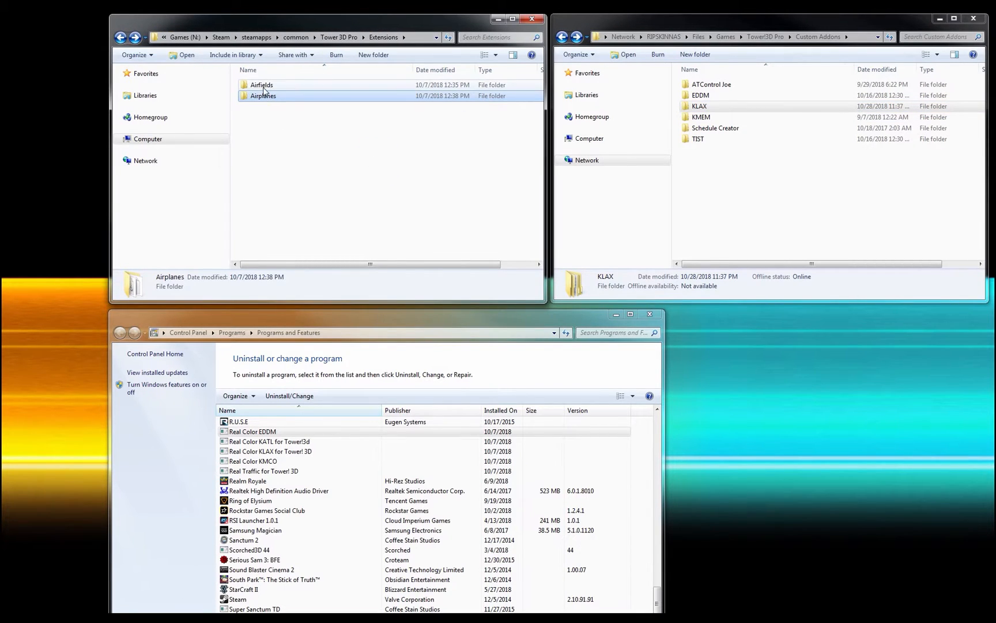
{"action": "double_click", "coordinate": [263, 95]}
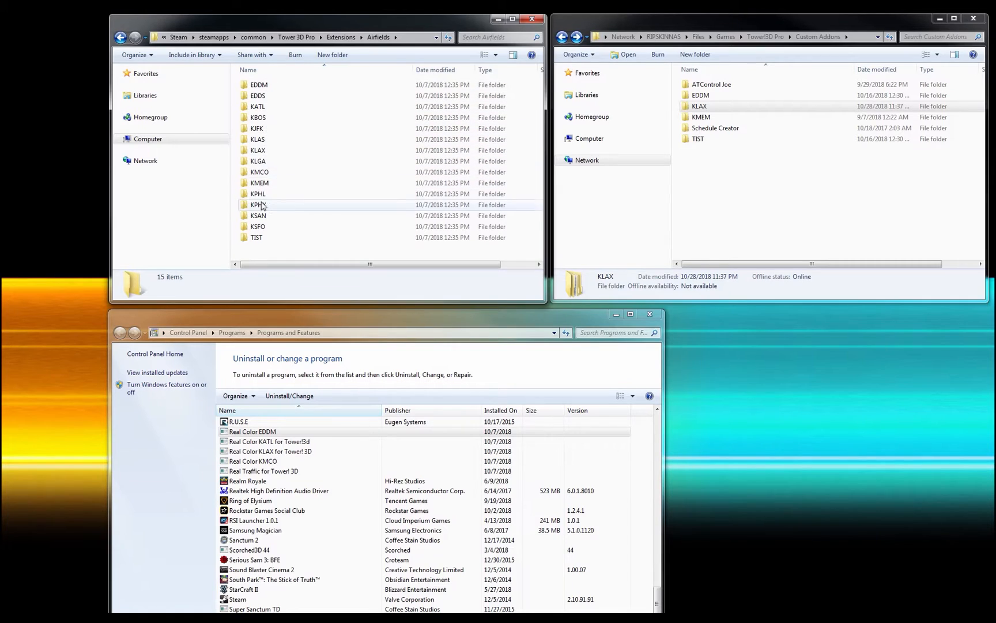
{"action": "key", "text": "ctrl+a"}
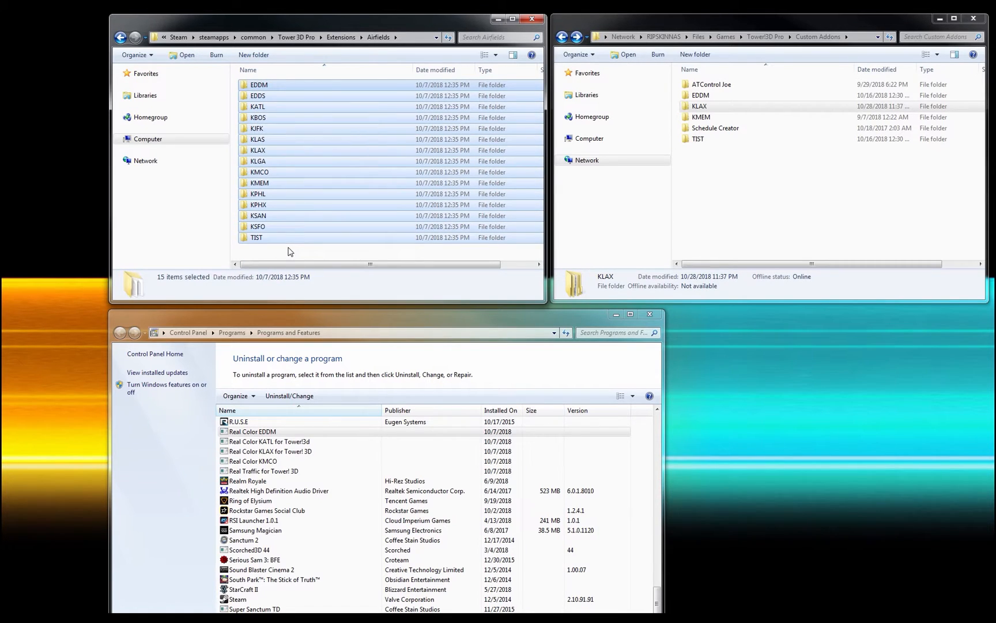
{"action": "left_click", "coordinate": [258, 161]}
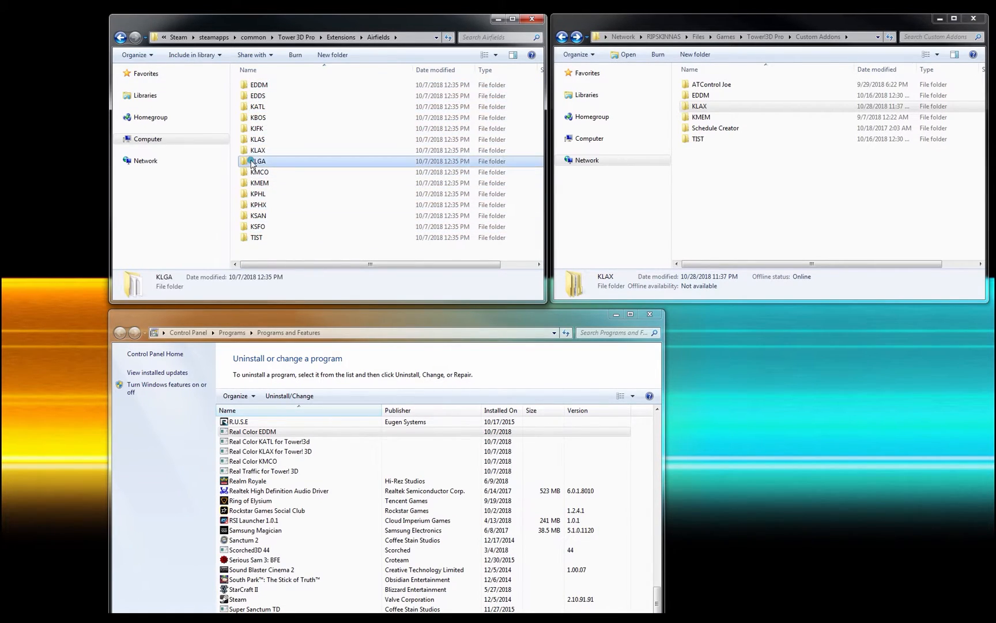
{"action": "double_click", "coordinate": [257, 160]}
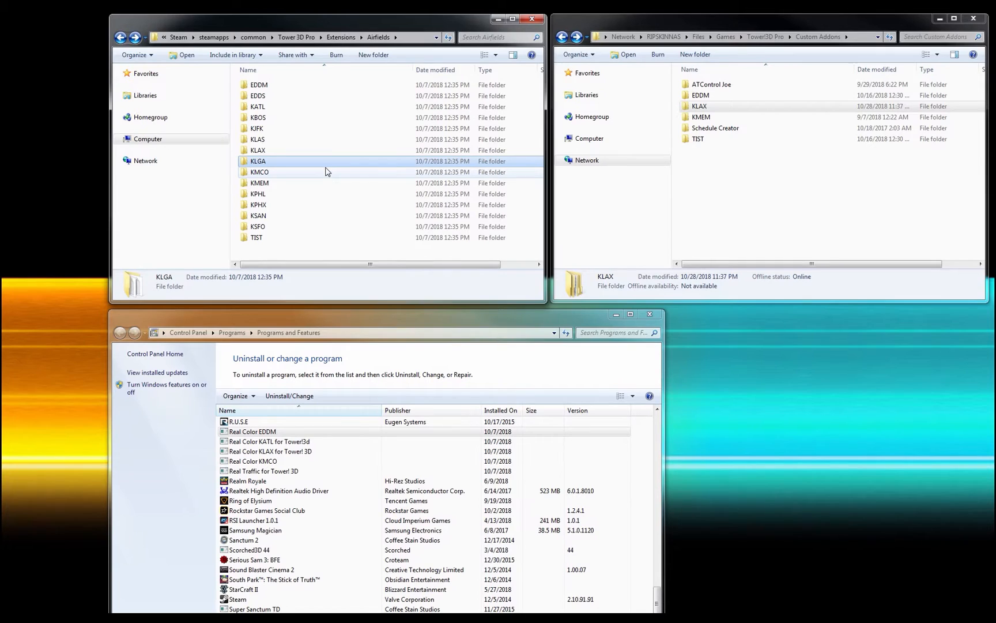
{"action": "mouse_move", "coordinate": [347, 161]}
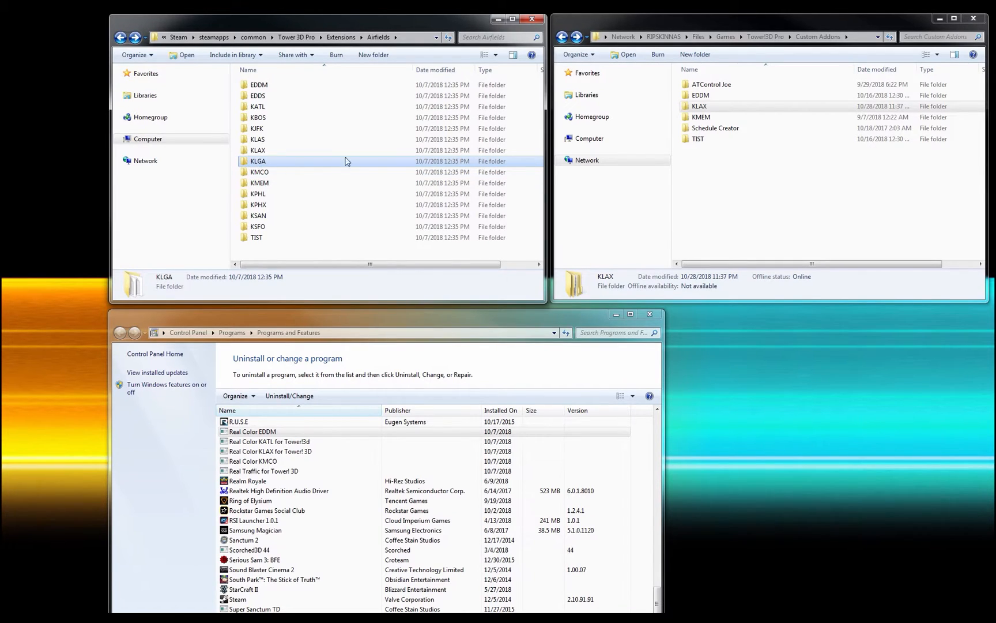
{"action": "double_click", "coordinate": [698, 106]}
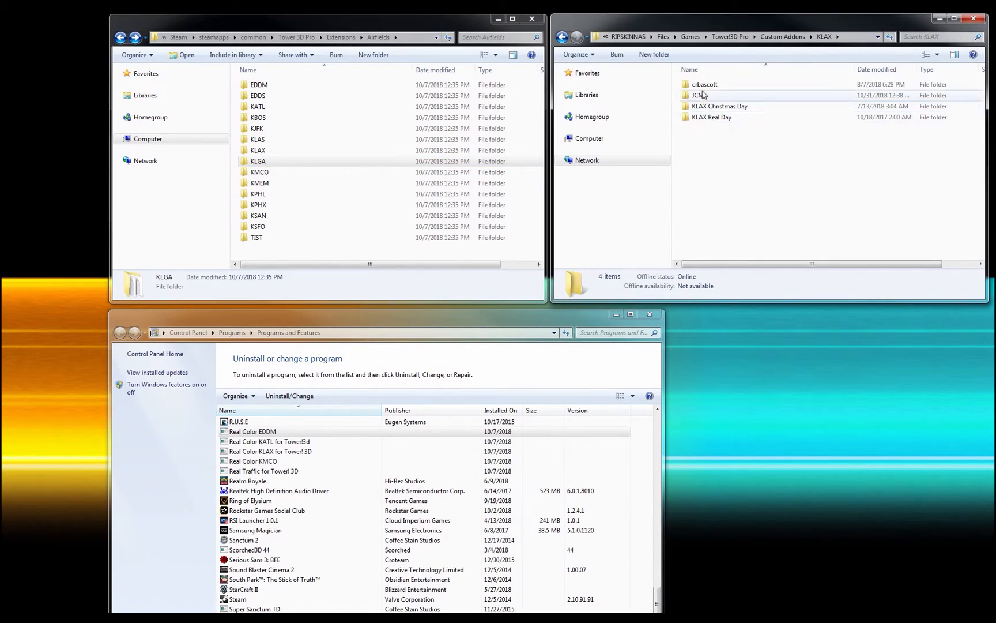
{"action": "double_click", "coordinate": [720, 106]}
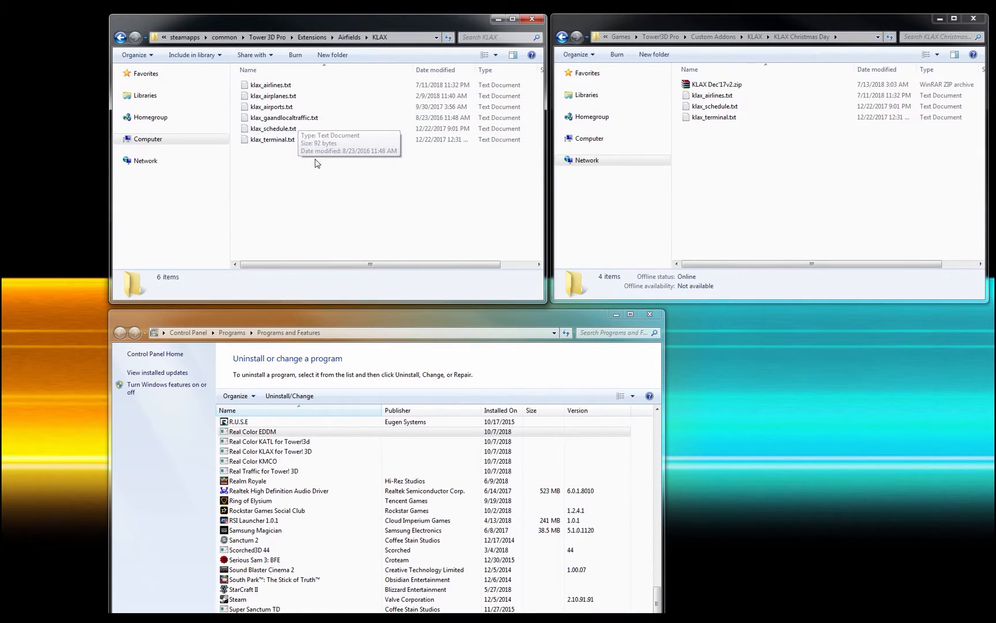
{"action": "mouse_move", "coordinate": [730, 147]}
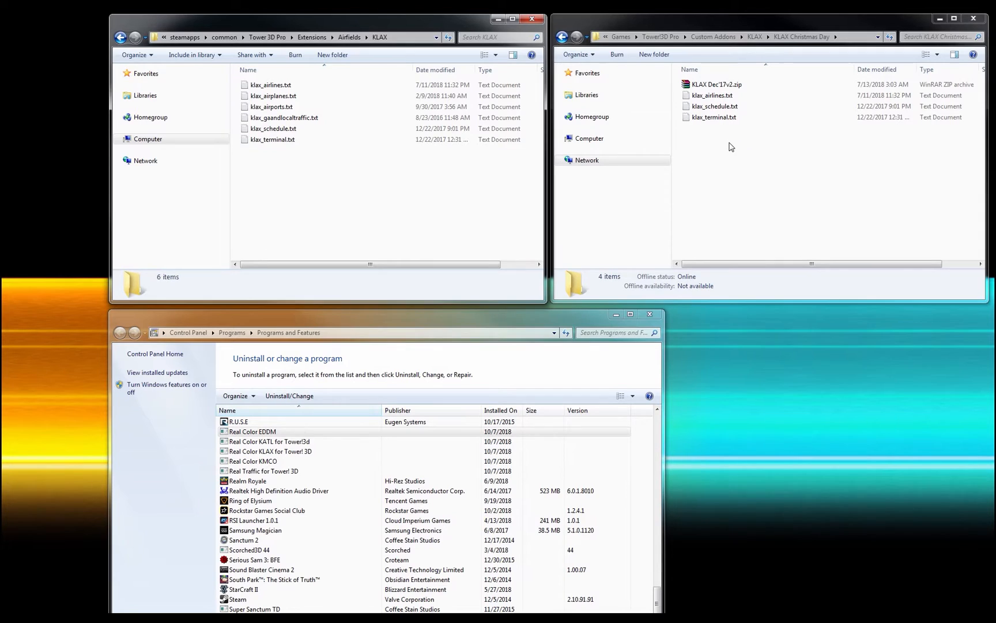
{"action": "mouse_move", "coordinate": [271, 106]}
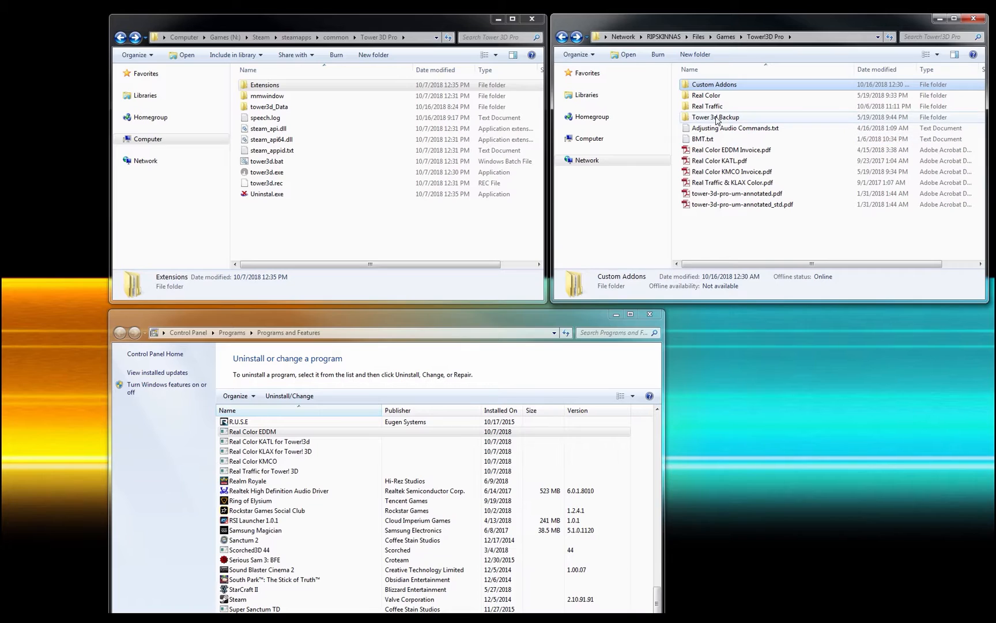
Open the backup's Original RT 6V10 Airfields folder and the game's Extensions folder.
{"action": "double_click", "coordinate": [715, 117]}
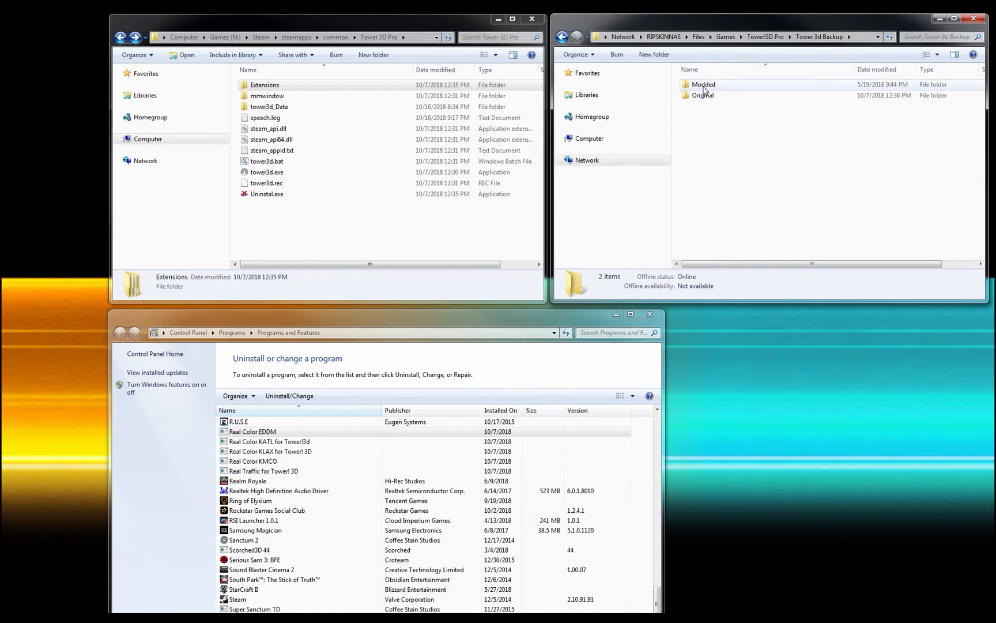
{"action": "left_click", "coordinate": [704, 84]}
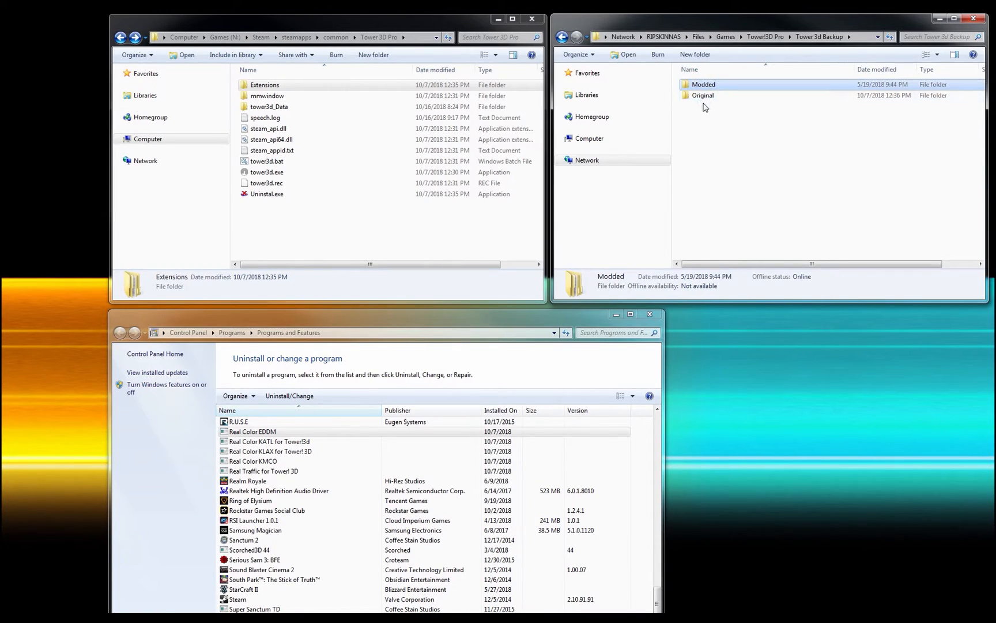
{"action": "left_click", "coordinate": [704, 95]}
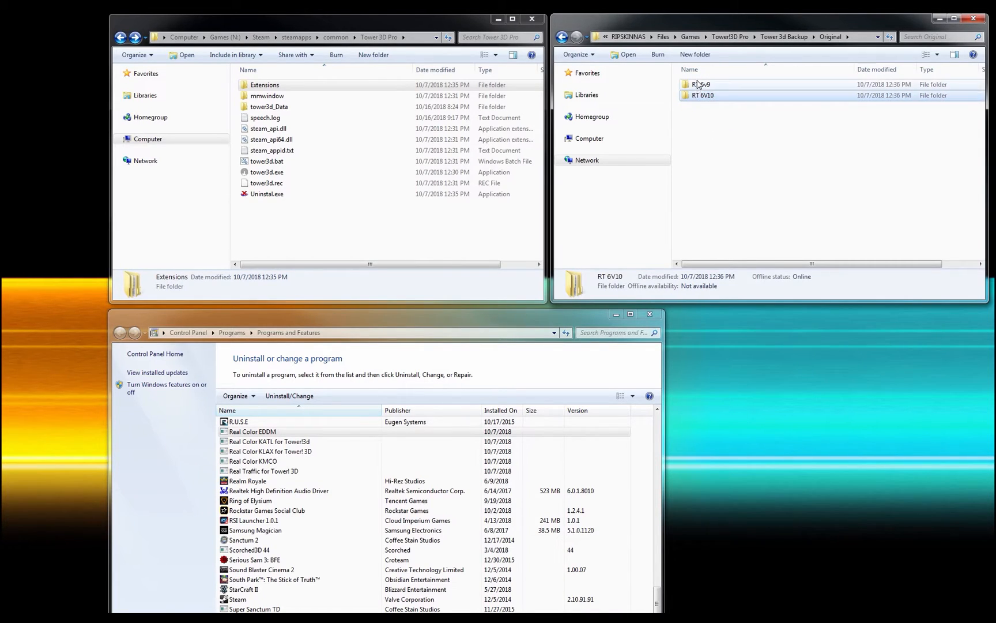
{"action": "double_click", "coordinate": [702, 95]}
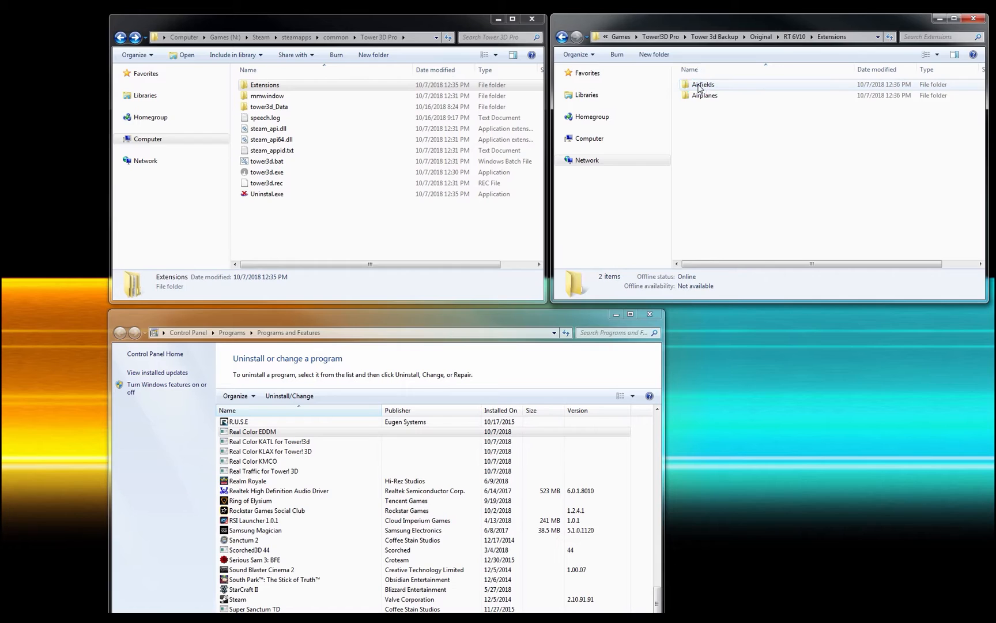
{"action": "double_click", "coordinate": [703, 84]}
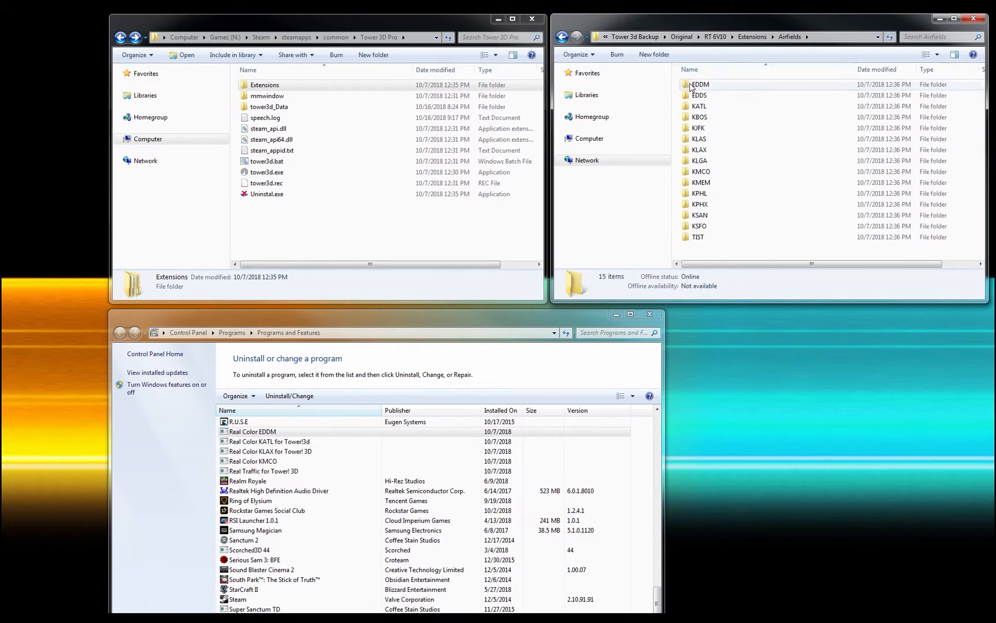
{"action": "left_click", "coordinate": [264, 85]}
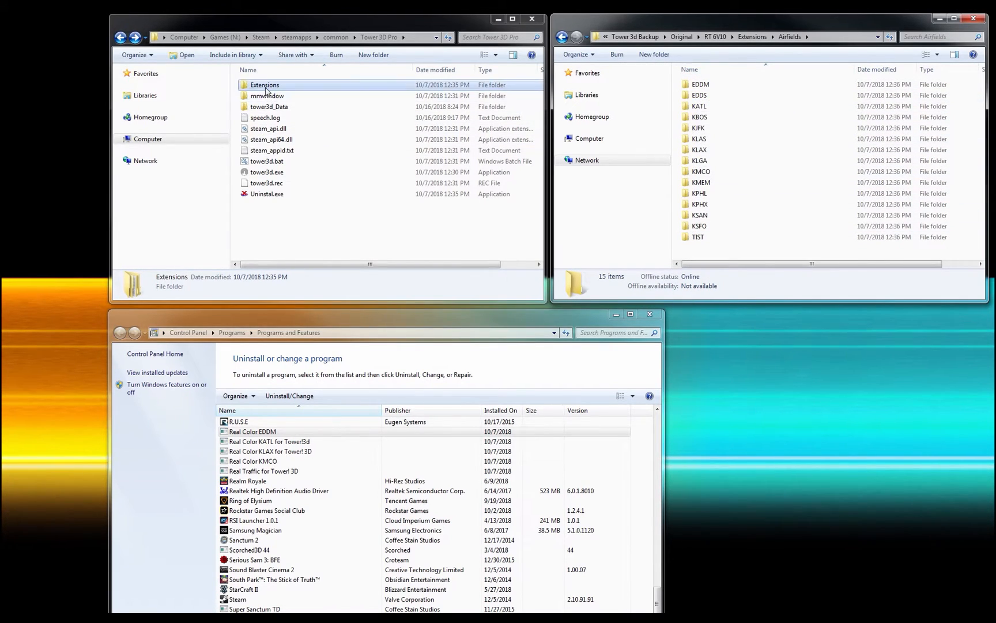
{"action": "double_click", "coordinate": [264, 84]}
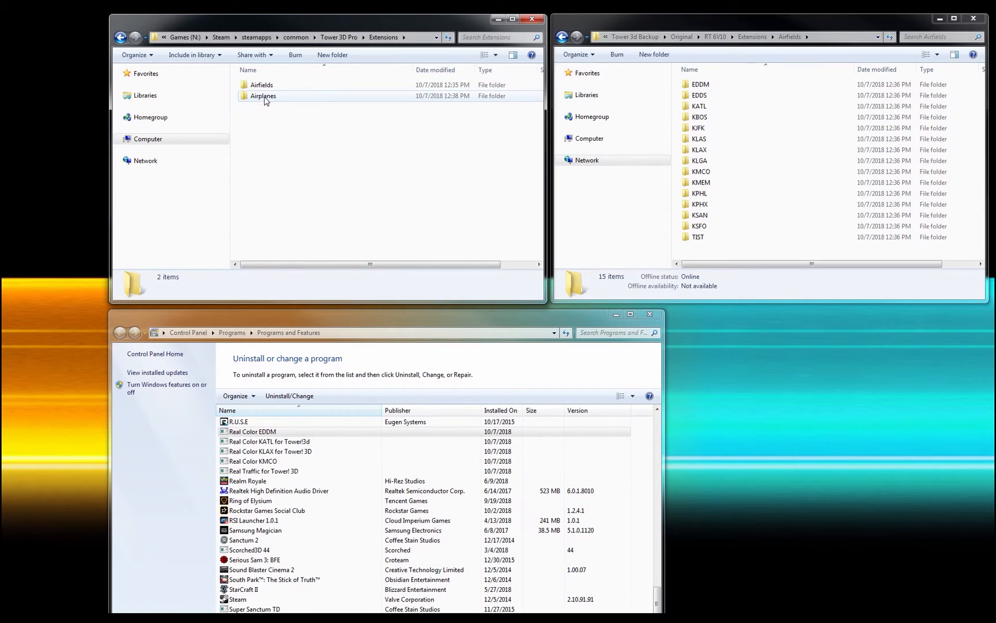
{"action": "mouse_move", "coordinate": [263, 95]}
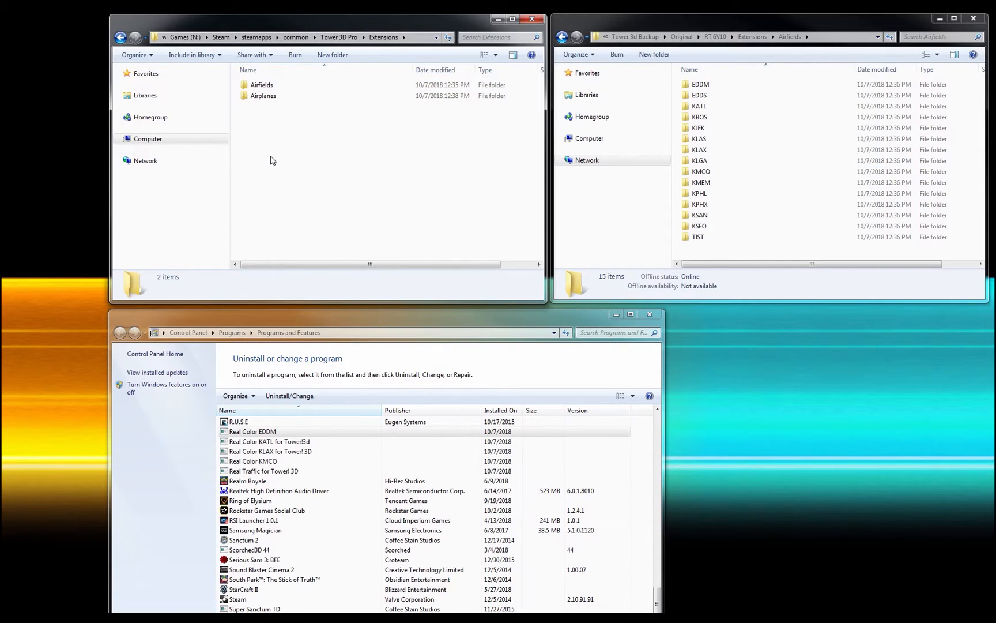
{"action": "mouse_move", "coordinate": [293, 159]}
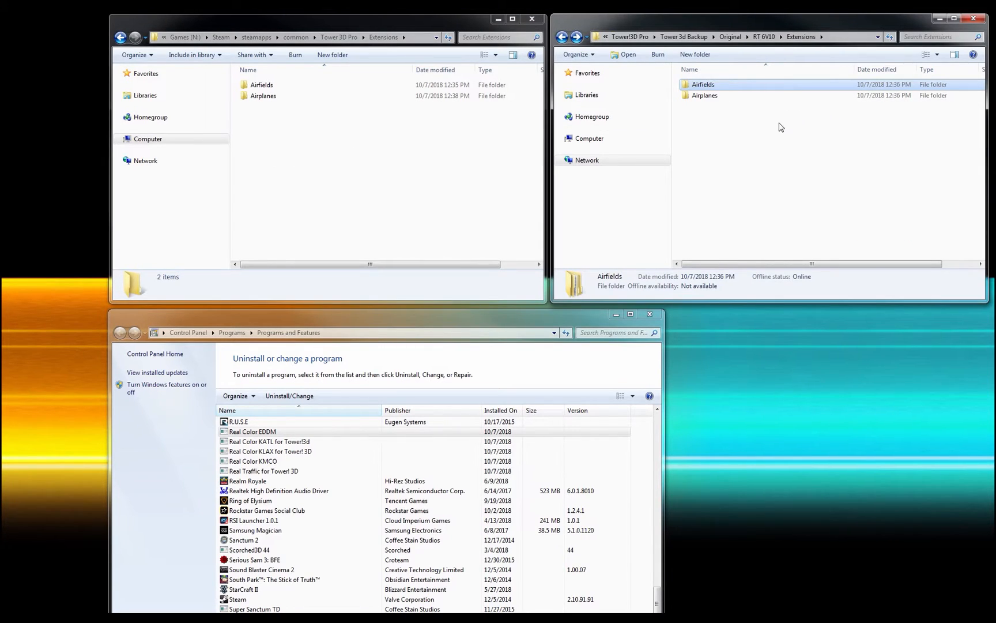
{"action": "mouse_move", "coordinate": [764, 113]}
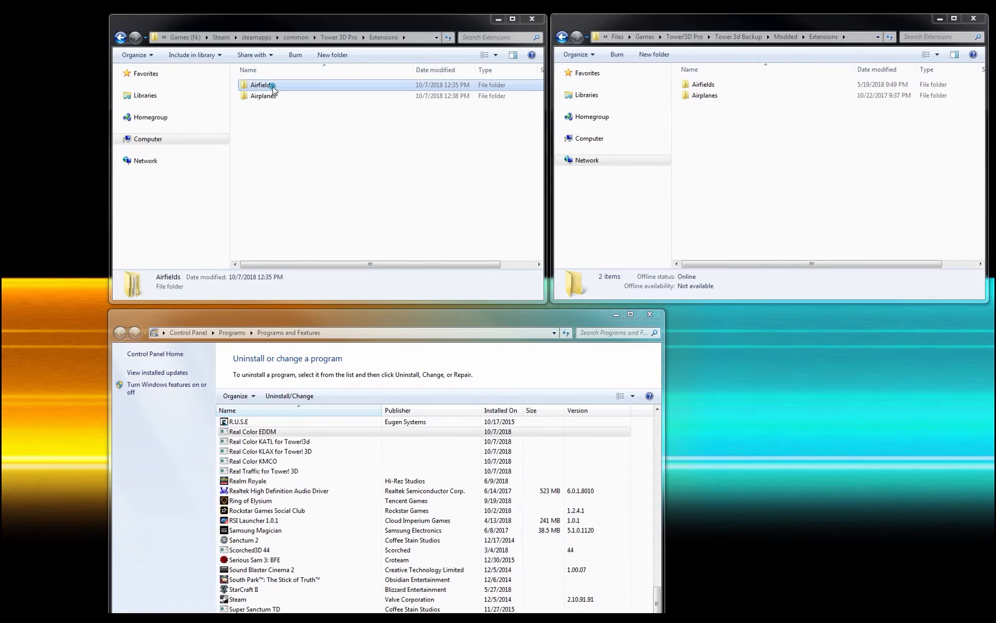
Open the Extensions folder under Steam\steamapps\common\Tower 3D Pro in the left window.
{"action": "double_click", "coordinate": [260, 84]}
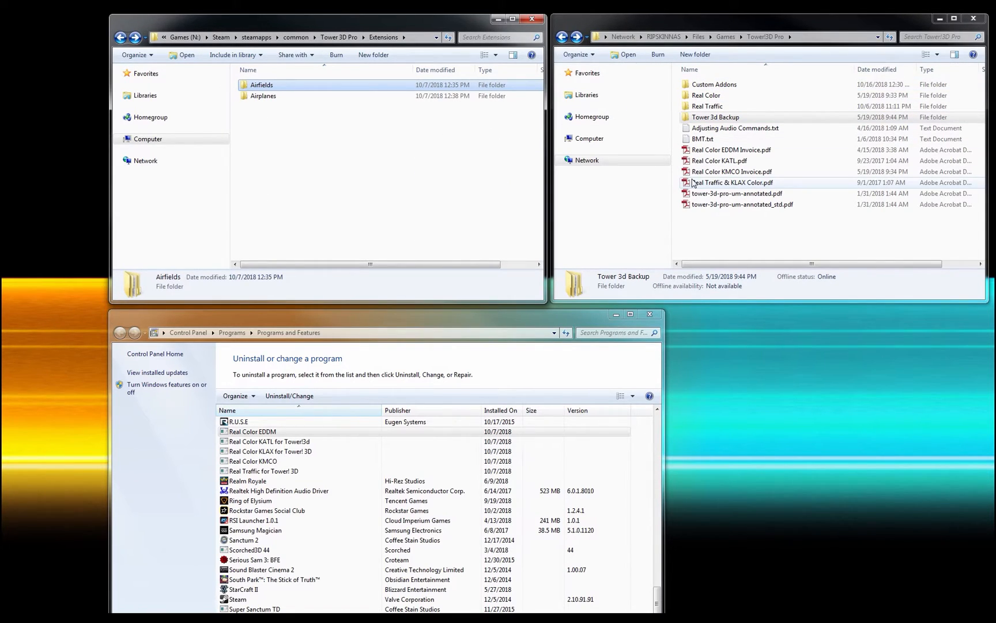
{"action": "mouse_move", "coordinate": [678, 182]}
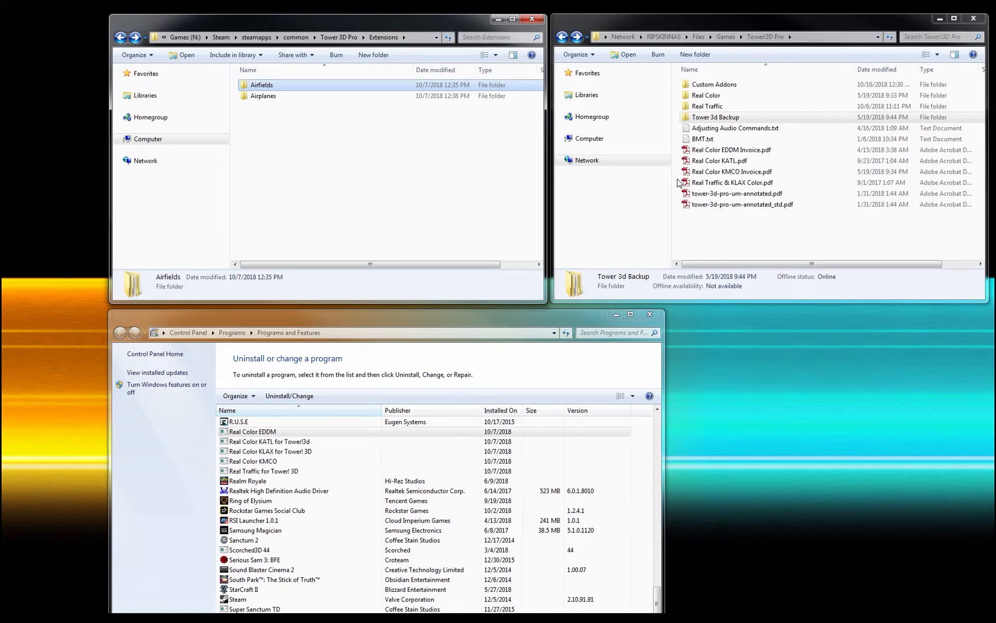
{"action": "mouse_move", "coordinate": [508, 148]}
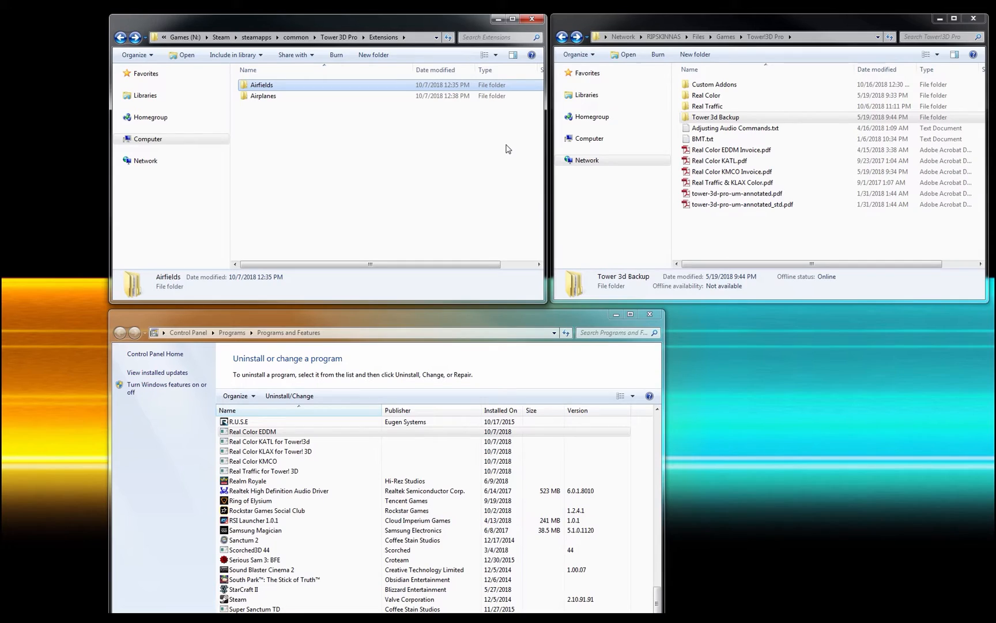
{"action": "mouse_move", "coordinate": [491, 145]}
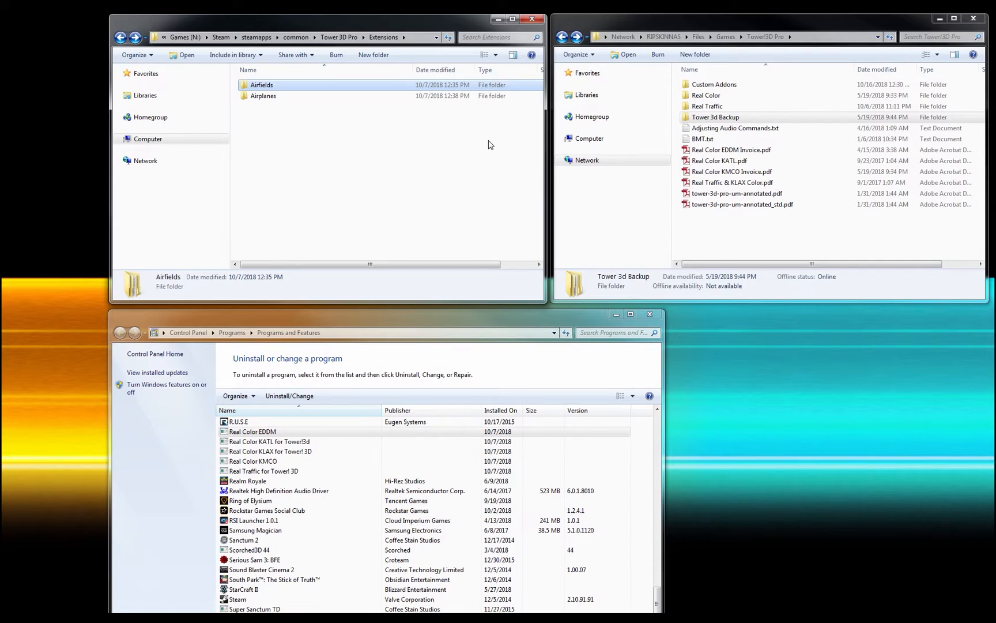
{"action": "mouse_move", "coordinate": [399, 127]}
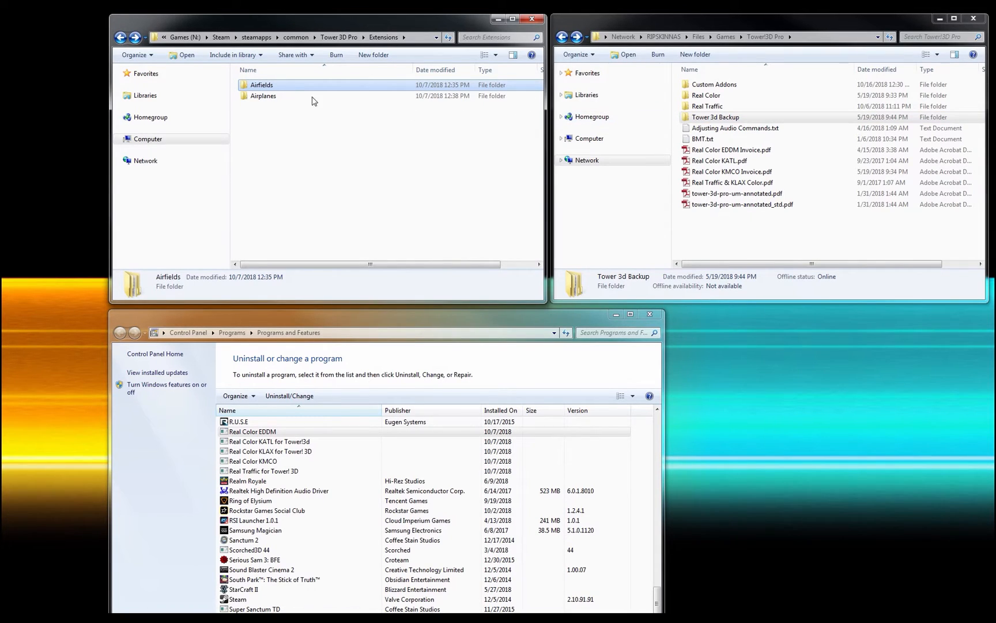
Open Airfields and the backup's Custom Addons folder, then select klax_airlines.txt.
{"action": "double_click", "coordinate": [261, 85]}
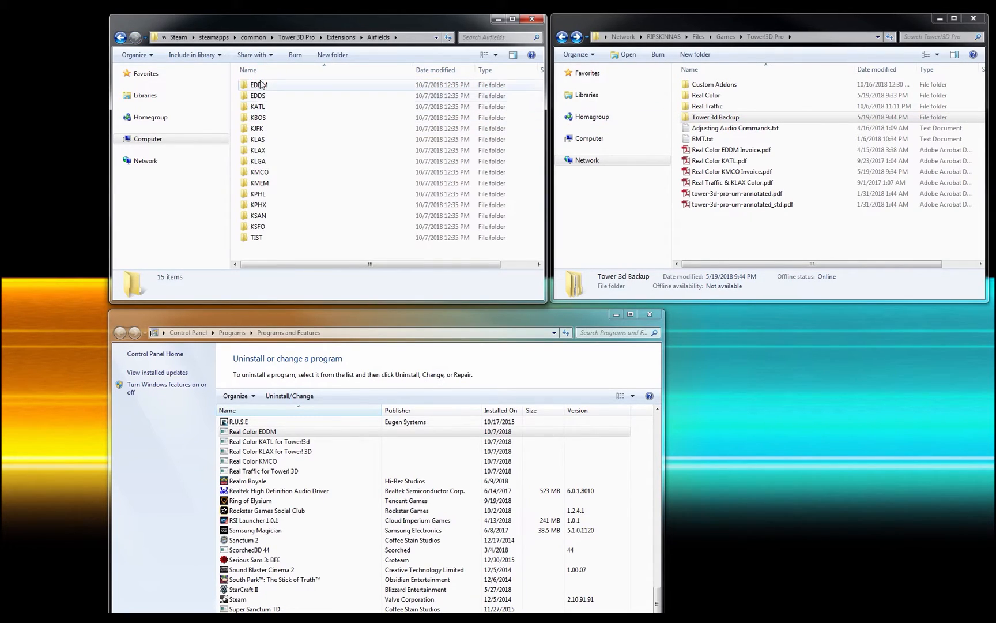
{"action": "left_click", "coordinate": [714, 84]}
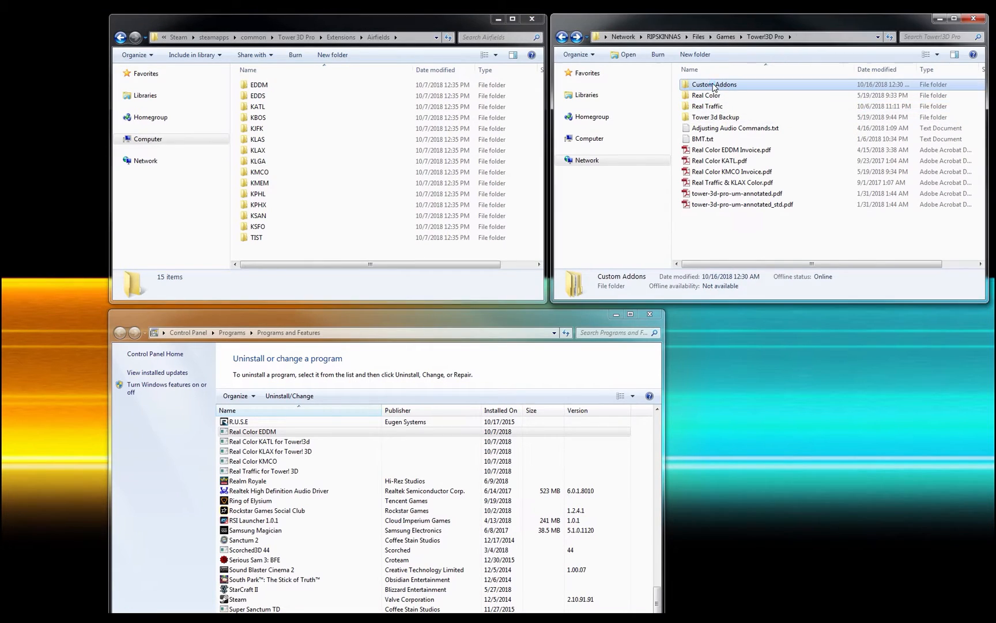
{"action": "double_click", "coordinate": [714, 84]}
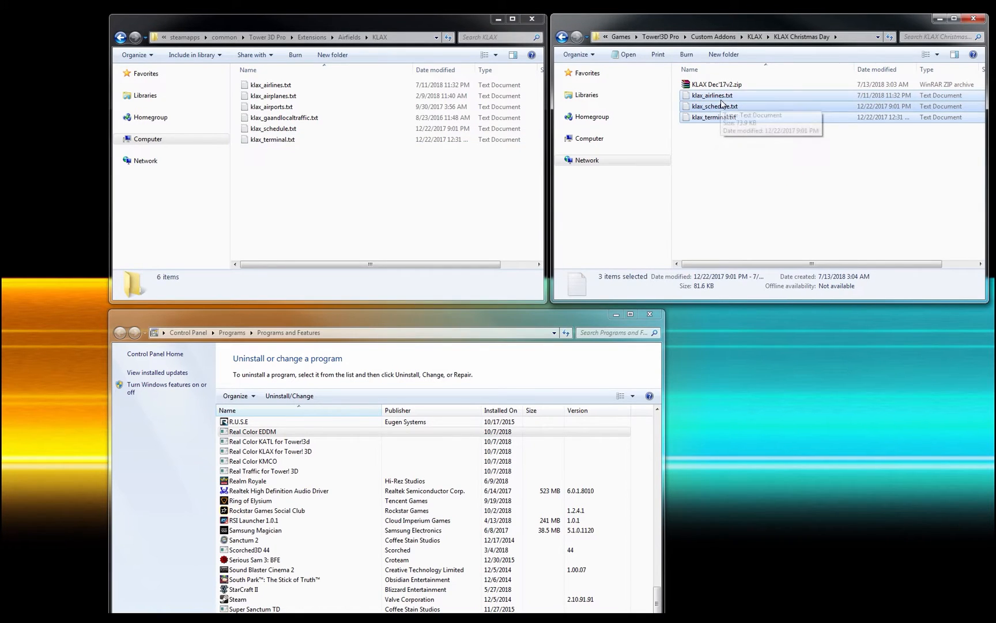
{"action": "mouse_move", "coordinate": [647, 160]}
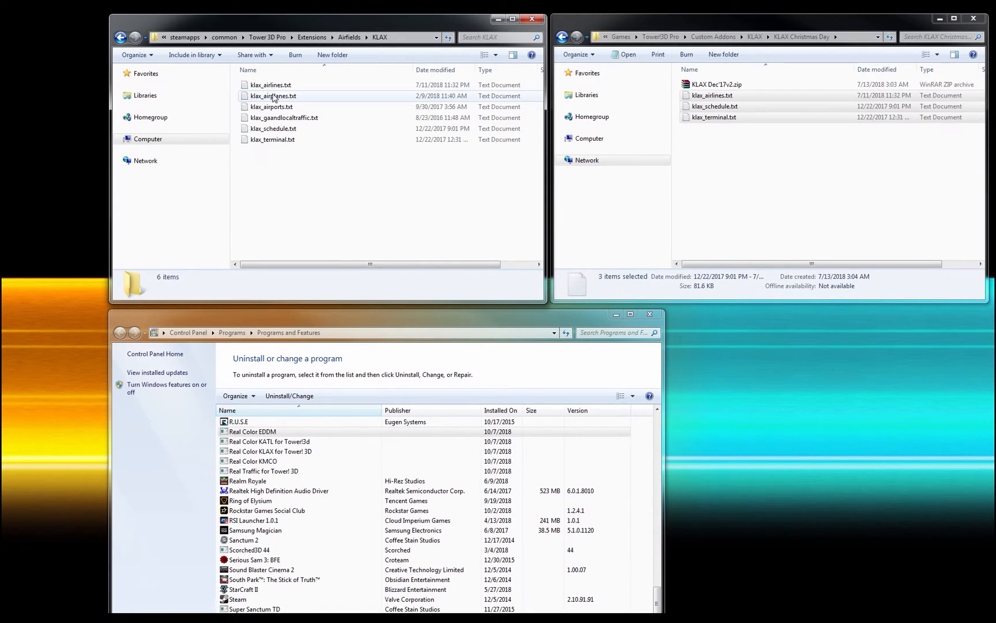
{"action": "left_click", "coordinate": [270, 85]}
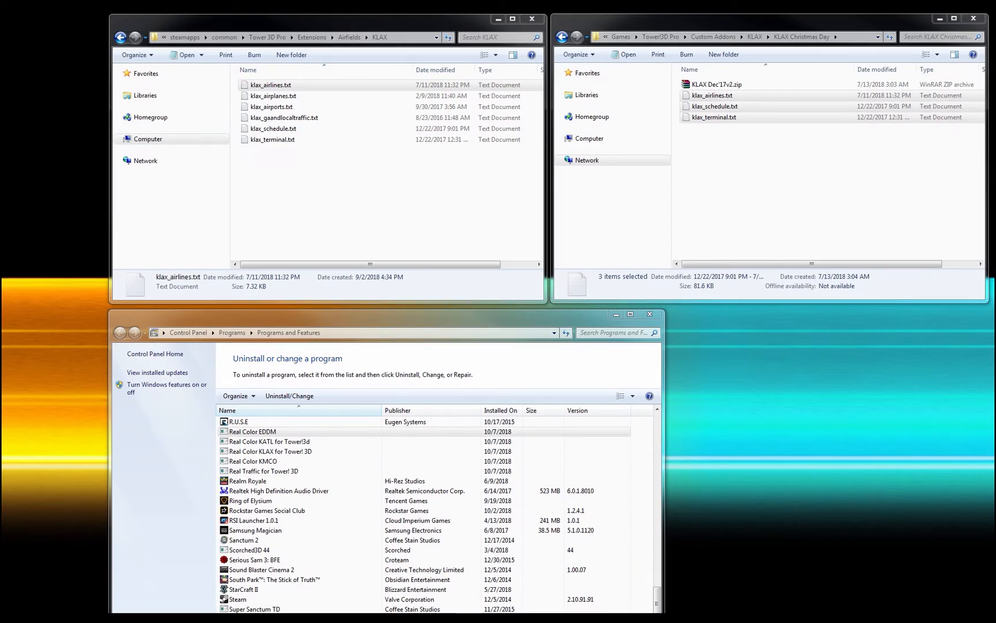
{"action": "double_click", "coordinate": [270, 84]}
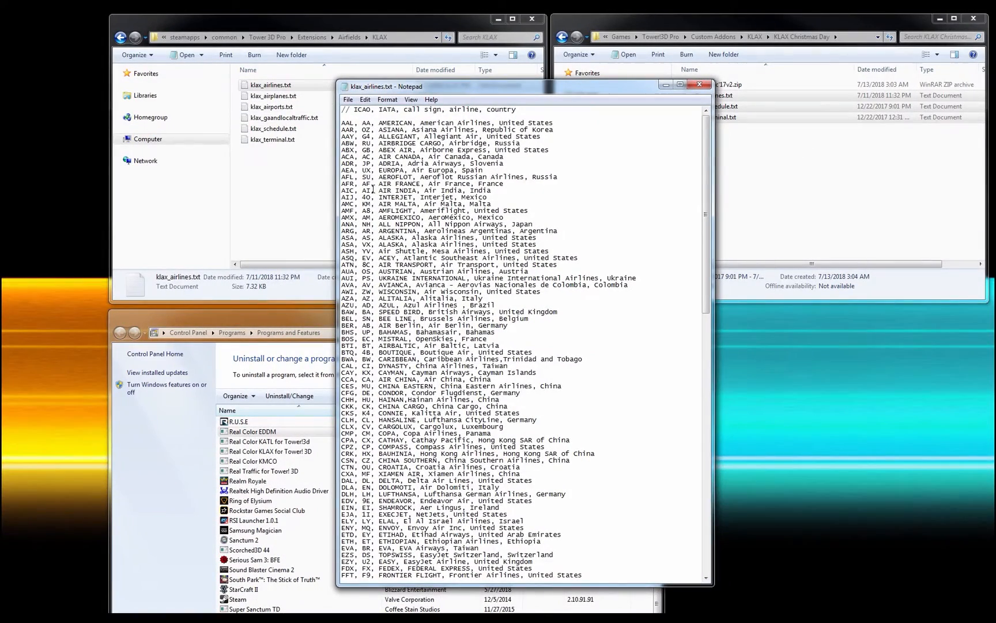
{"action": "double_click", "coordinate": [348, 123]}
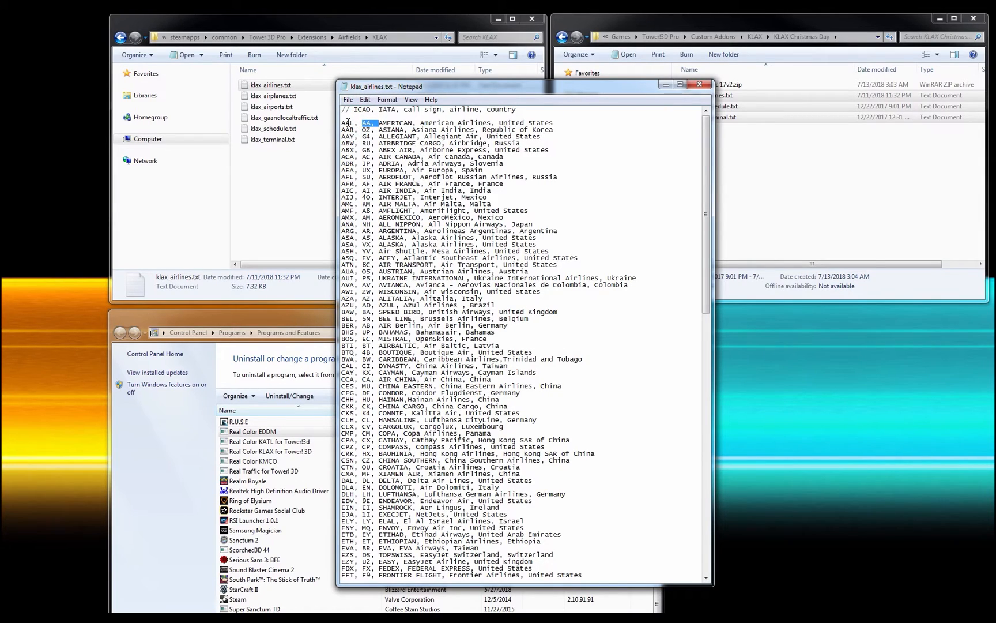
{"action": "double_click", "coordinate": [348, 123]}
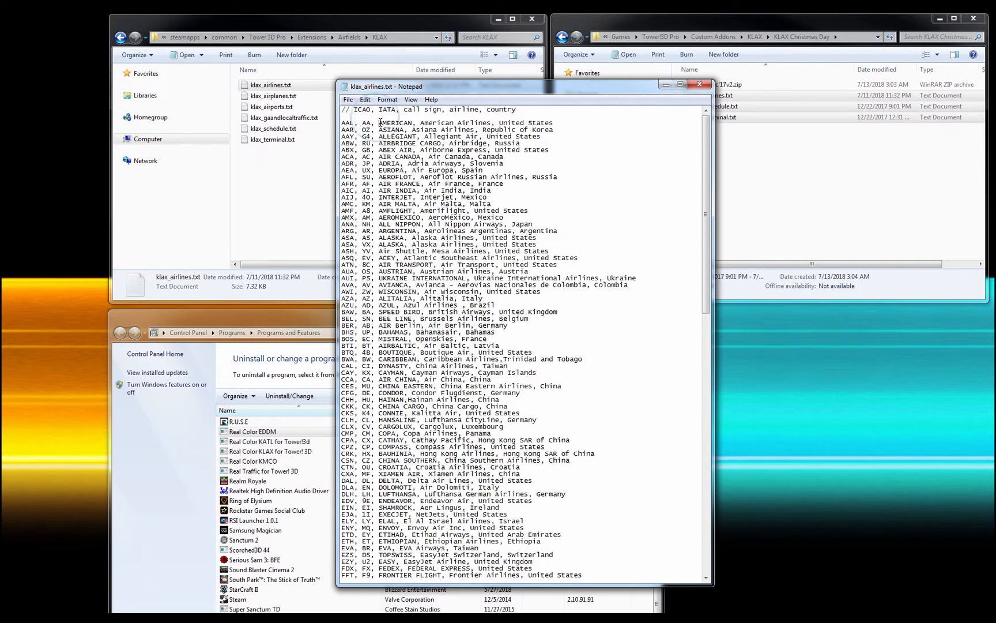
{"action": "left_click_drag", "start_coordinate": [376, 122], "coordinate": [512, 123]}
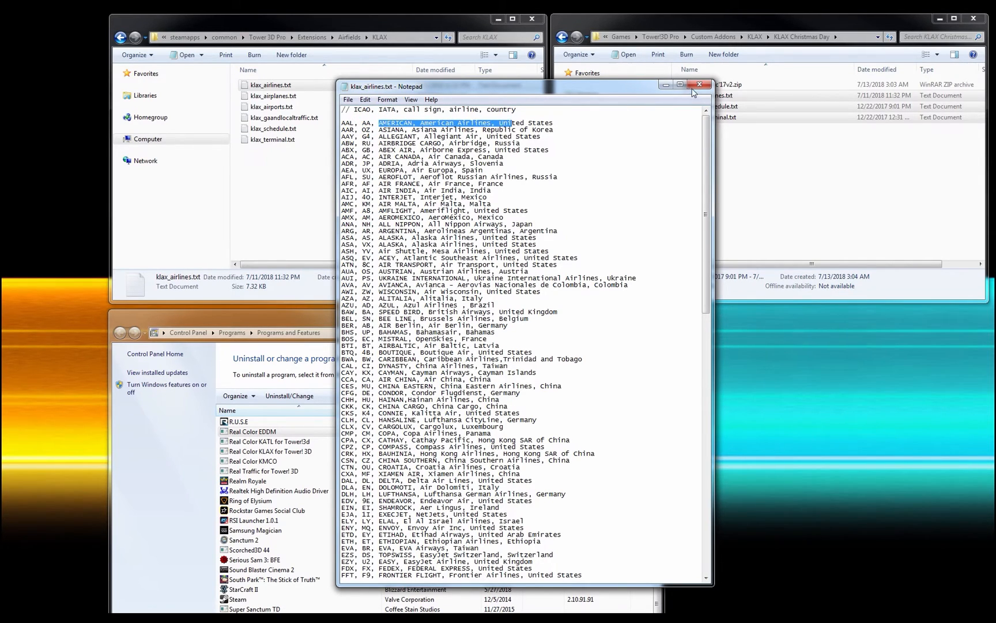
{"action": "double_click", "coordinate": [274, 95]}
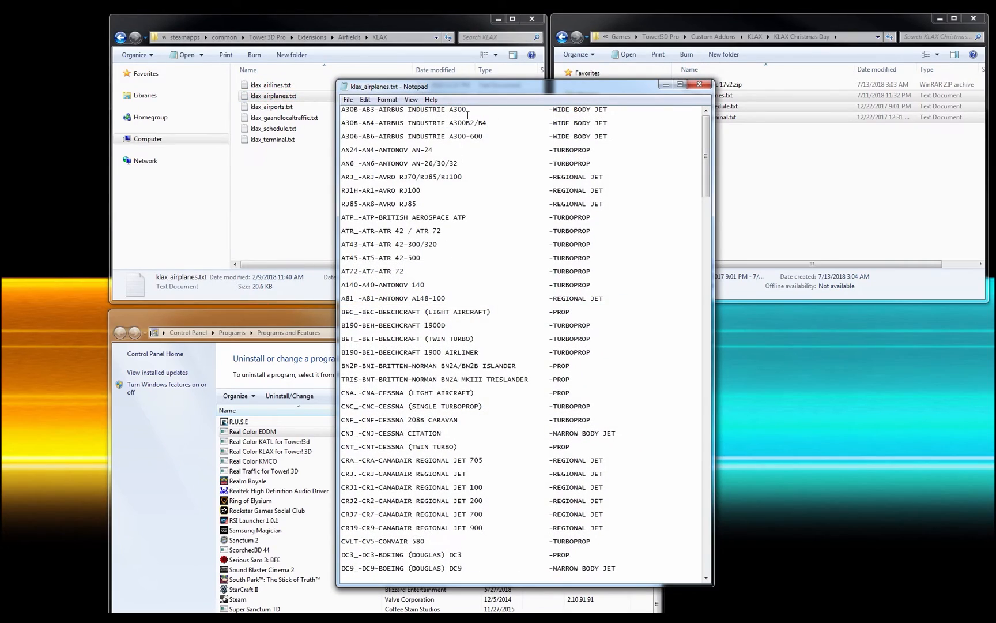
{"action": "scroll", "scroll_direction": "down", "scroll_amount": 3}
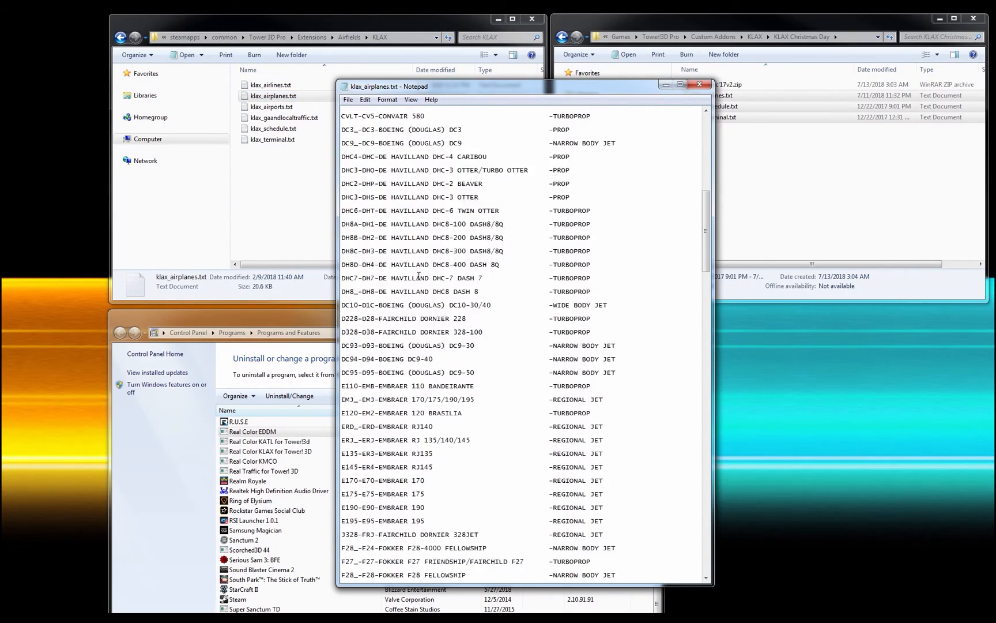
{"action": "left_click", "coordinate": [699, 84]}
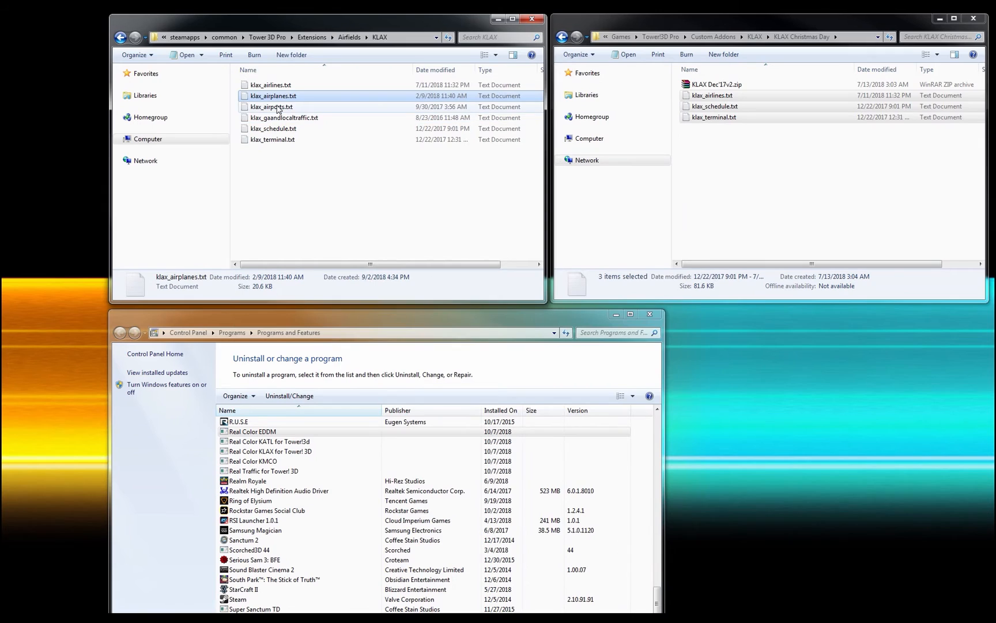
View and close klax_airports.txt, then open klax_gaandlocaltraffic.txt and klax_schedule.txt.
{"action": "double_click", "coordinate": [272, 106]}
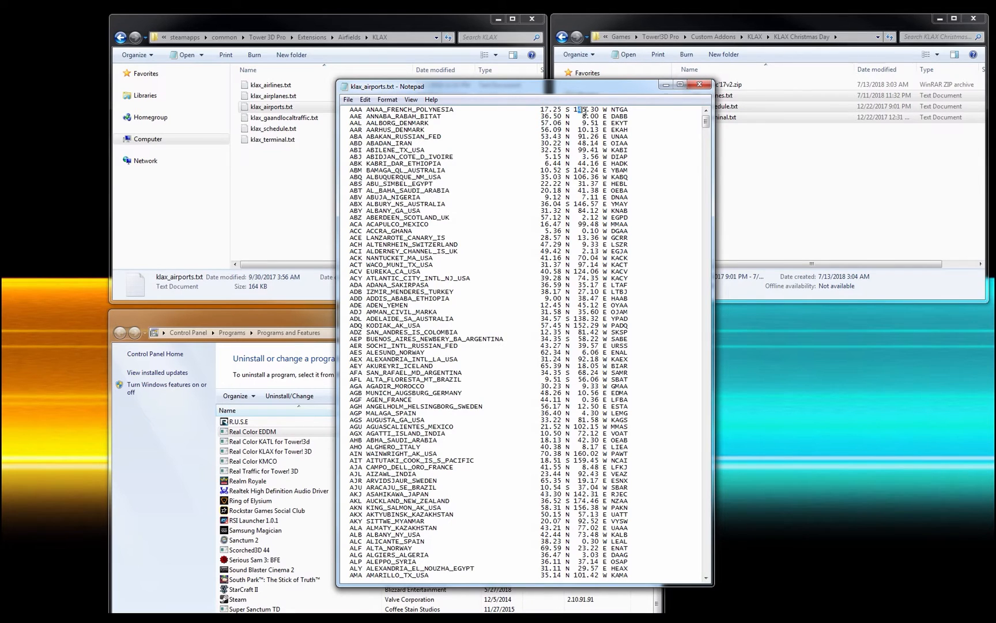
{"action": "left_click", "coordinate": [698, 84]}
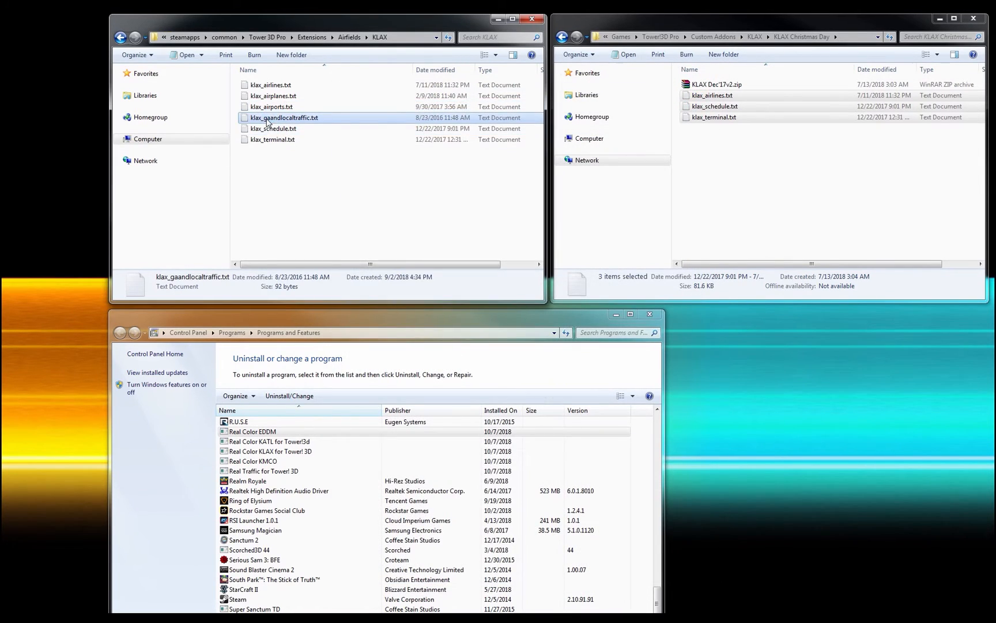
{"action": "double_click", "coordinate": [284, 118]}
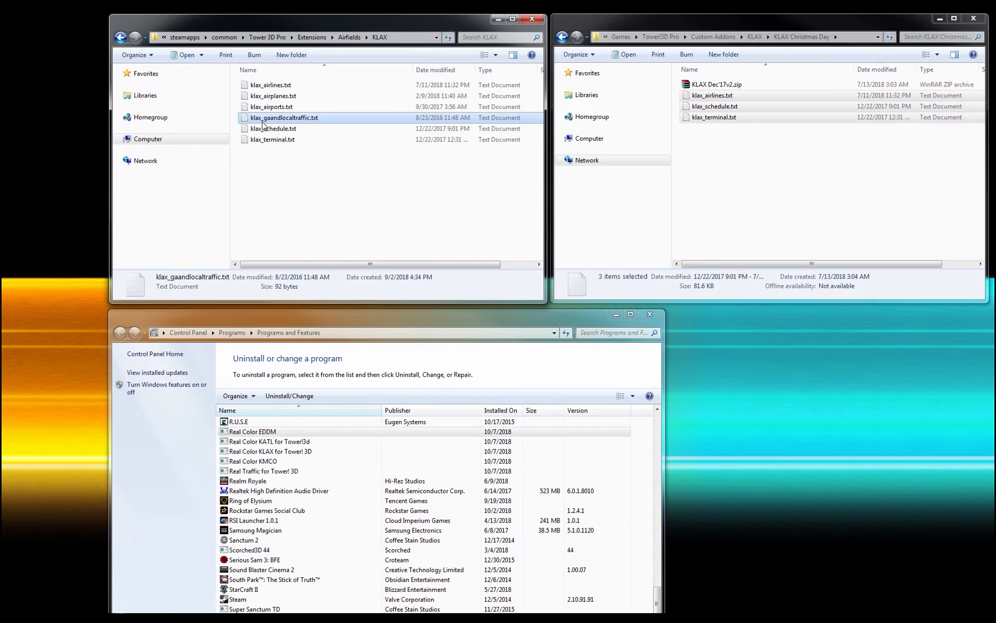
{"action": "double_click", "coordinate": [273, 128]}
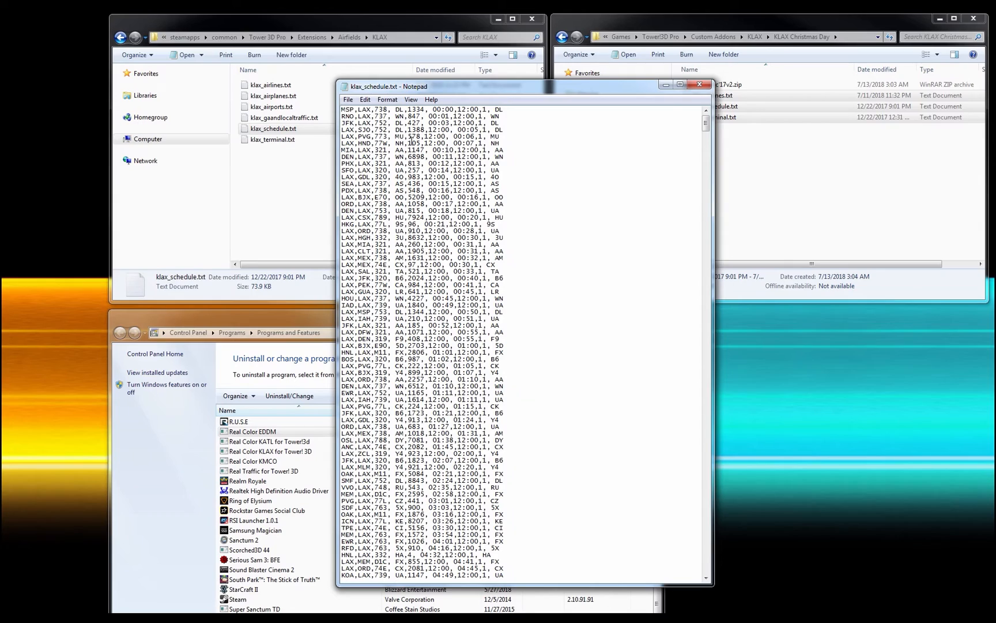
Select a time value in klax_schedule.txt, read the entries, then close Notepad.
{"action": "double_click", "coordinate": [348, 109]}
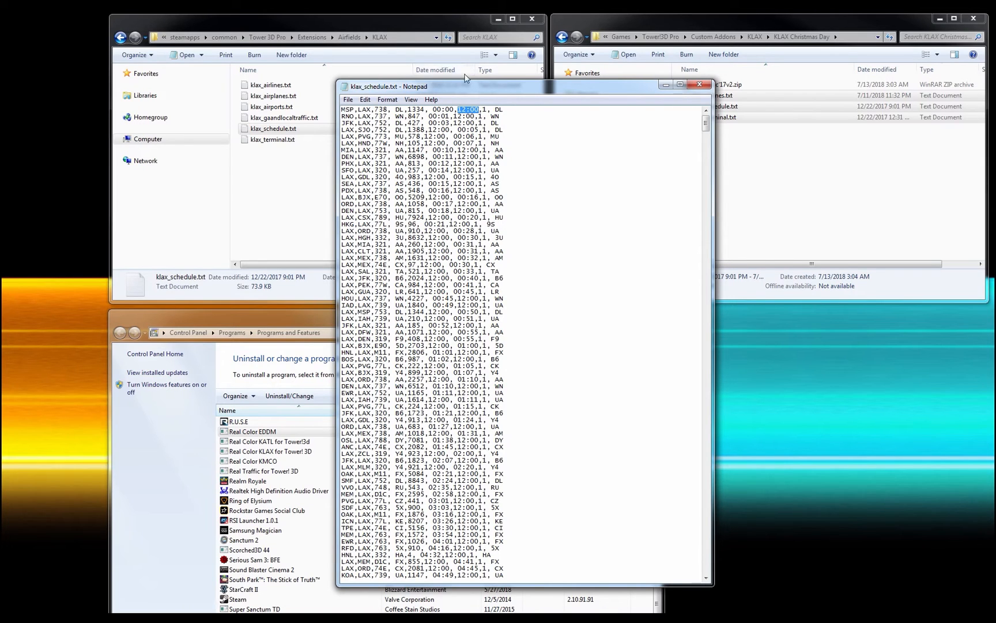
{"action": "left_click", "coordinate": [701, 84]}
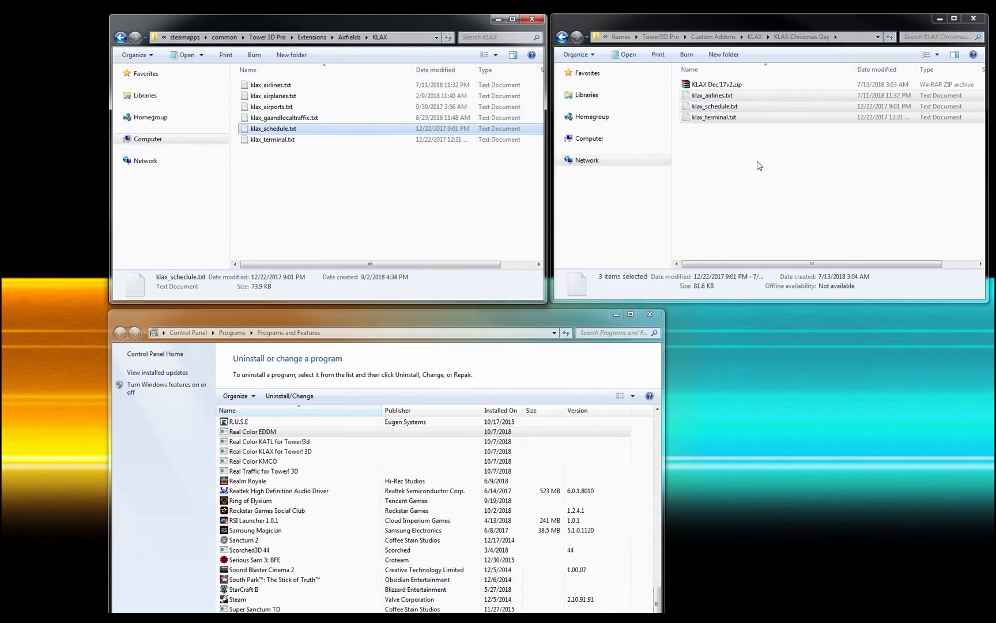
{"action": "double_click", "coordinate": [272, 139]}
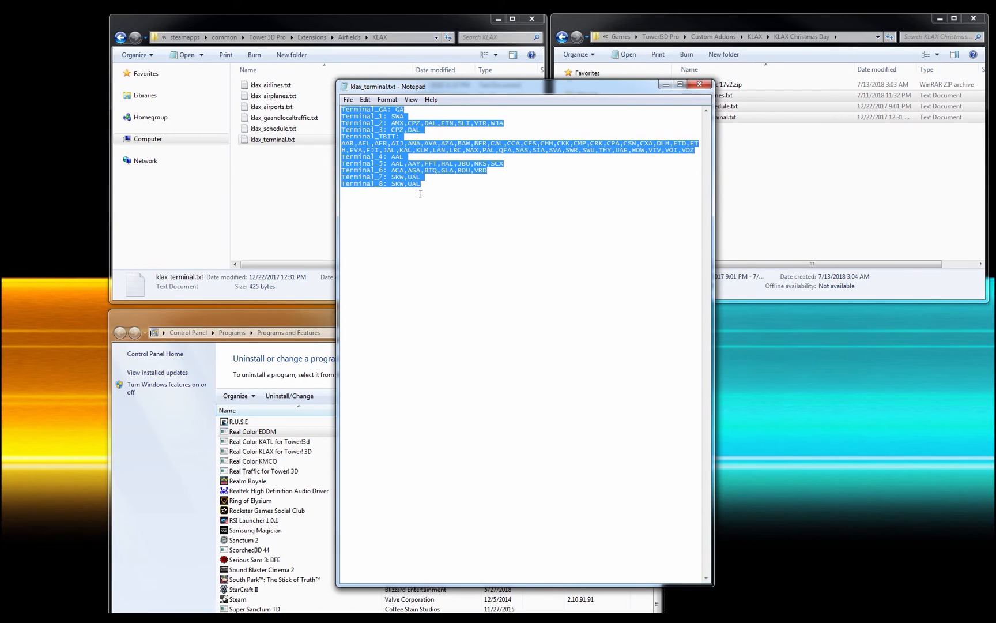
{"action": "mouse_move", "coordinate": [574, 166]}
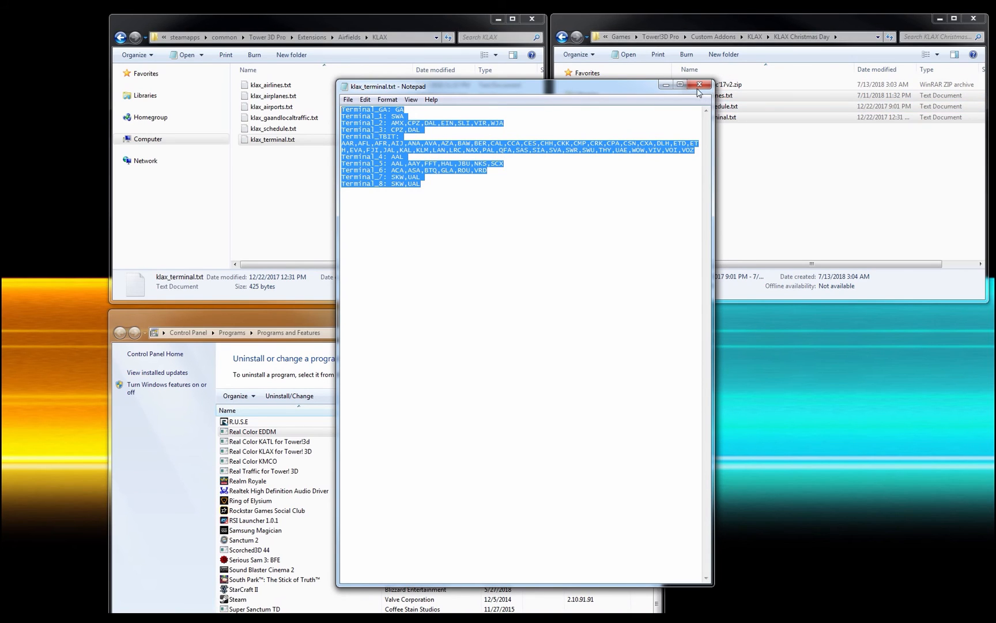
{"action": "left_click", "coordinate": [698, 84]}
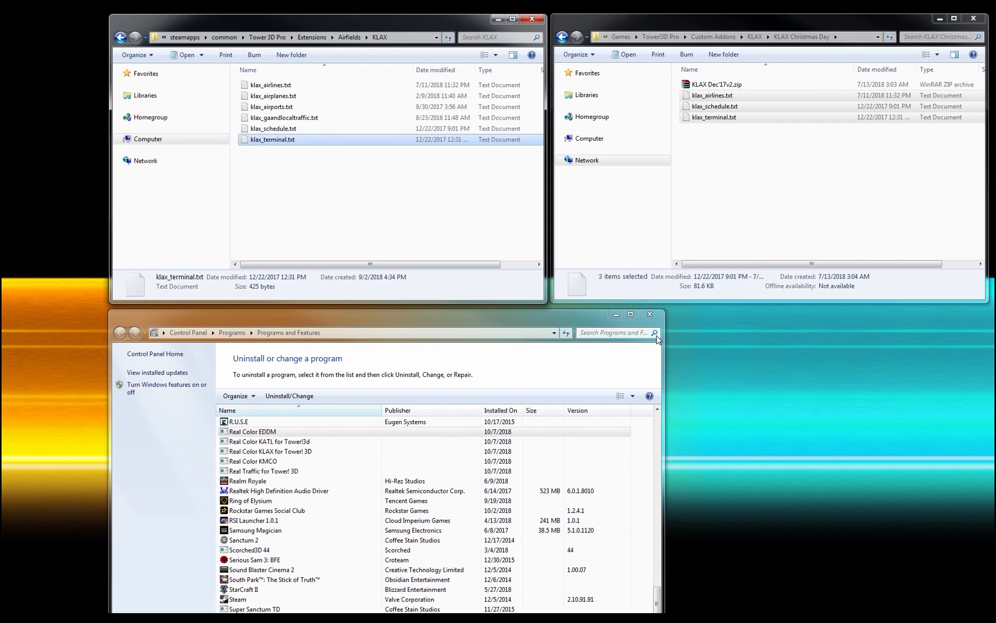
{"action": "mouse_move", "coordinate": [649, 315]}
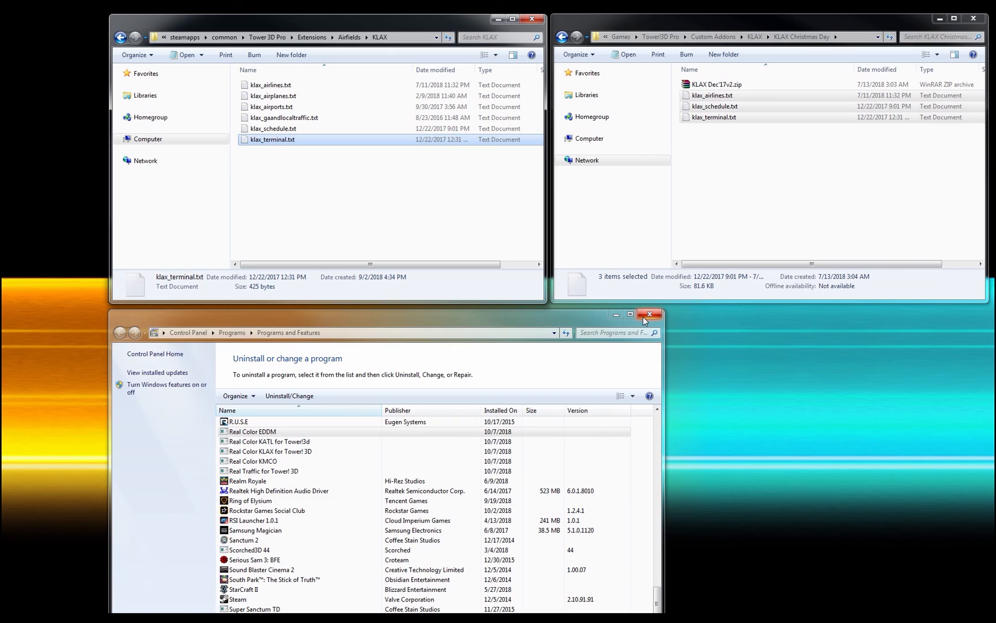
{"action": "mouse_move", "coordinate": [629, 315]}
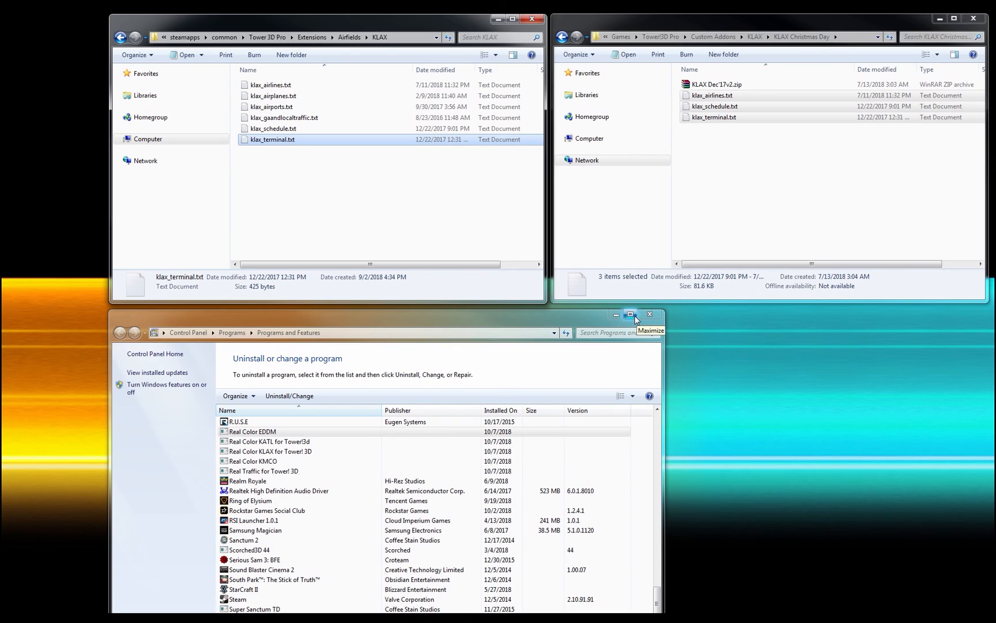
{"action": "mouse_move", "coordinate": [649, 315]}
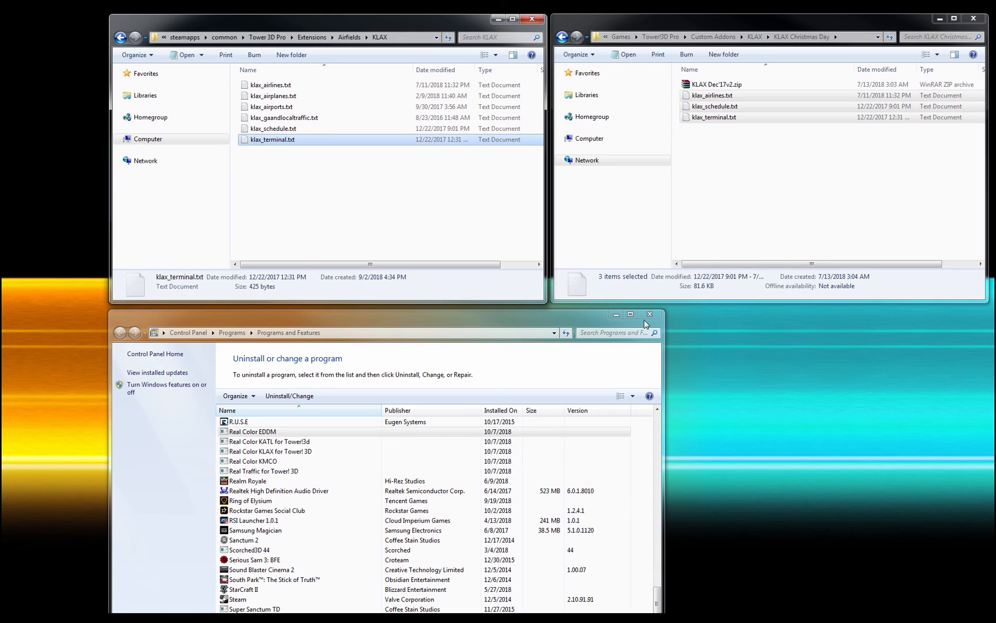
{"action": "mouse_move", "coordinate": [644, 324]}
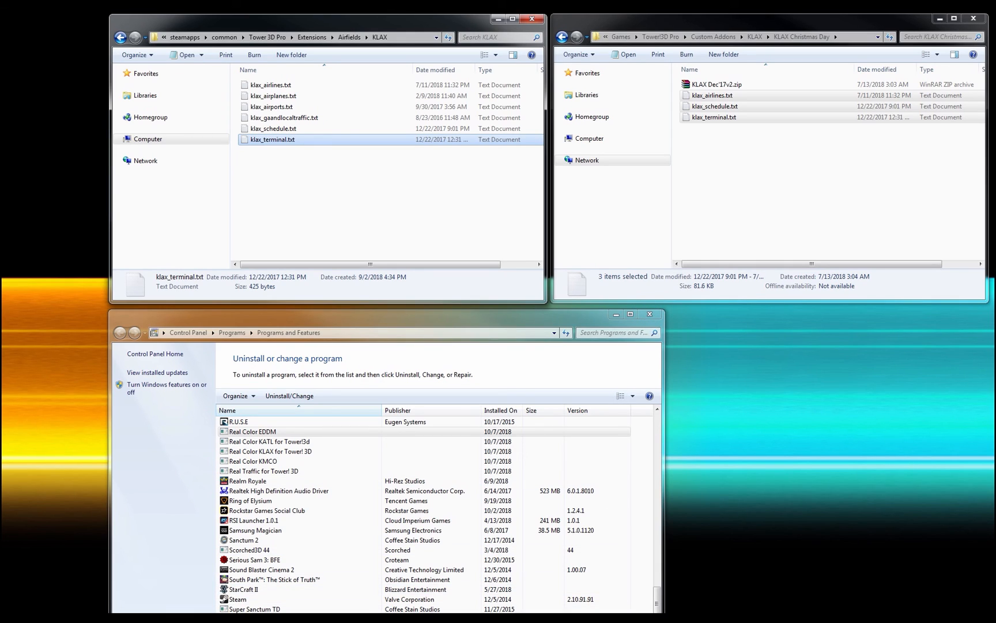